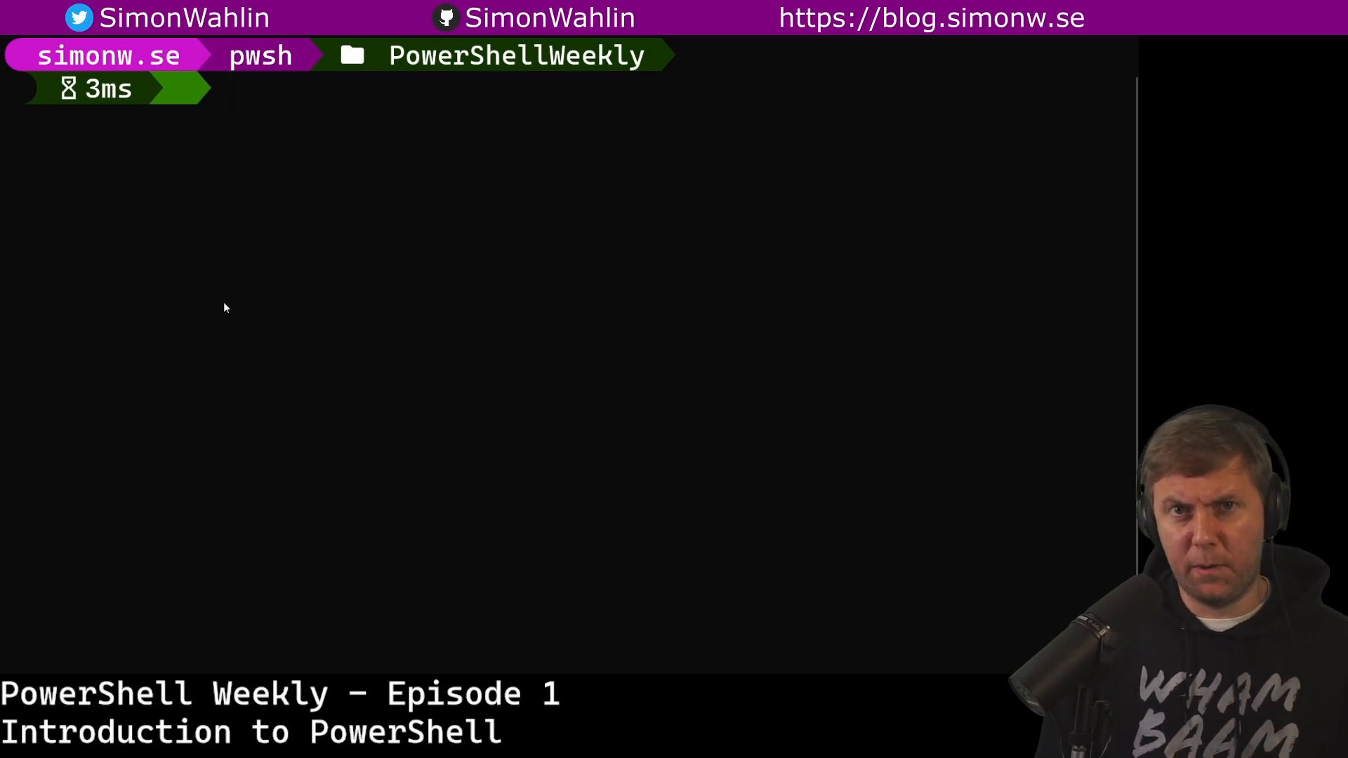
# Step: List the system services with Get-Service and the PowerShellWeekly folder contents with Get-ChildItem
pyautogui.write('Get-')
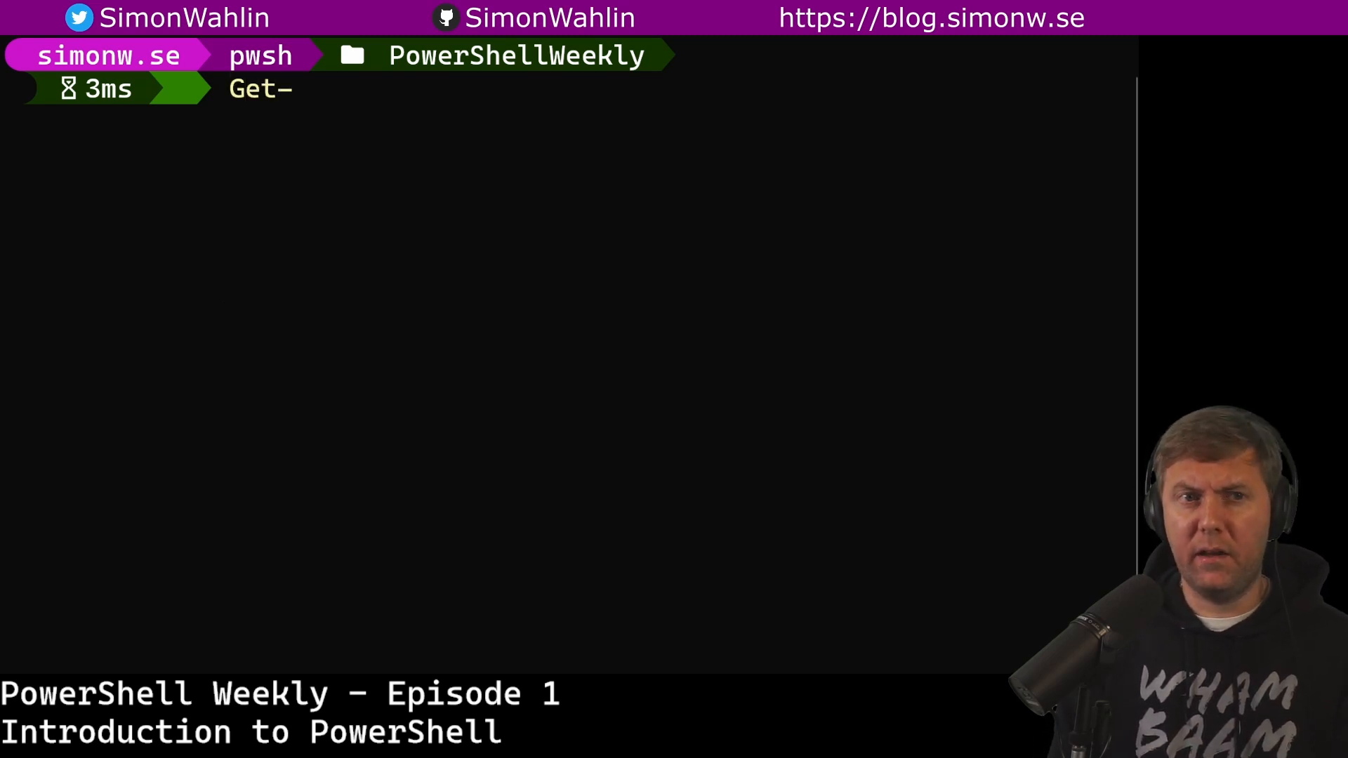
pyautogui.write('Seriv')
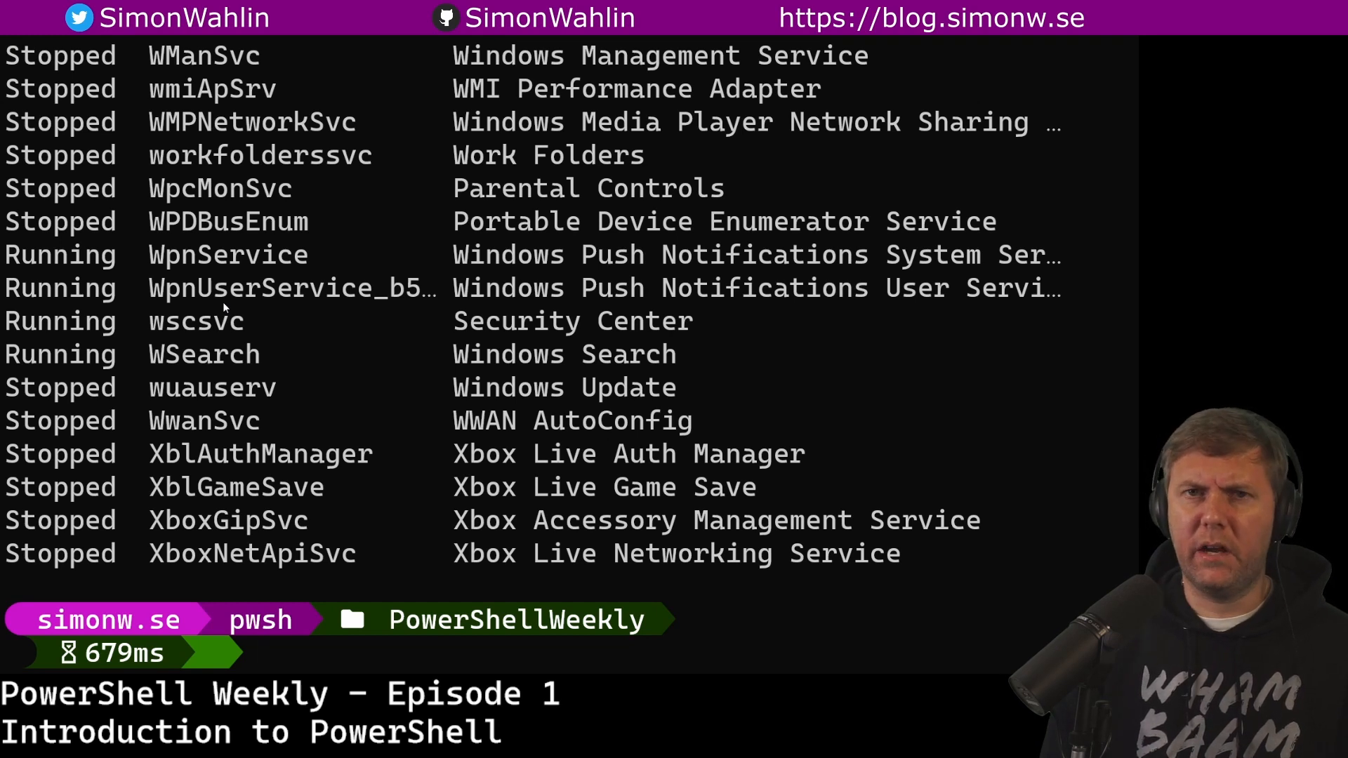
pyautogui.write('Get-')
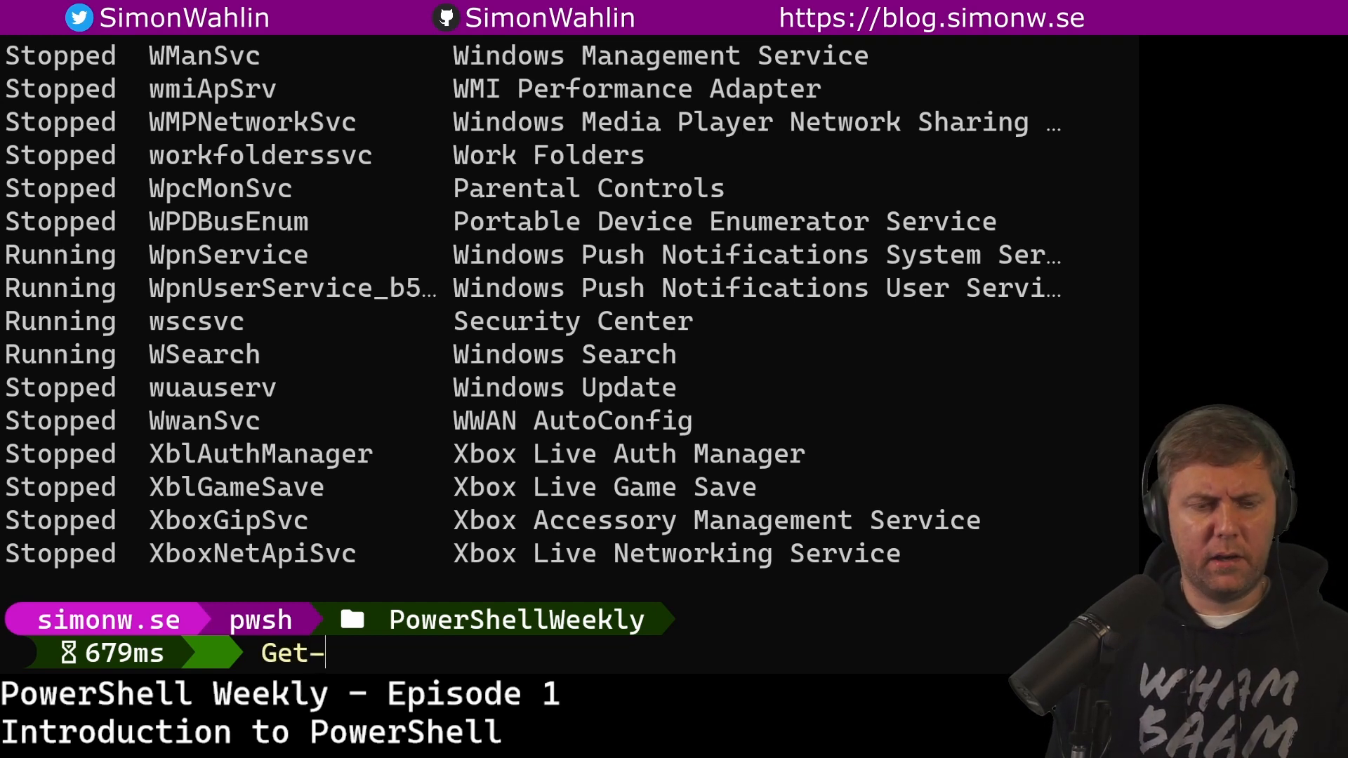
pyautogui.write('ChildItem')
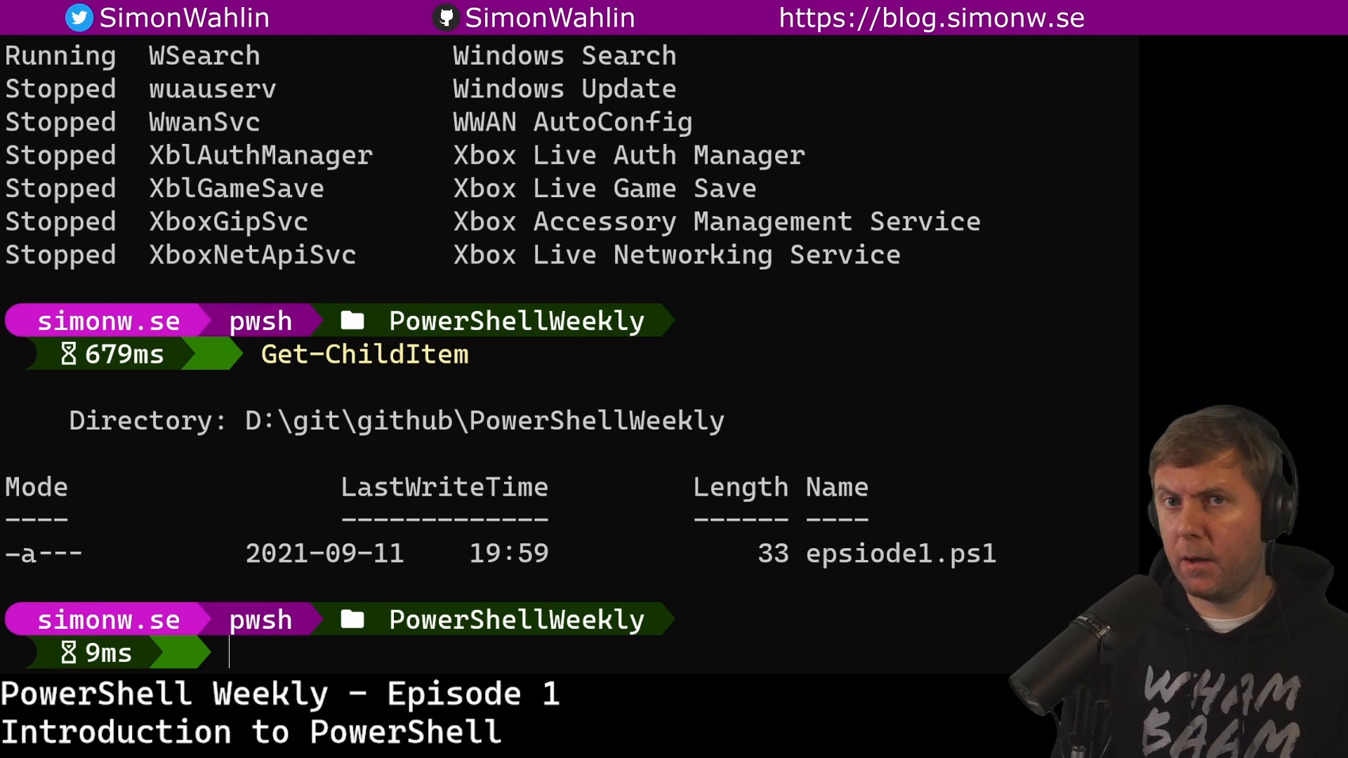
# Step: List the running processes with Get-Process, then clear the screen with cls
pyautogui.write('Get-.')
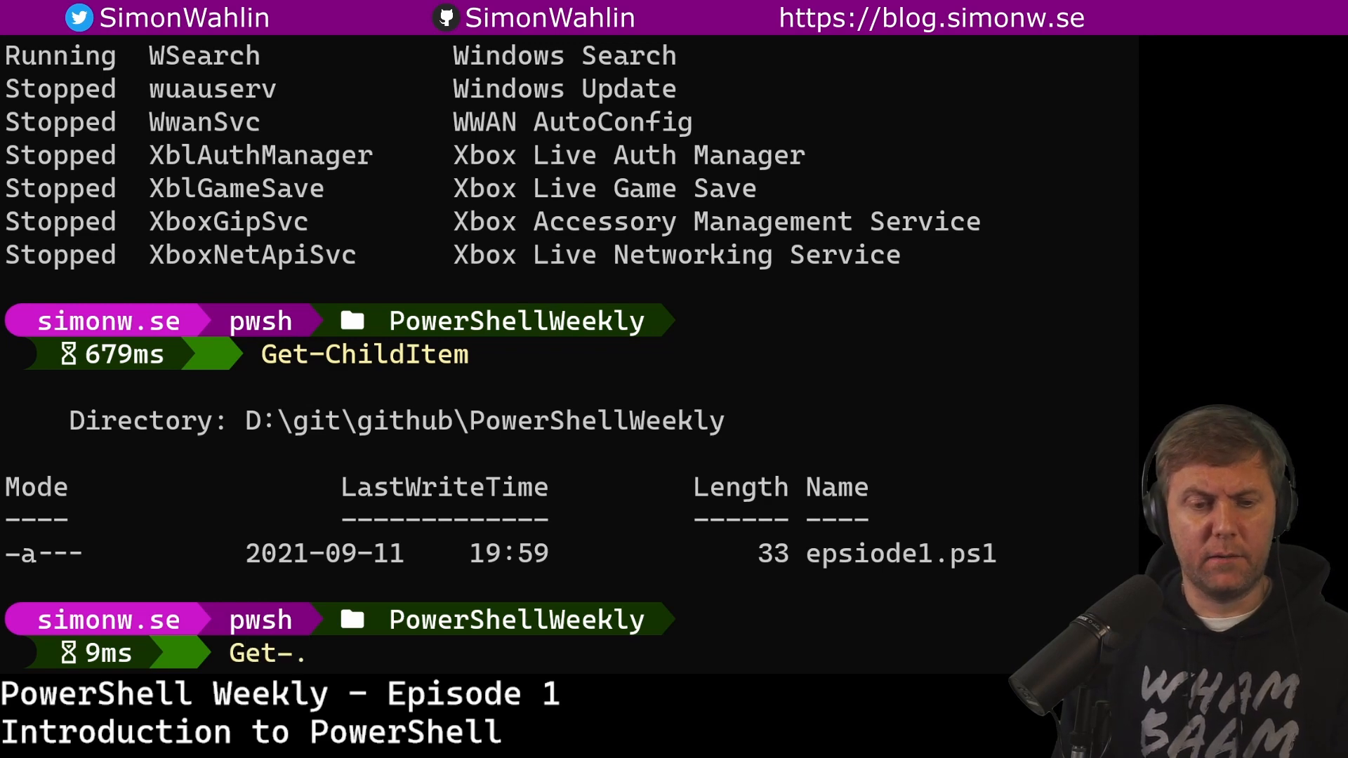
pyautogui.press('Enter')
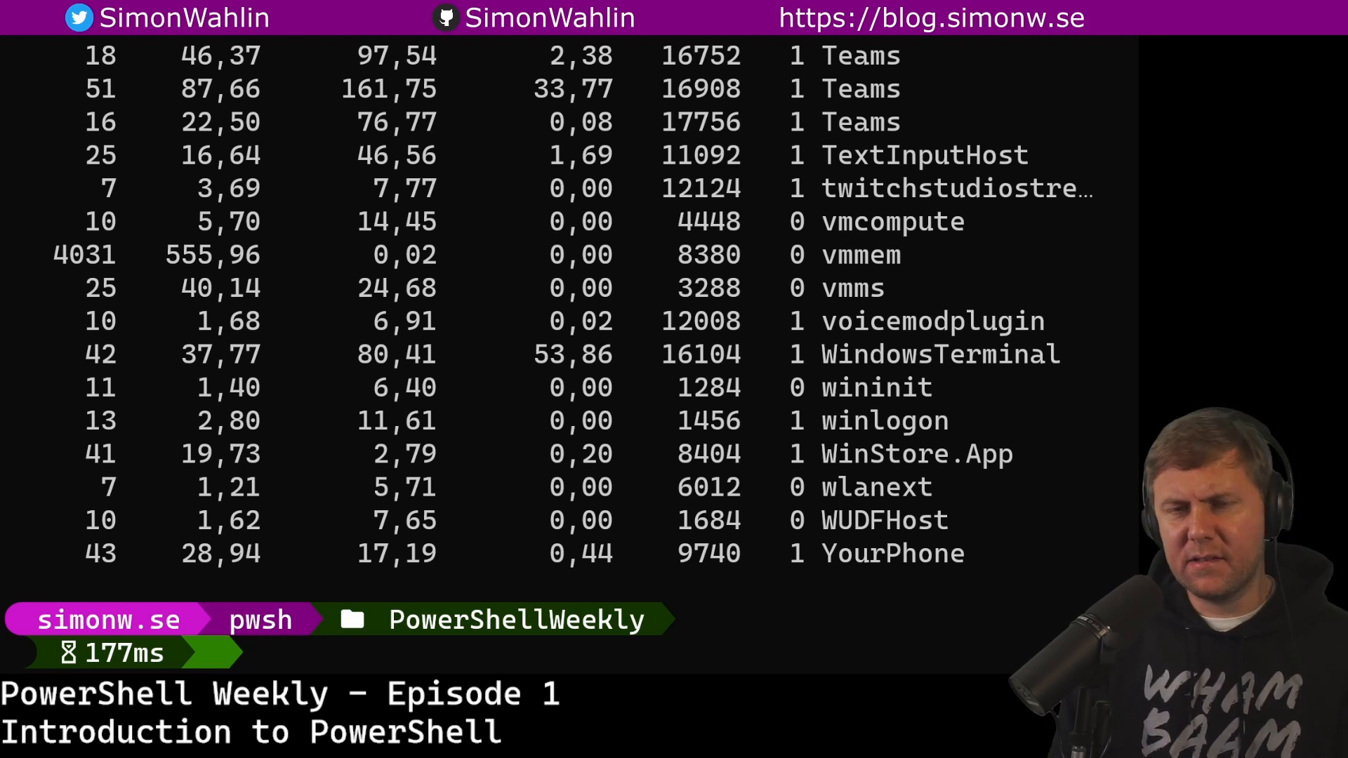
pyautogui.write('cls')
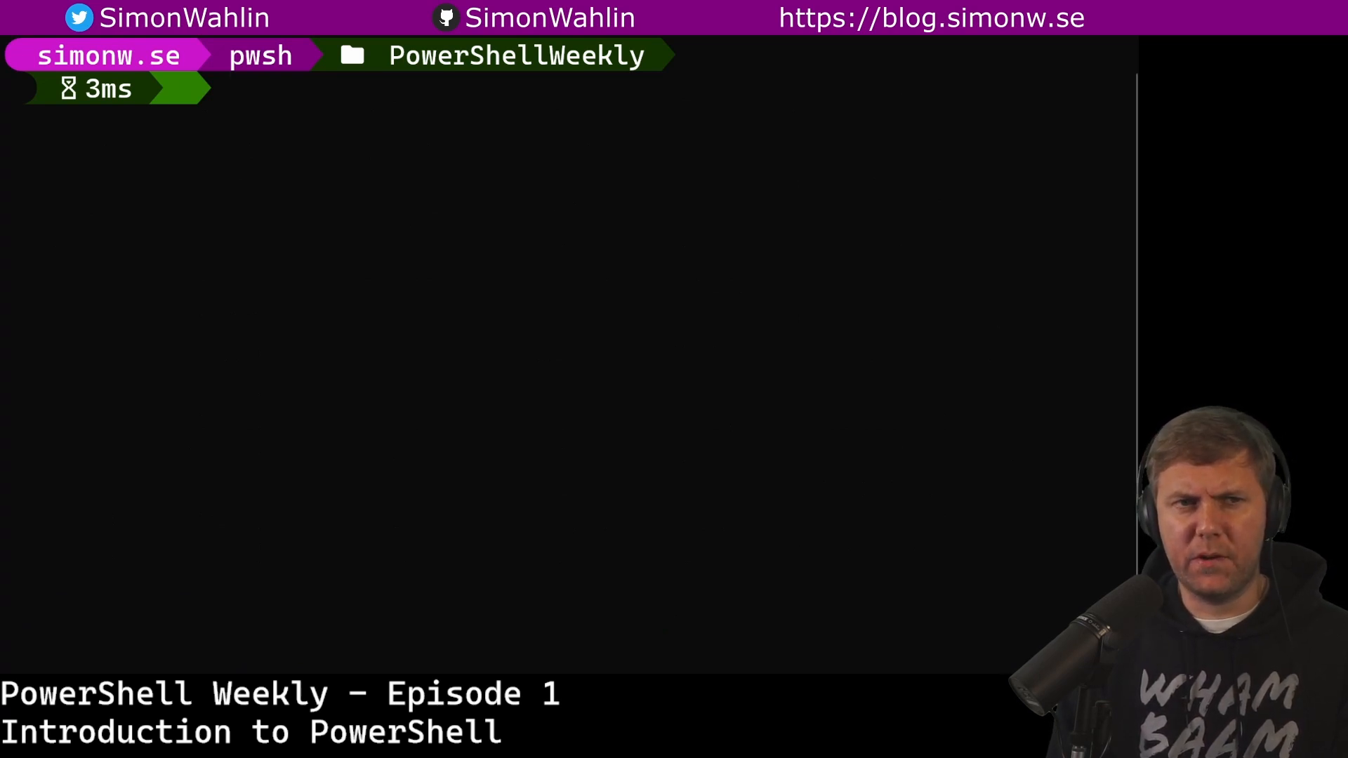
# Step: Cycle through the Get-Process parameters (Id, FileVersionInfo) and discard the completed parameter
pyautogui.write('Get')
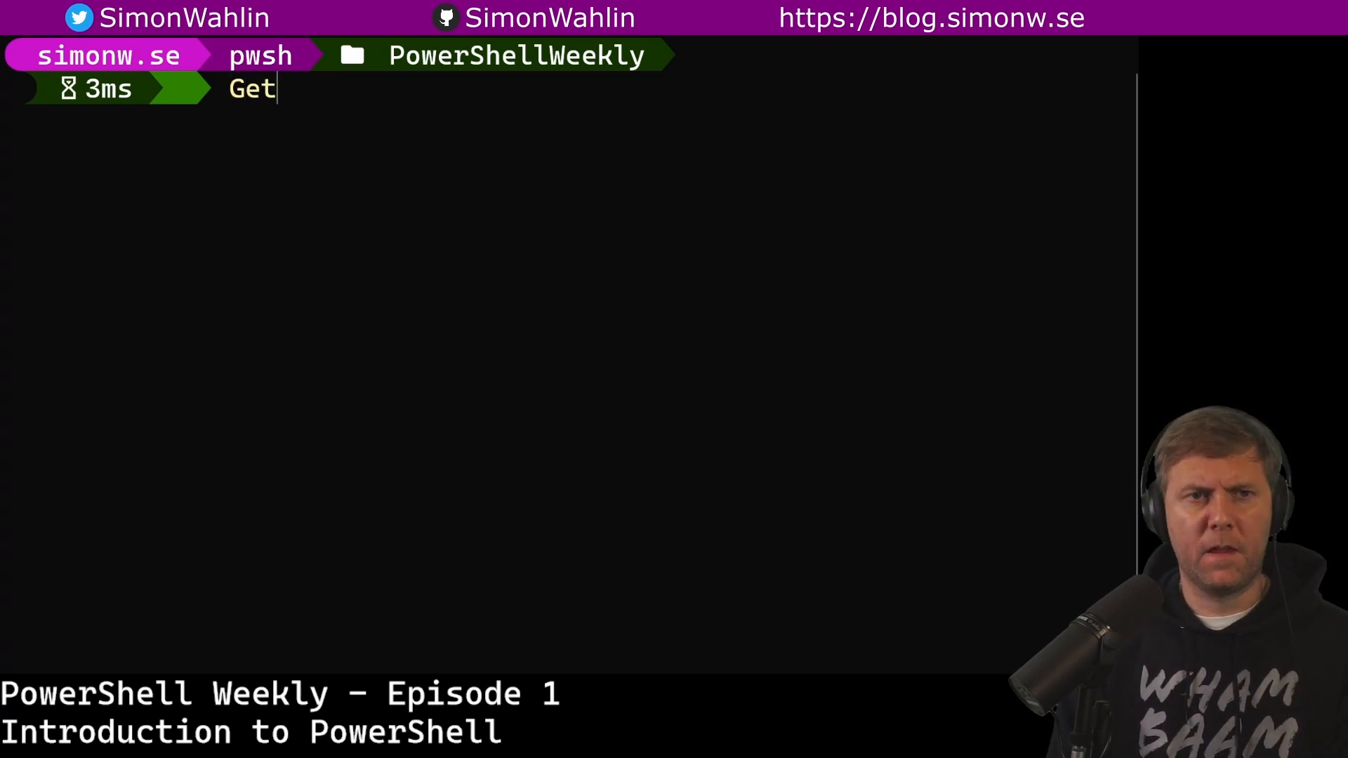
pyautogui.write('-Process')
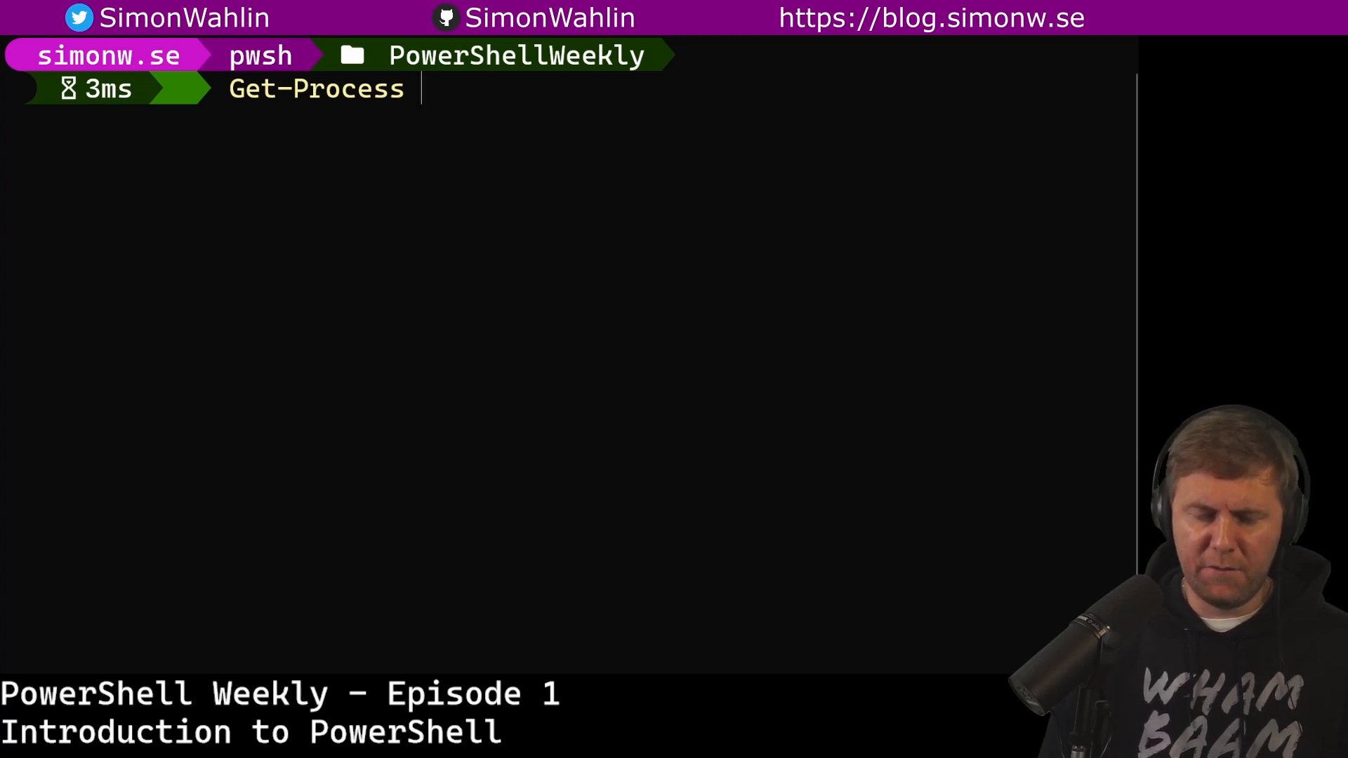
pyautogui.write('-')
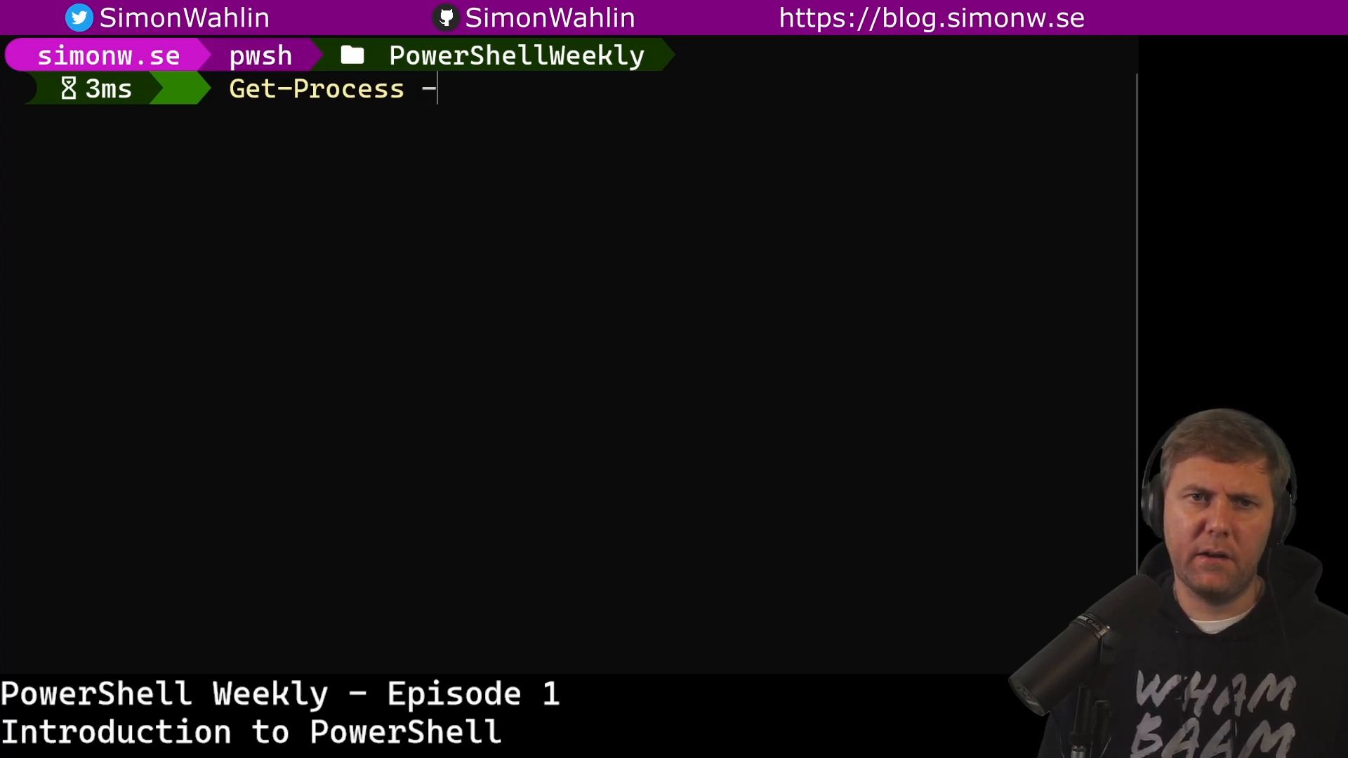
pyautogui.write('Id')
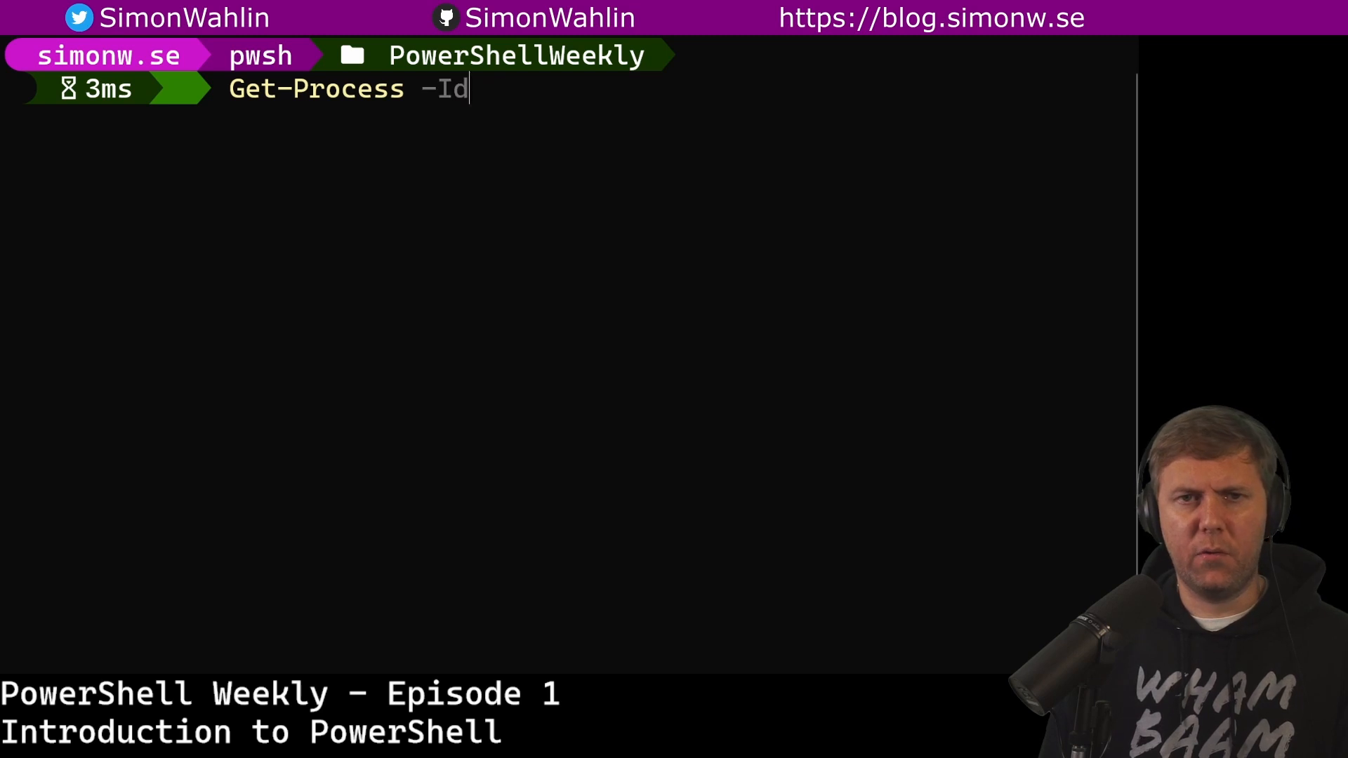
pyautogui.write('FileVersionInfo')
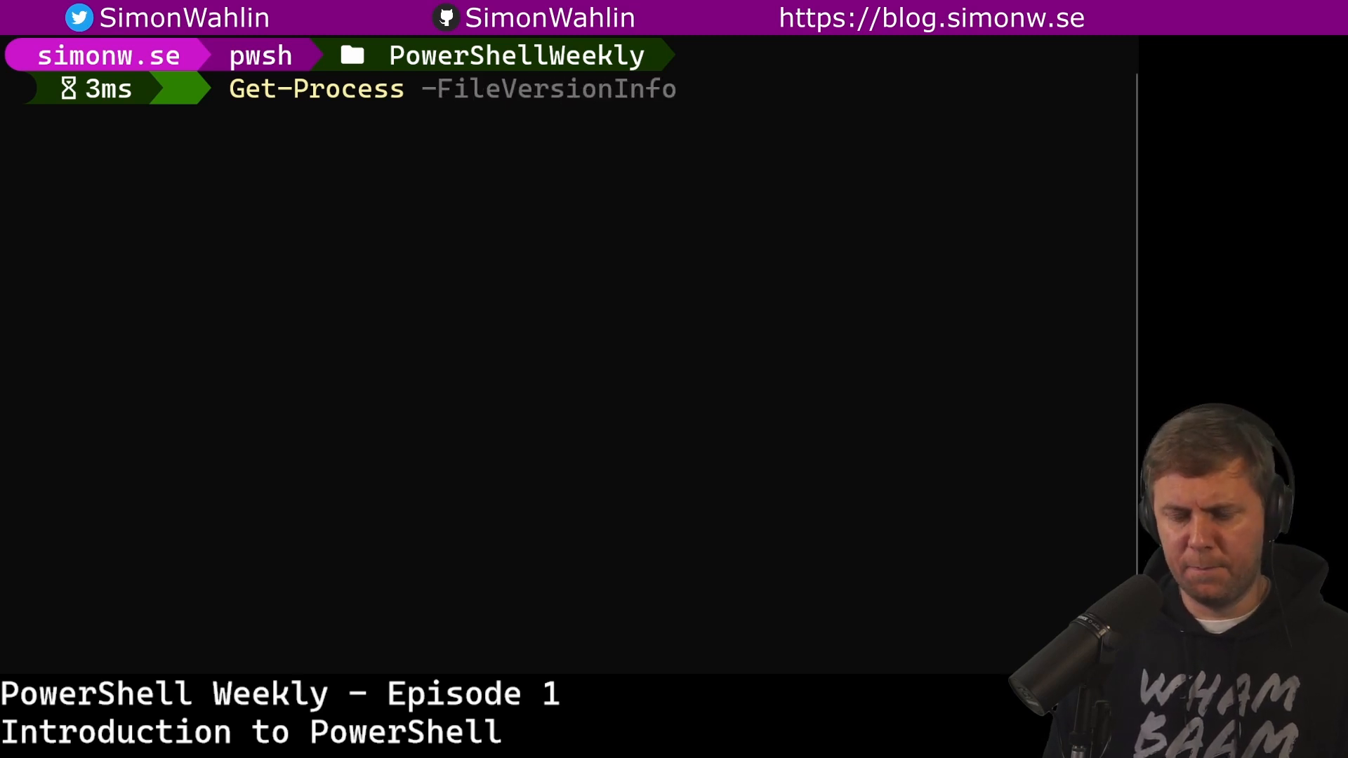
pyautogui.press('BackSpace')
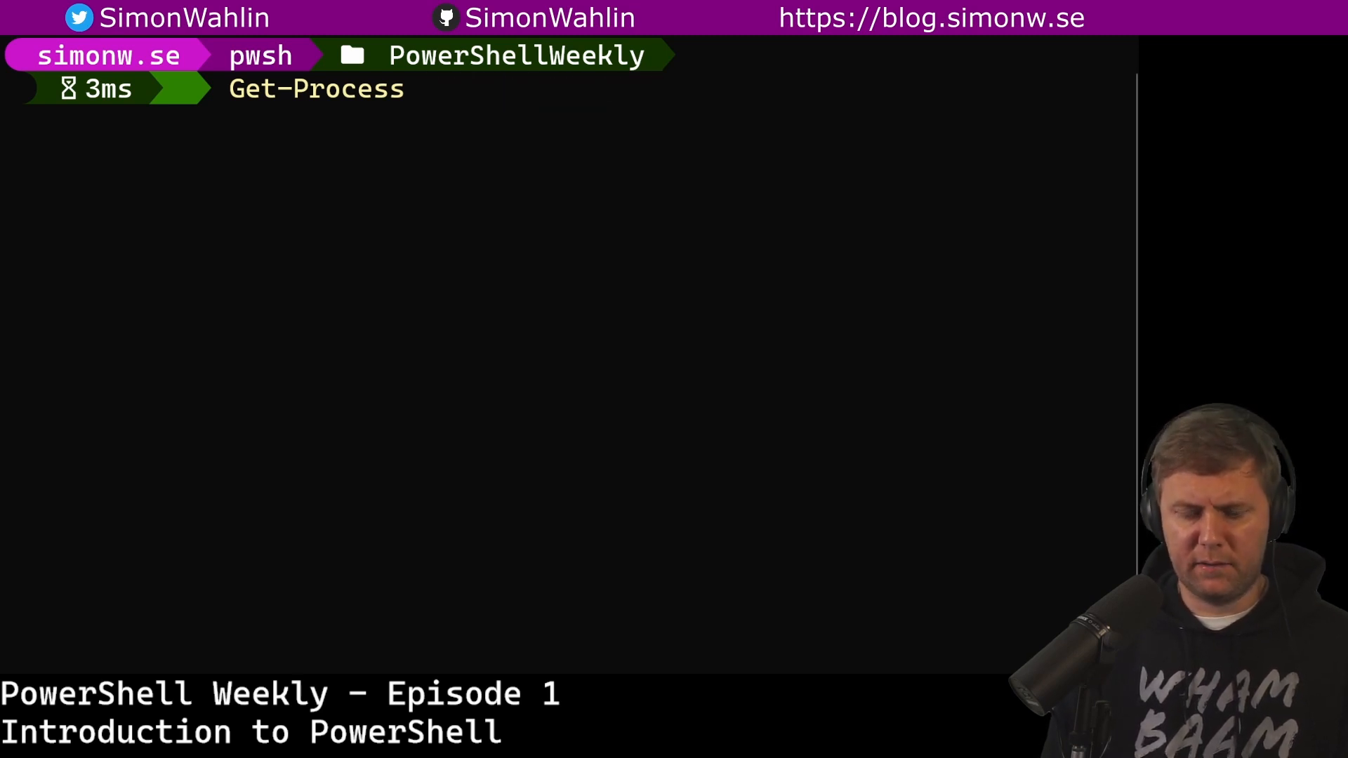
# Step: Show all Get-Process parameters, choose -Name and list only the notepad process
pyautogui.write('-Name')
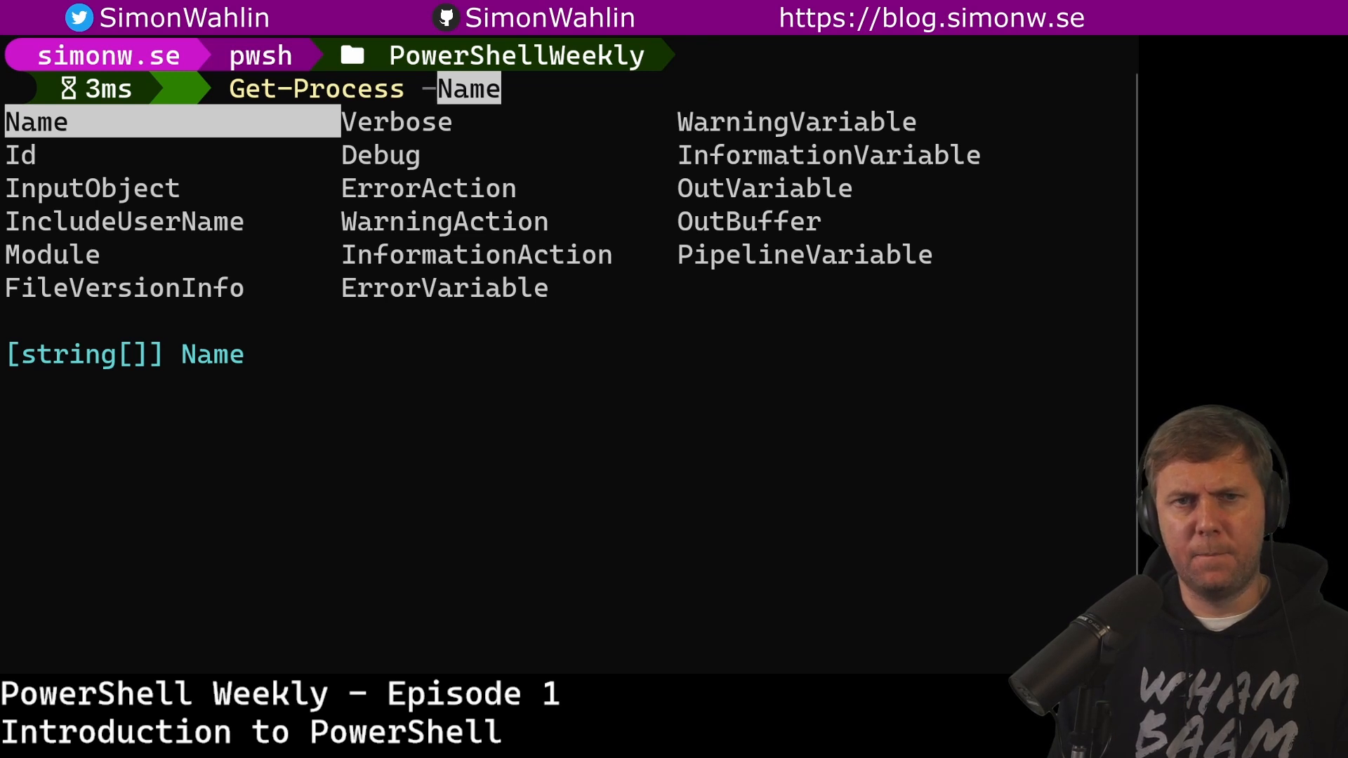
pyautogui.press('Escape')
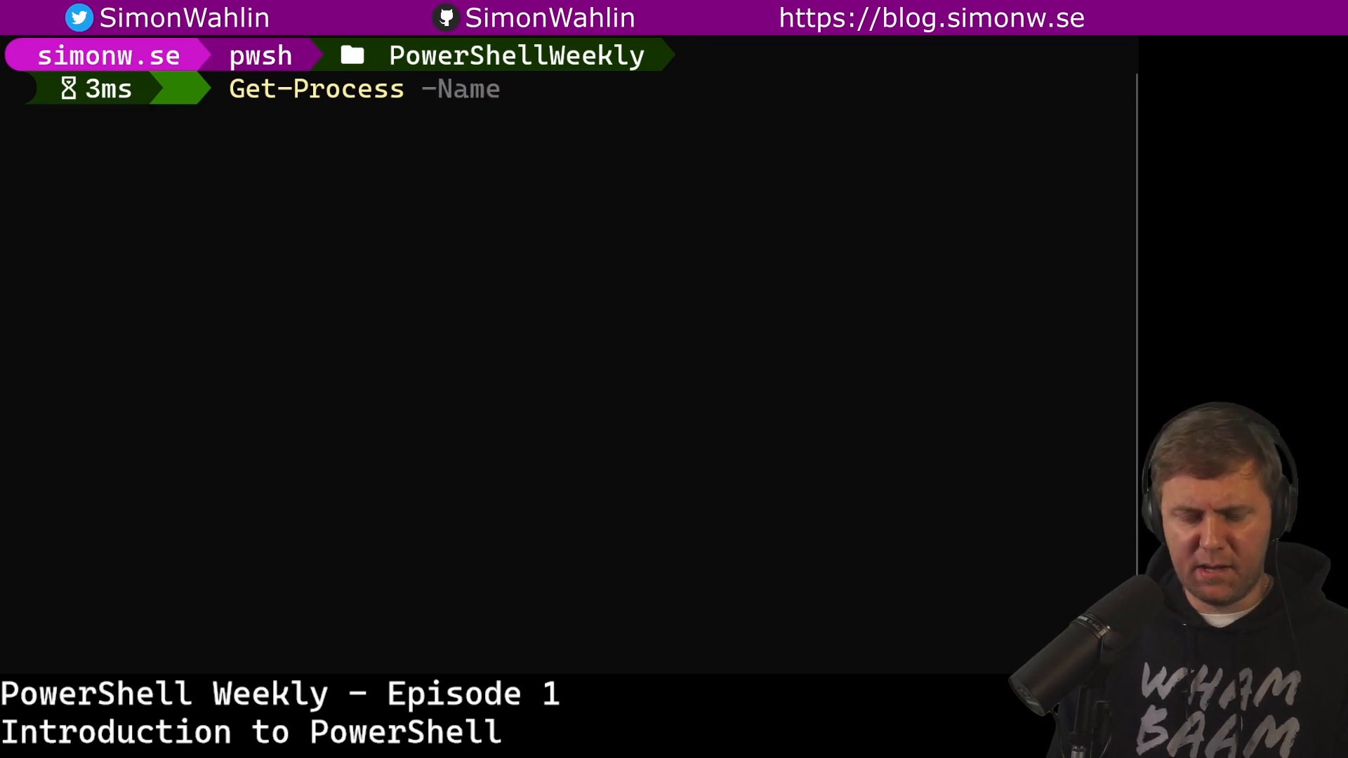
pyautogui.write('notepad')
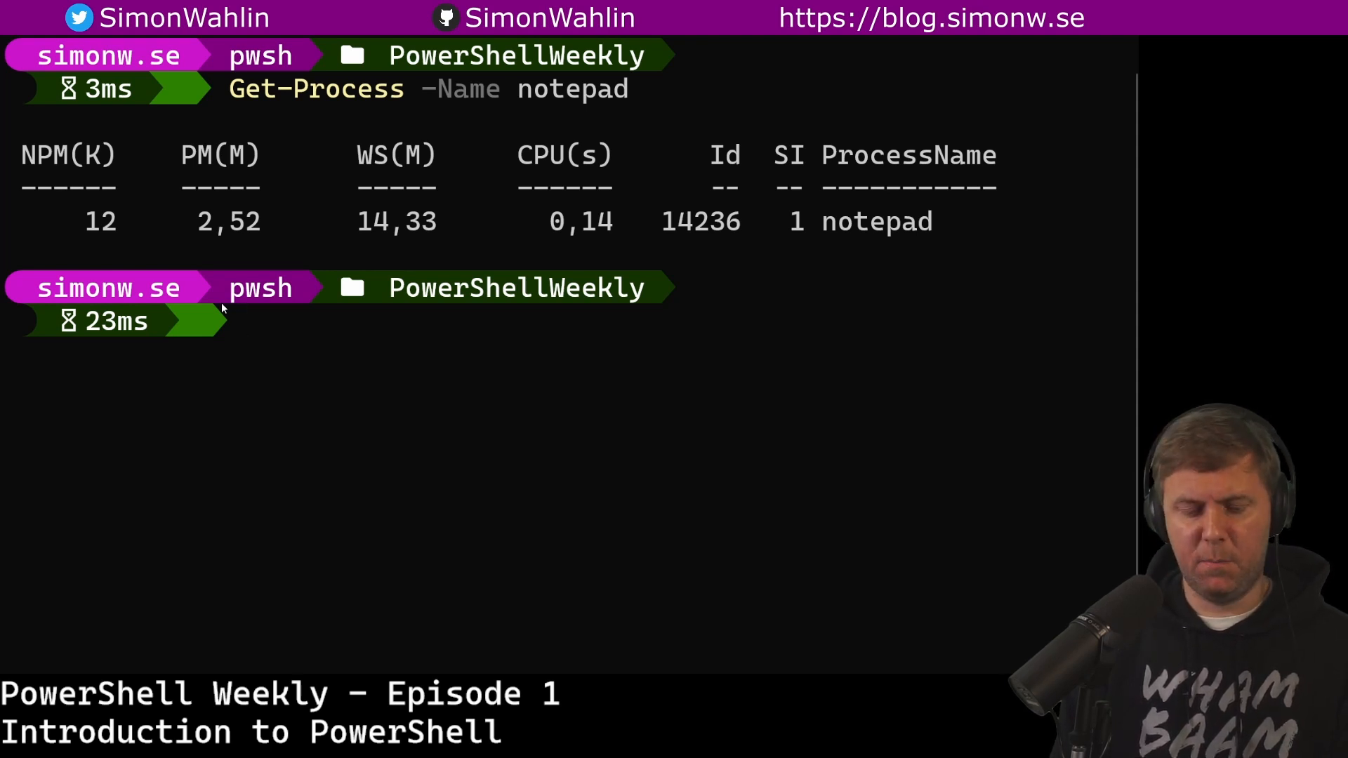
# Step: Stop the notepad process by name and confirm Get-process notepad no longer finds it
pyautogui.write('Stop-p')
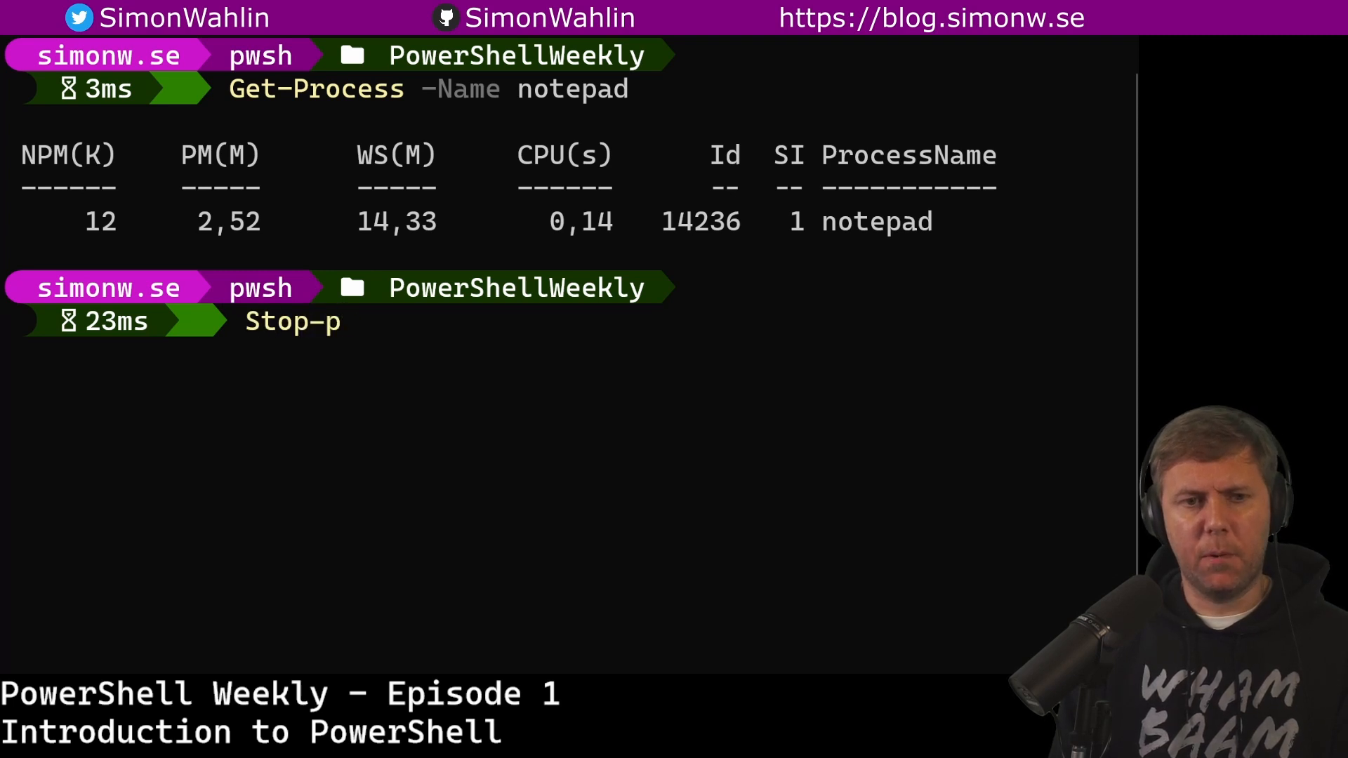
pyautogui.write('rocess -Name')
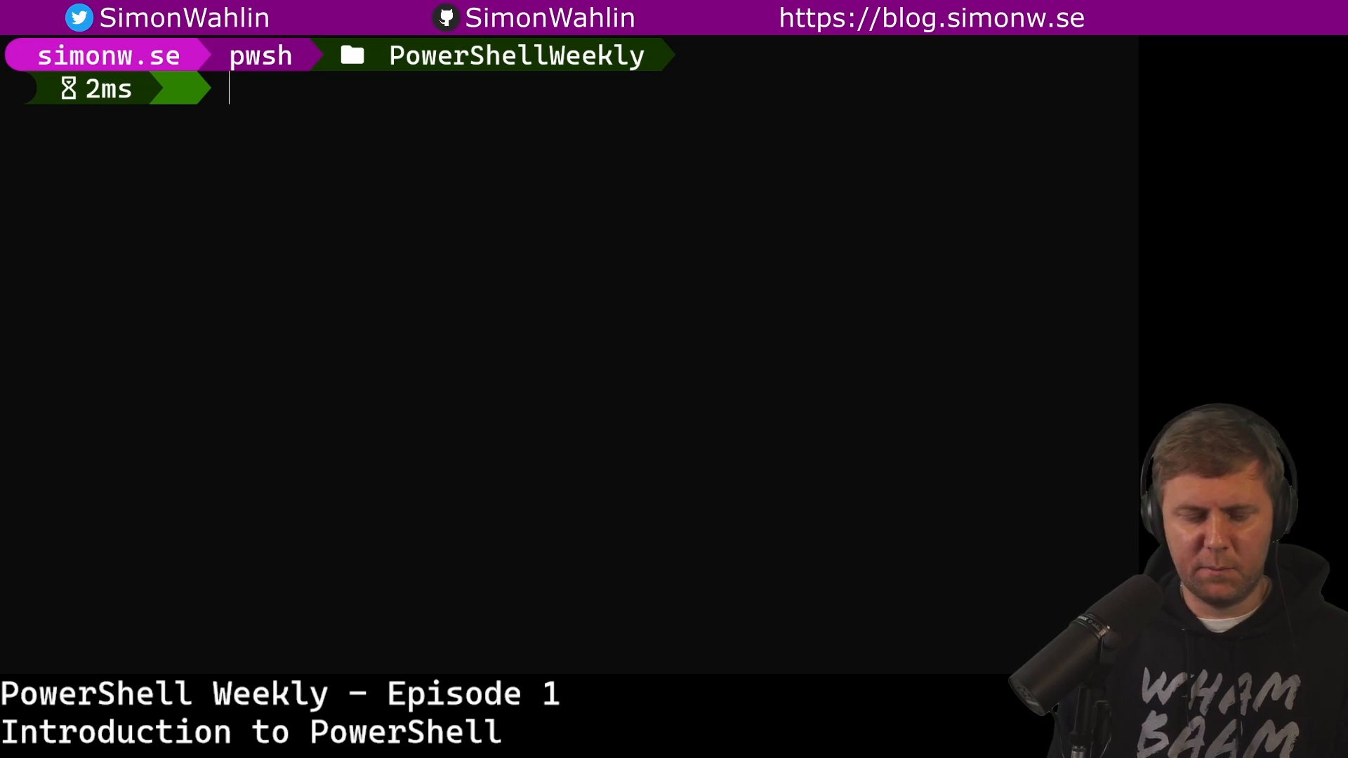
pyautogui.write('Get-process')
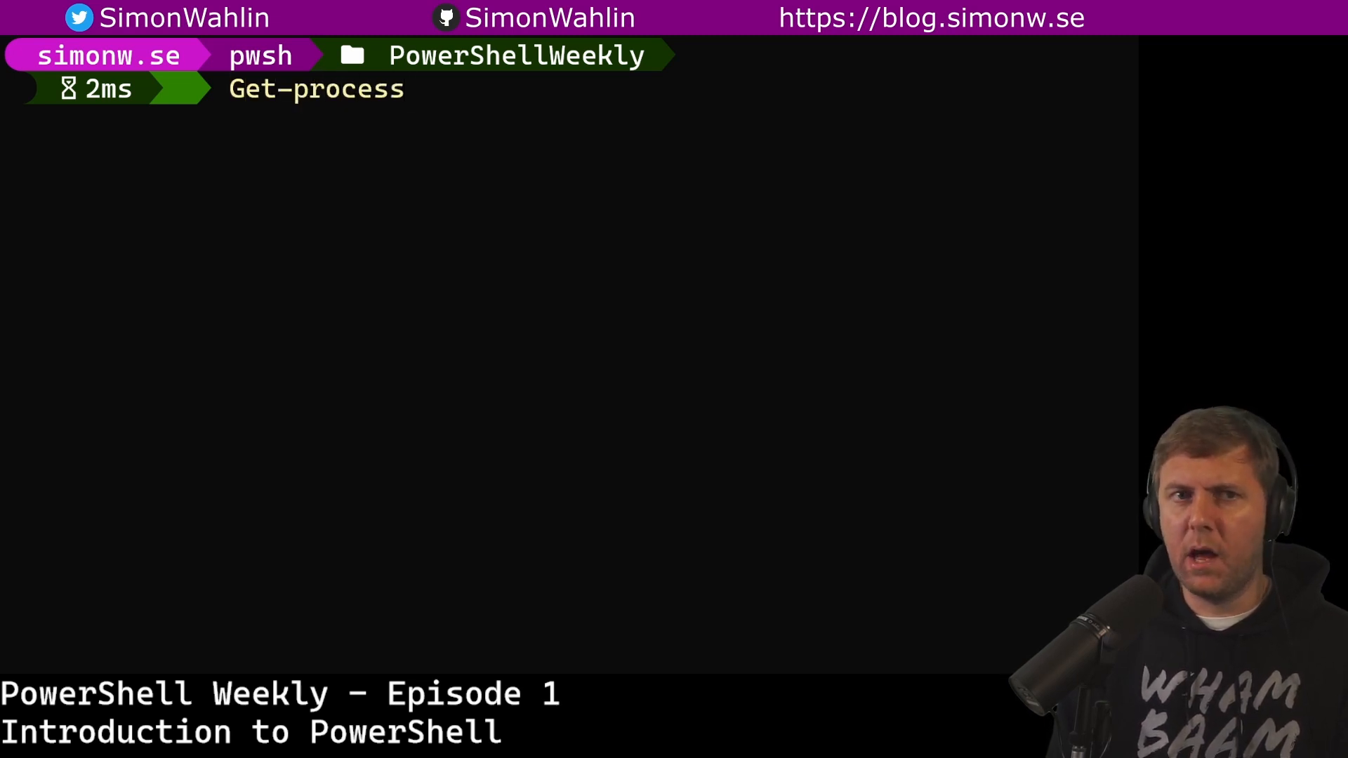
pyautogui.write('notepad')
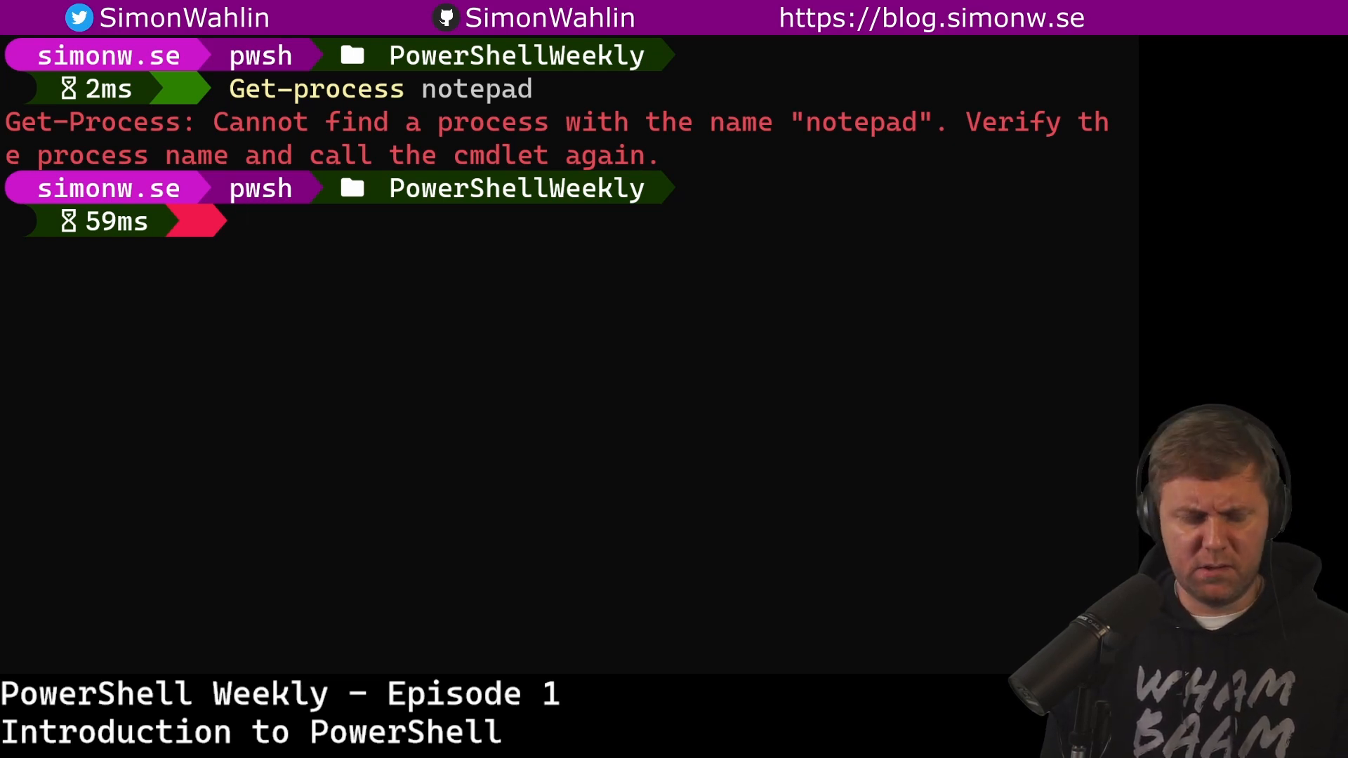
# Step: Start notepad.exe again with Start-Process
pyautogui.write('Start-')
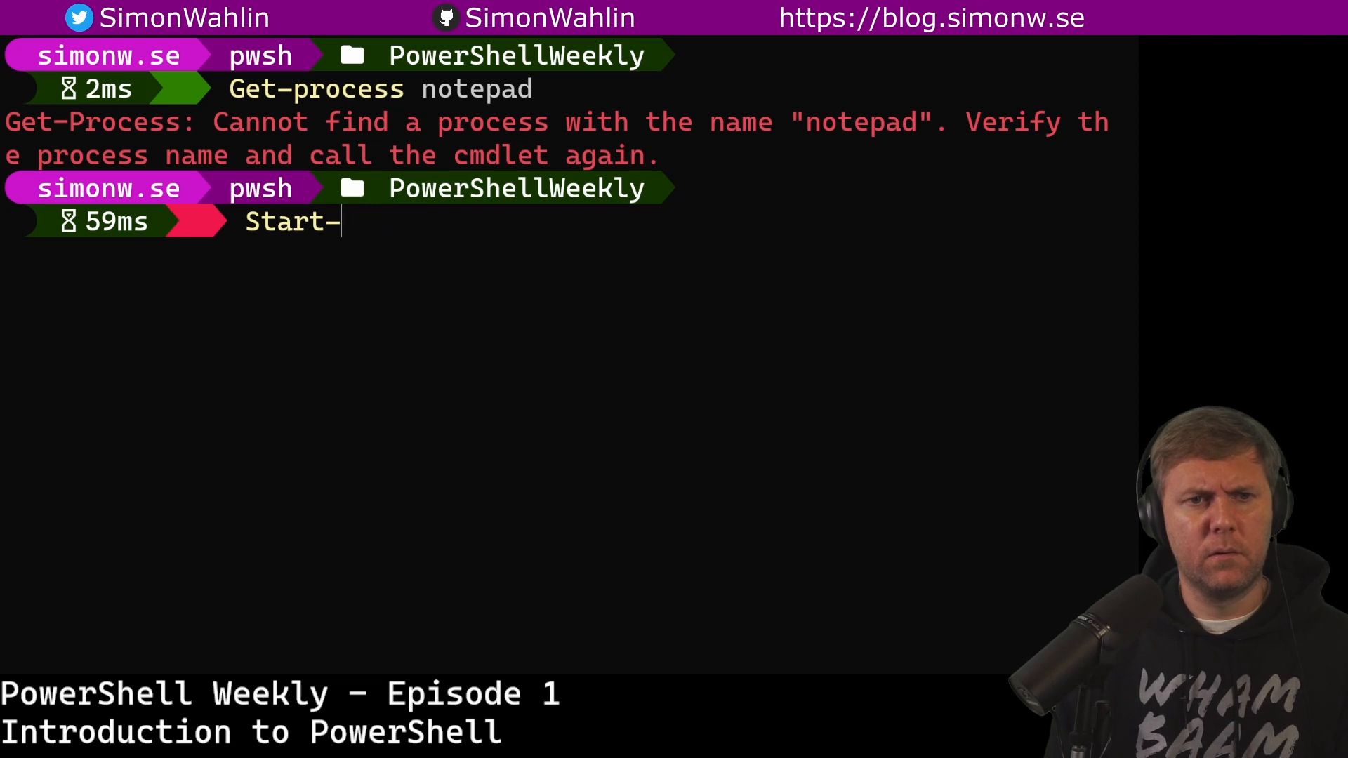
pyautogui.write('Process')
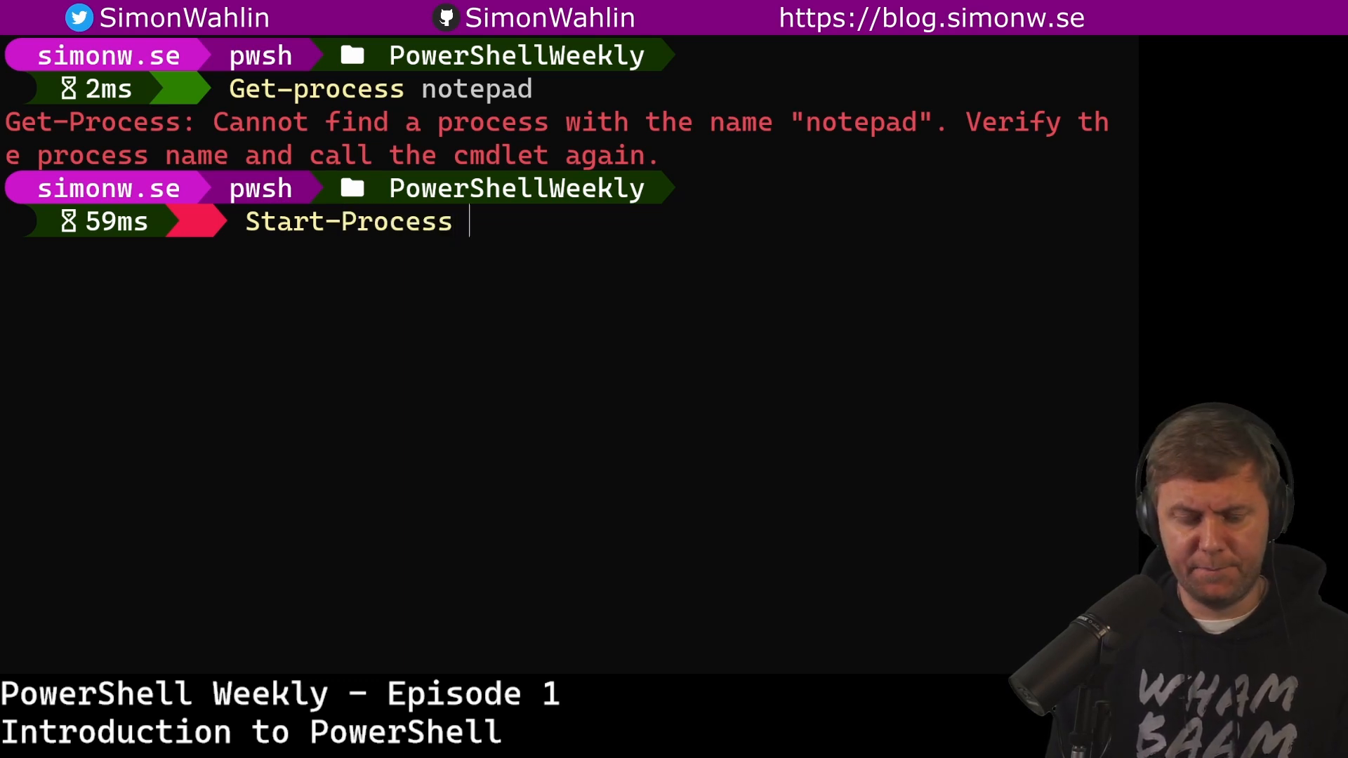
pyautogui.write('notepad.exe')
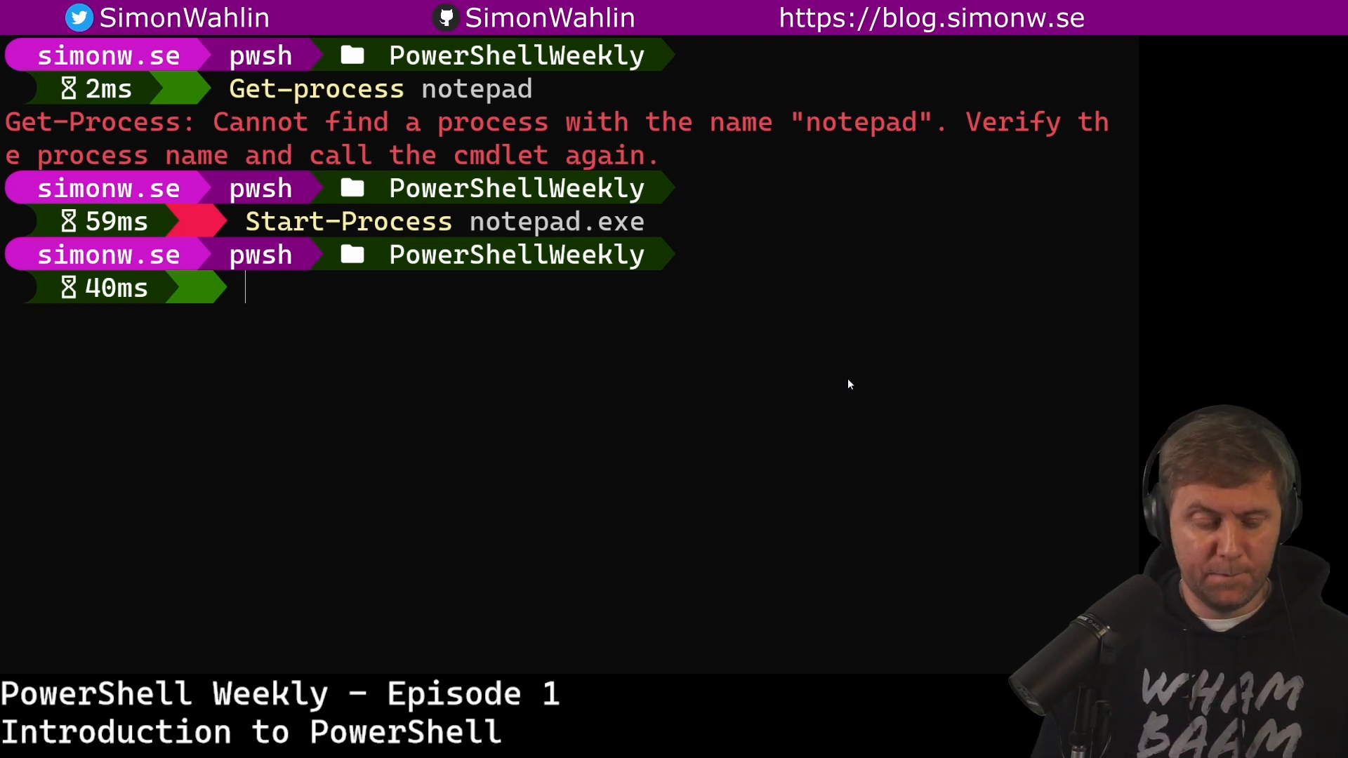
# Step: Show detailed help for every Get-Process parameter with Get-Help -Name Get-Process -Parameter *
pyautogui.write('Get')
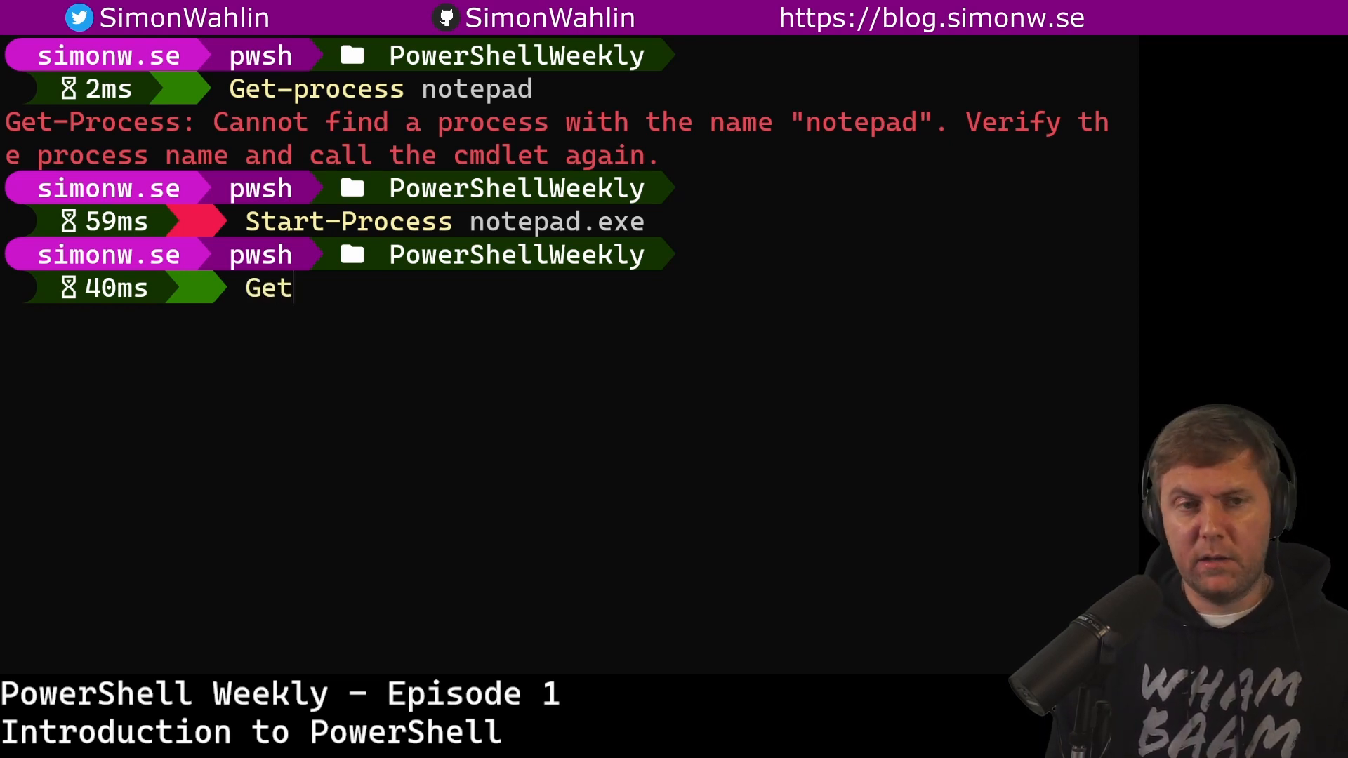
pyautogui.write('-Help')
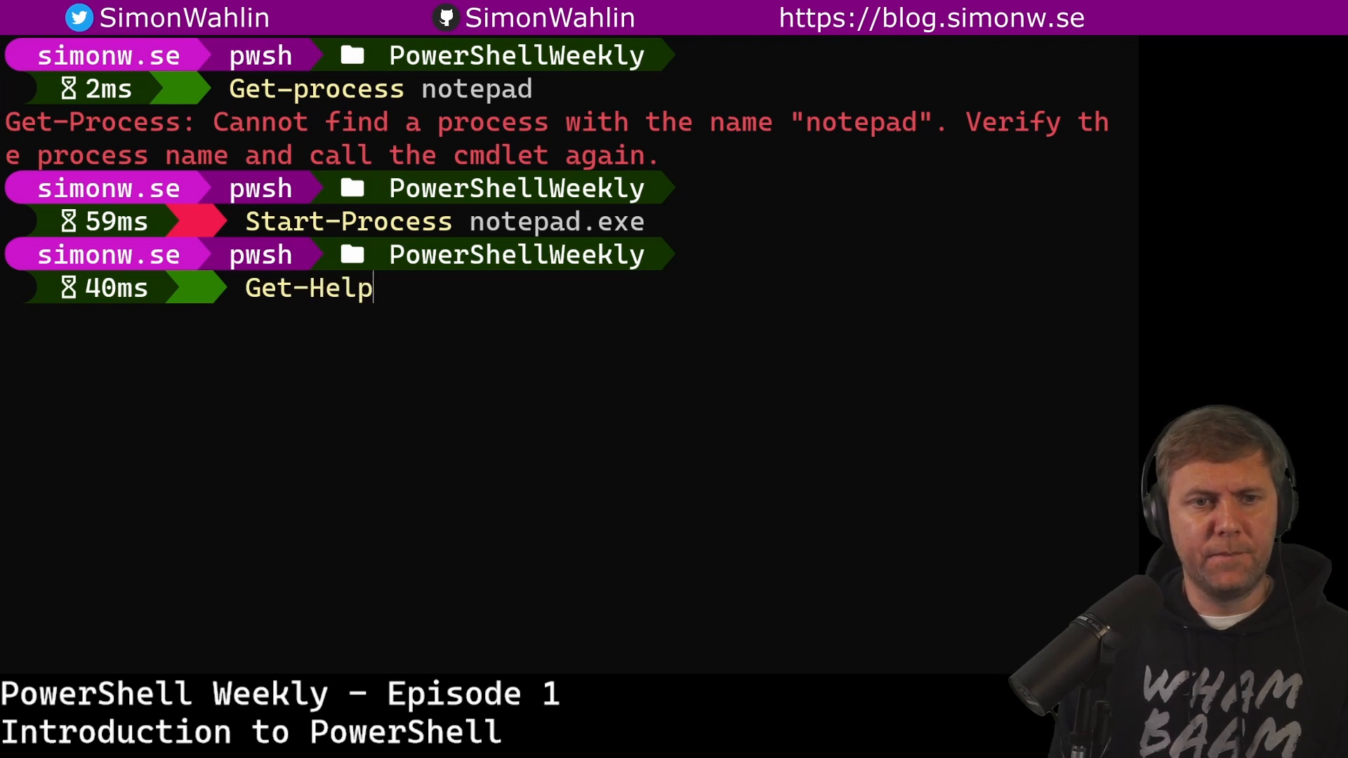
pyautogui.write('-Name')
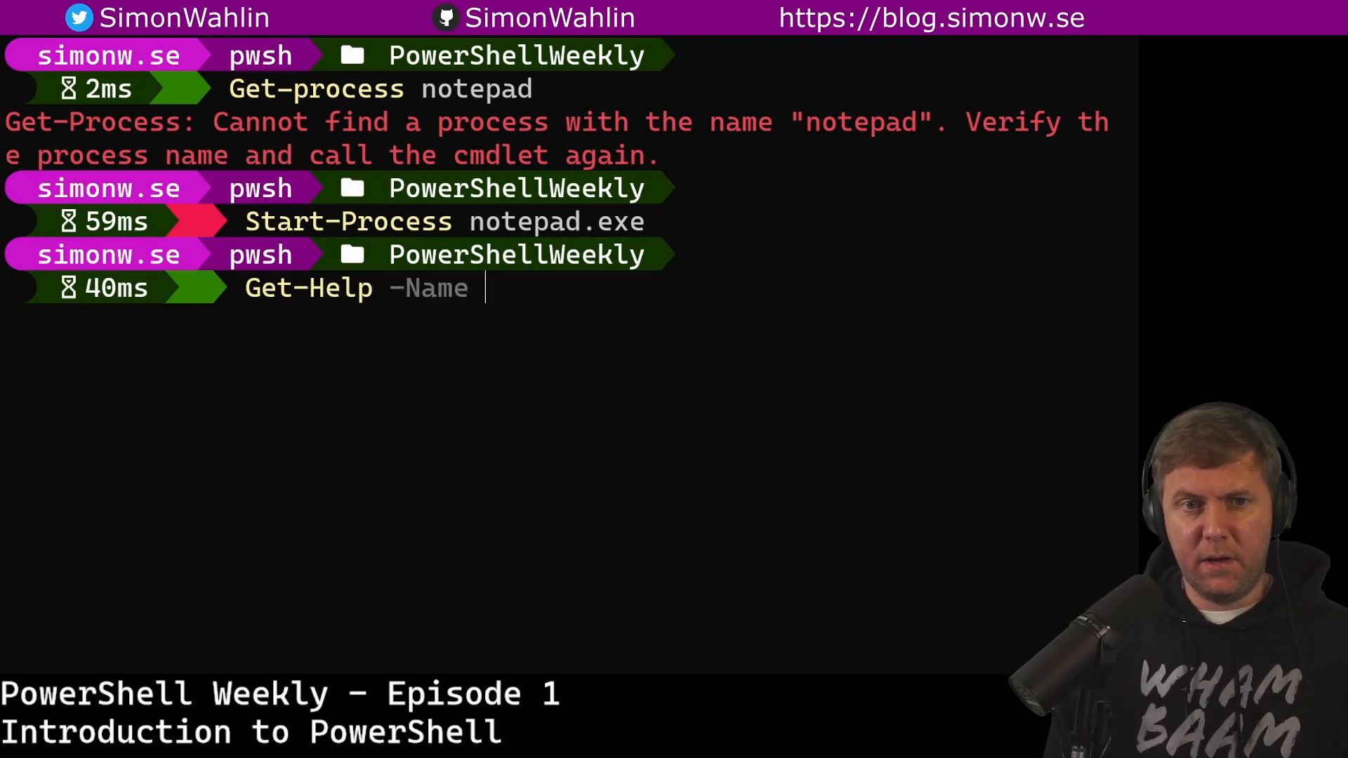
pyautogui.write('Get-pr')
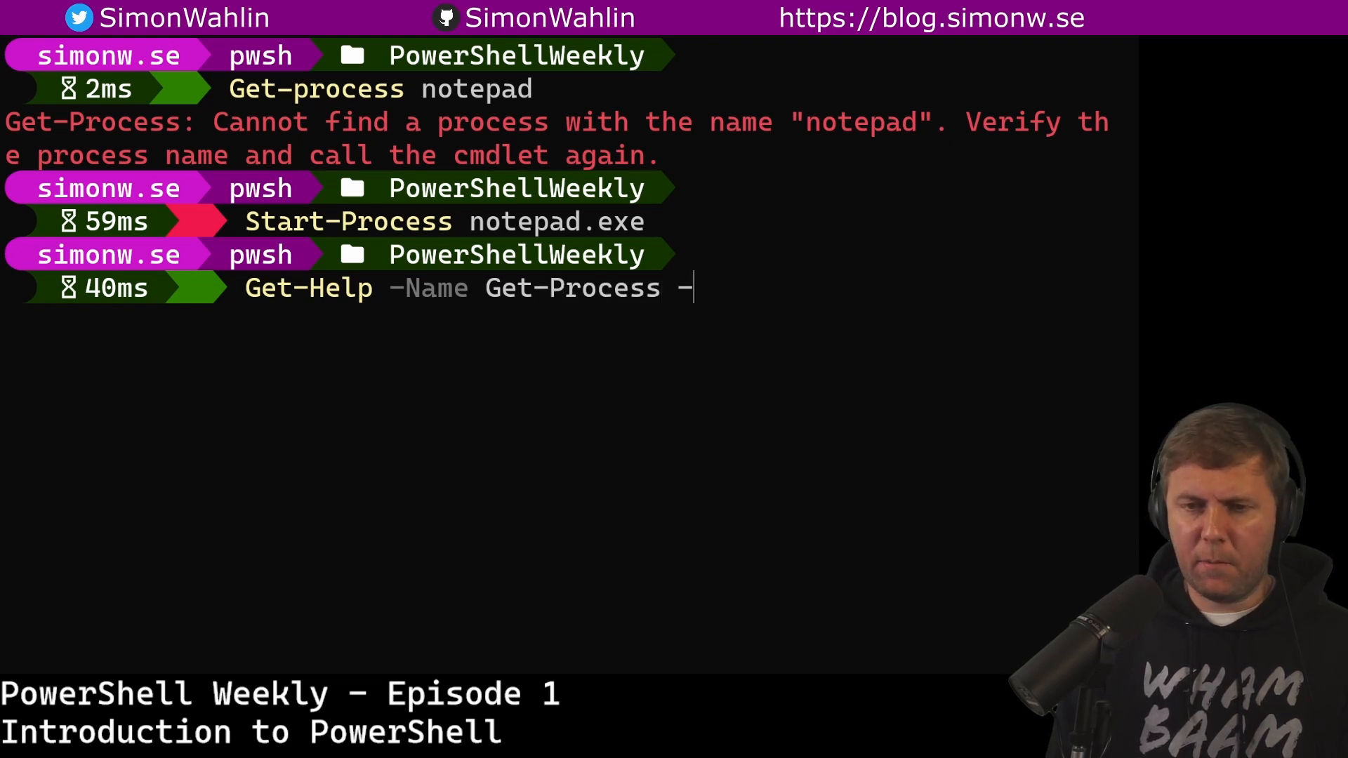
pyautogui.write('Parameter')
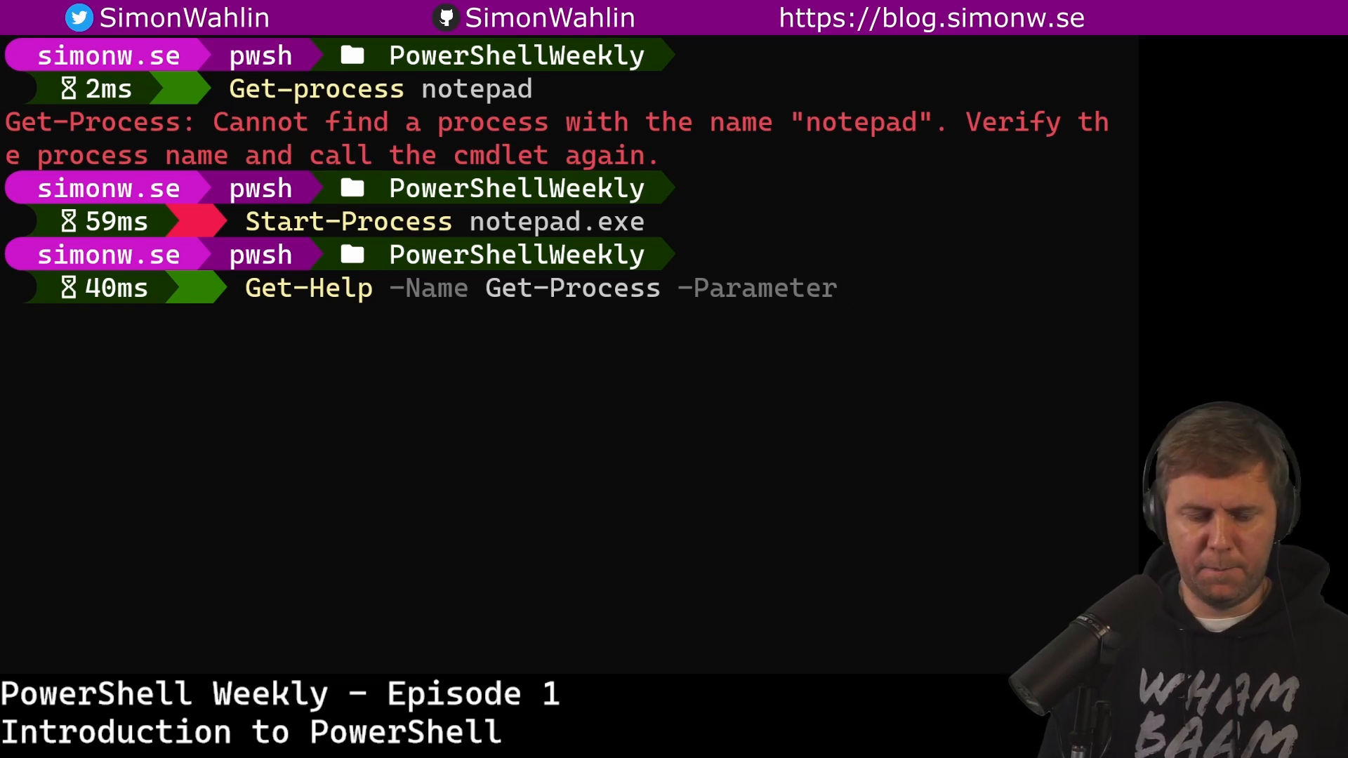
pyautogui.write('*')
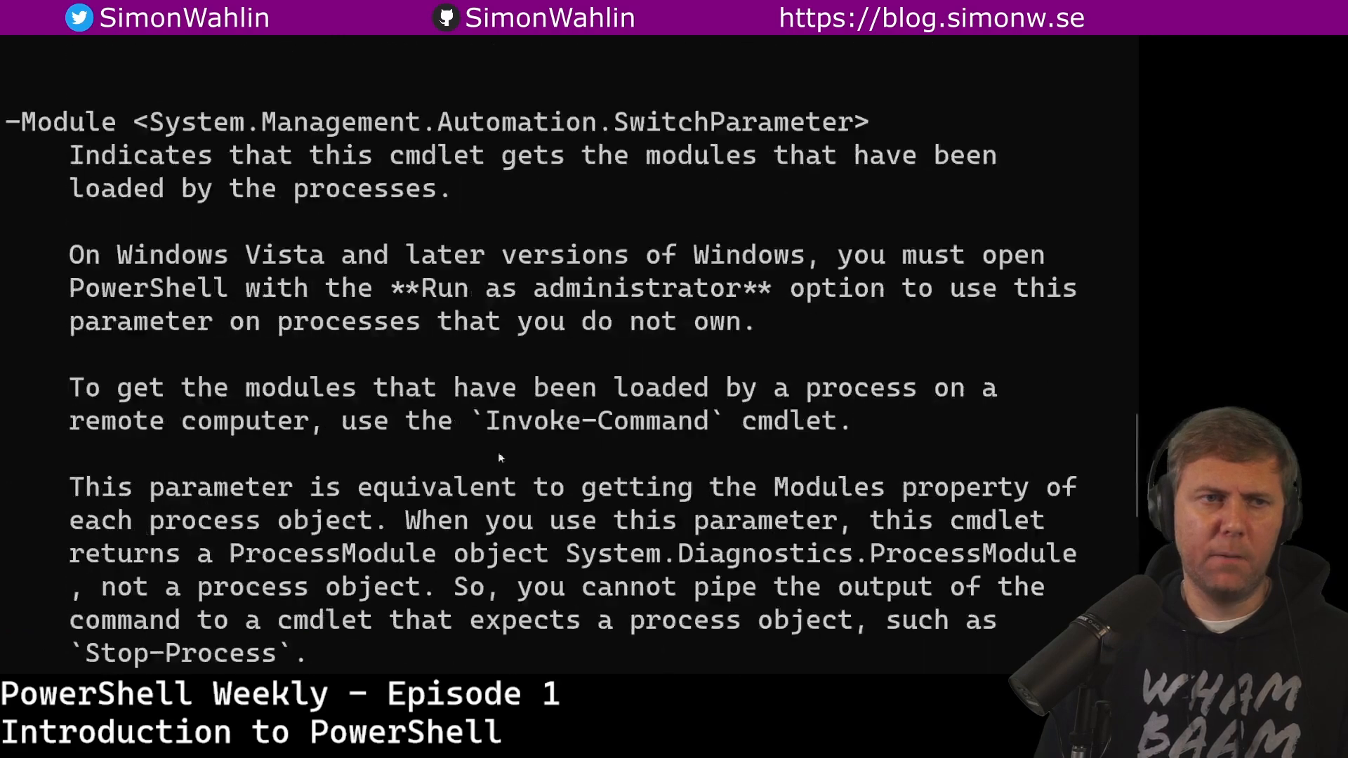
# Step: Scroll down through the parameter entries to the Name parameter with position 0
pyautogui.scroll(-3)
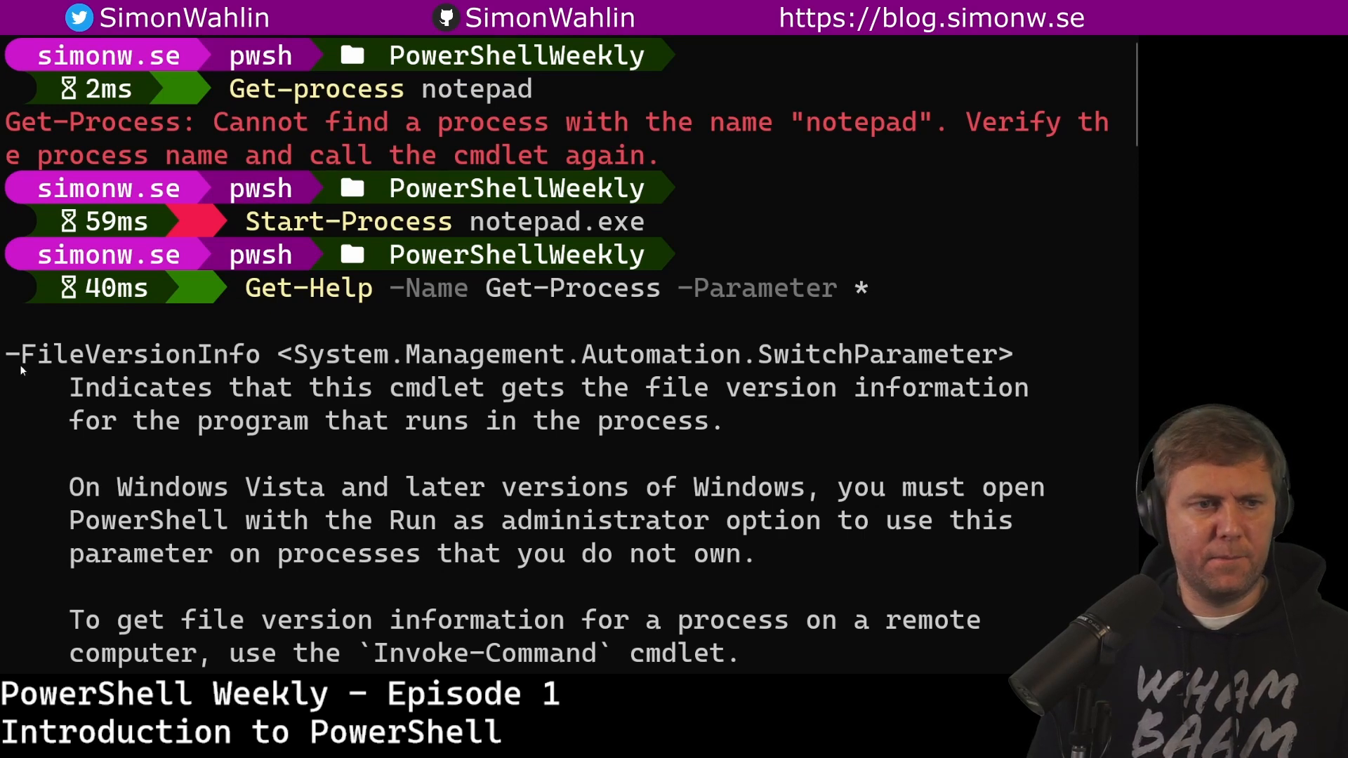
pyautogui.doubleClick(142, 353)
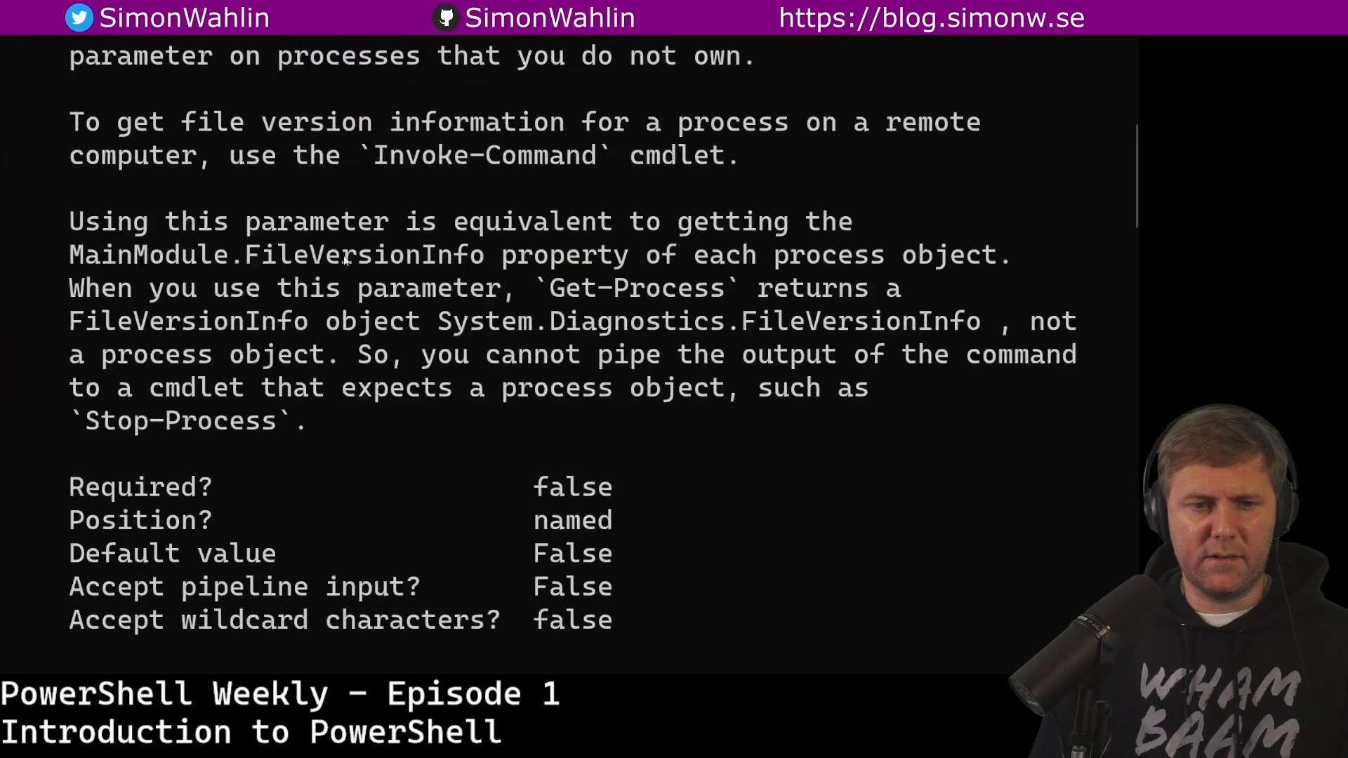
pyautogui.scroll(-3)
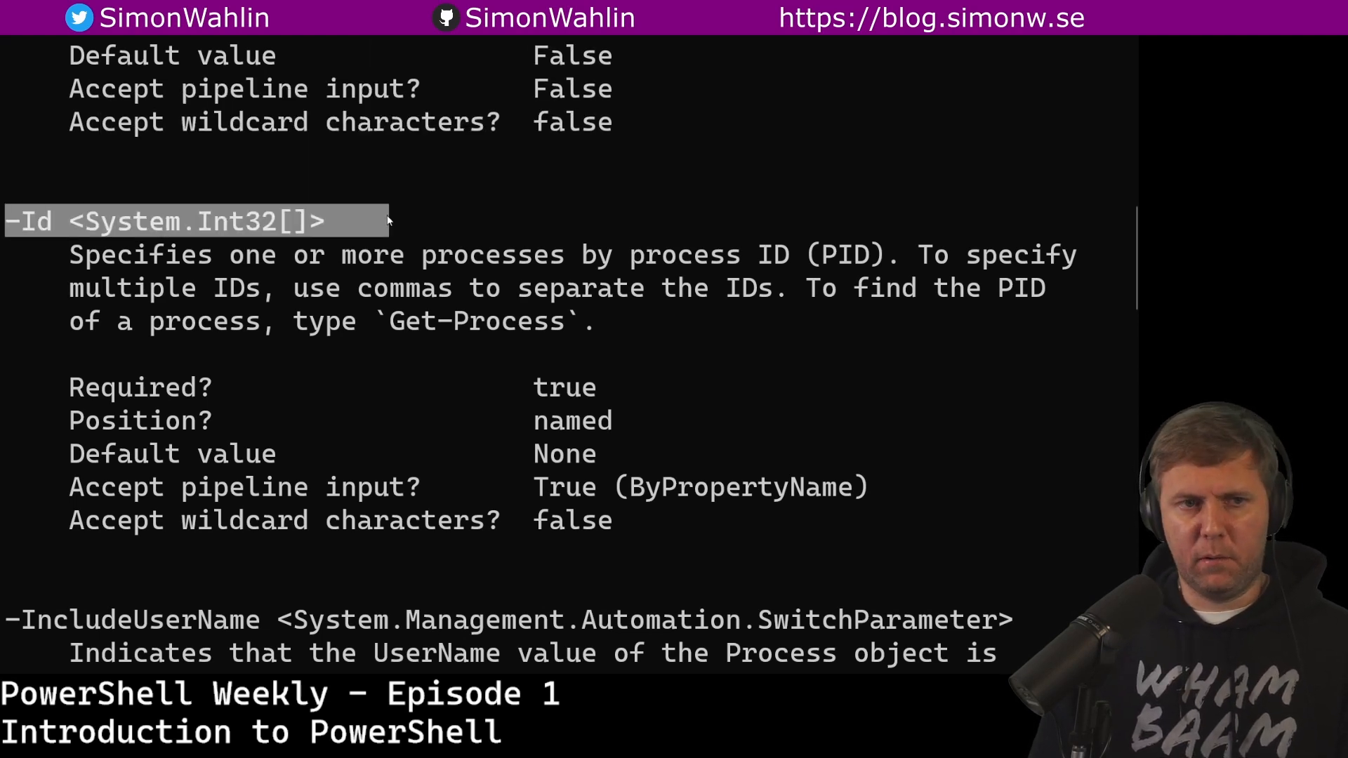
pyautogui.scroll(-3)
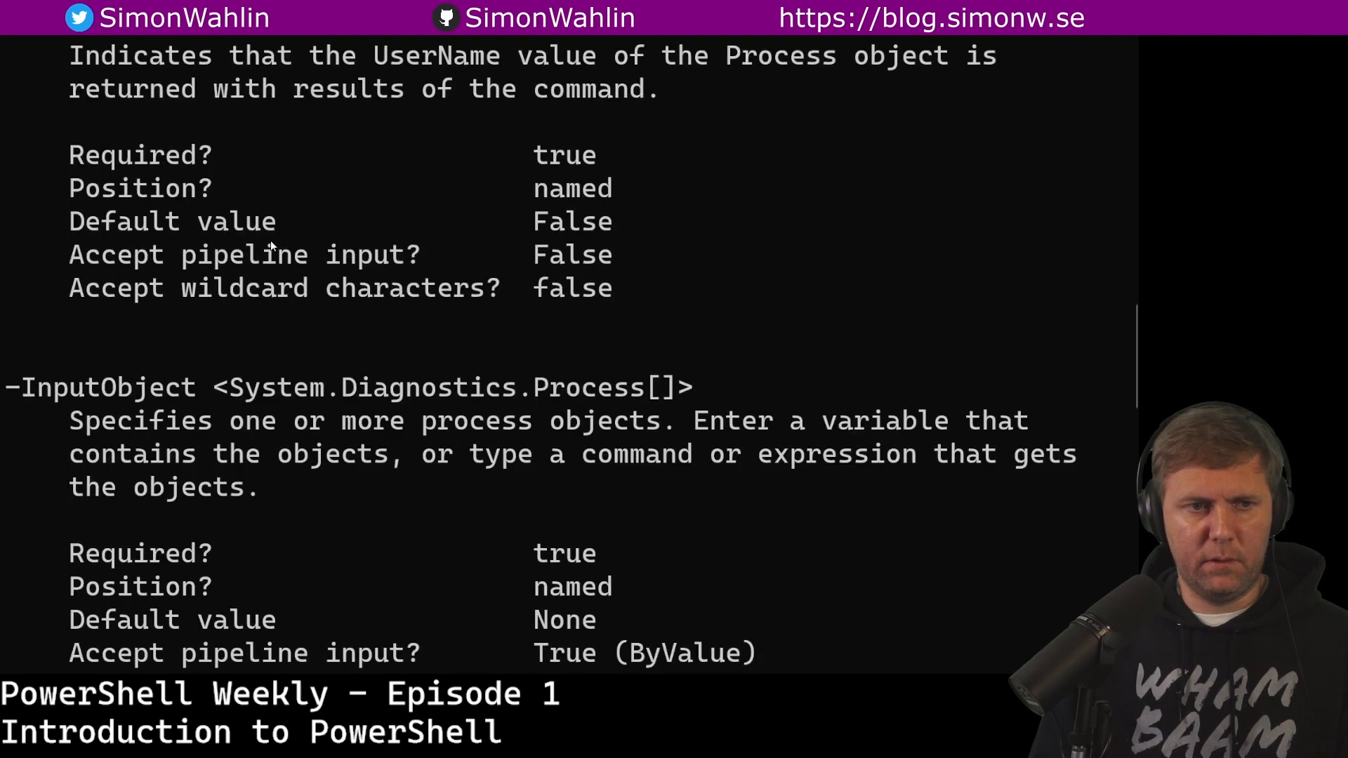
pyautogui.scroll(-3)
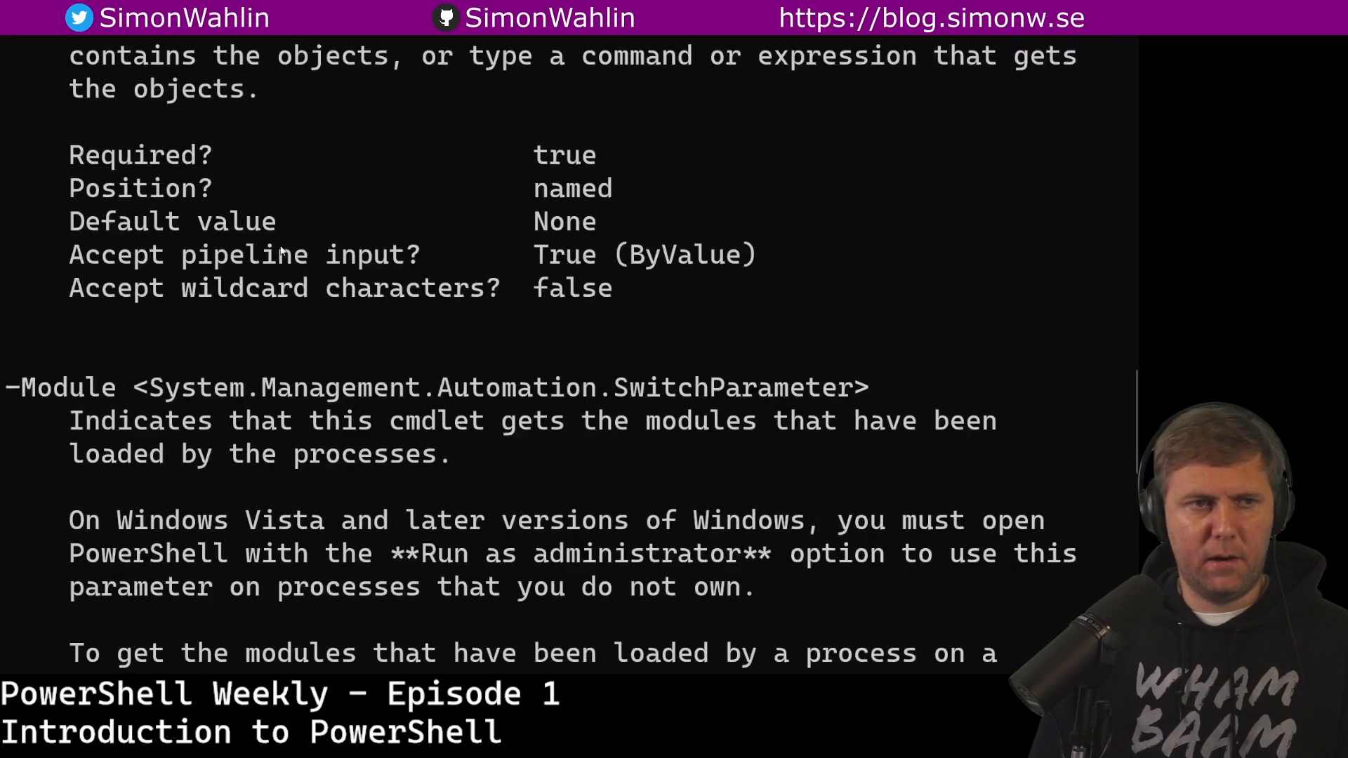
pyautogui.scroll(-3)
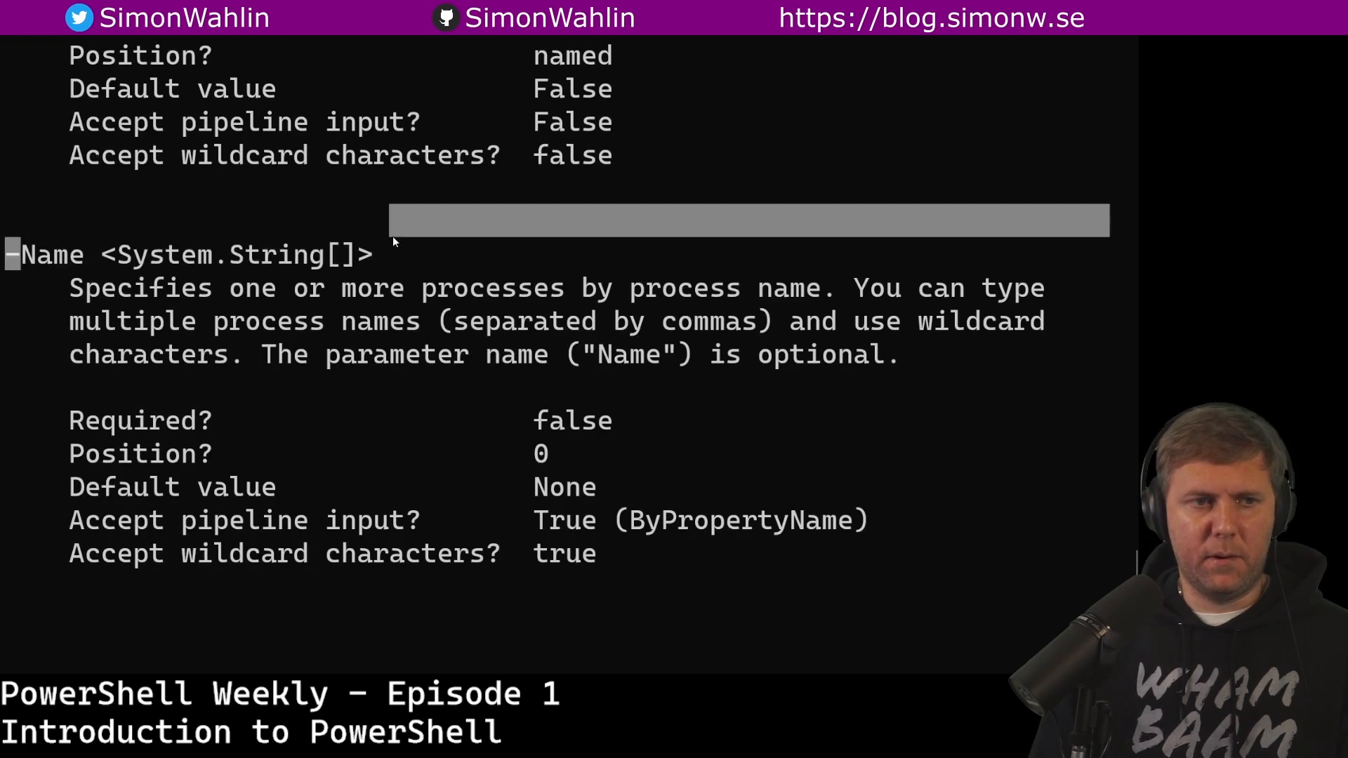
pyautogui.scroll(-3)
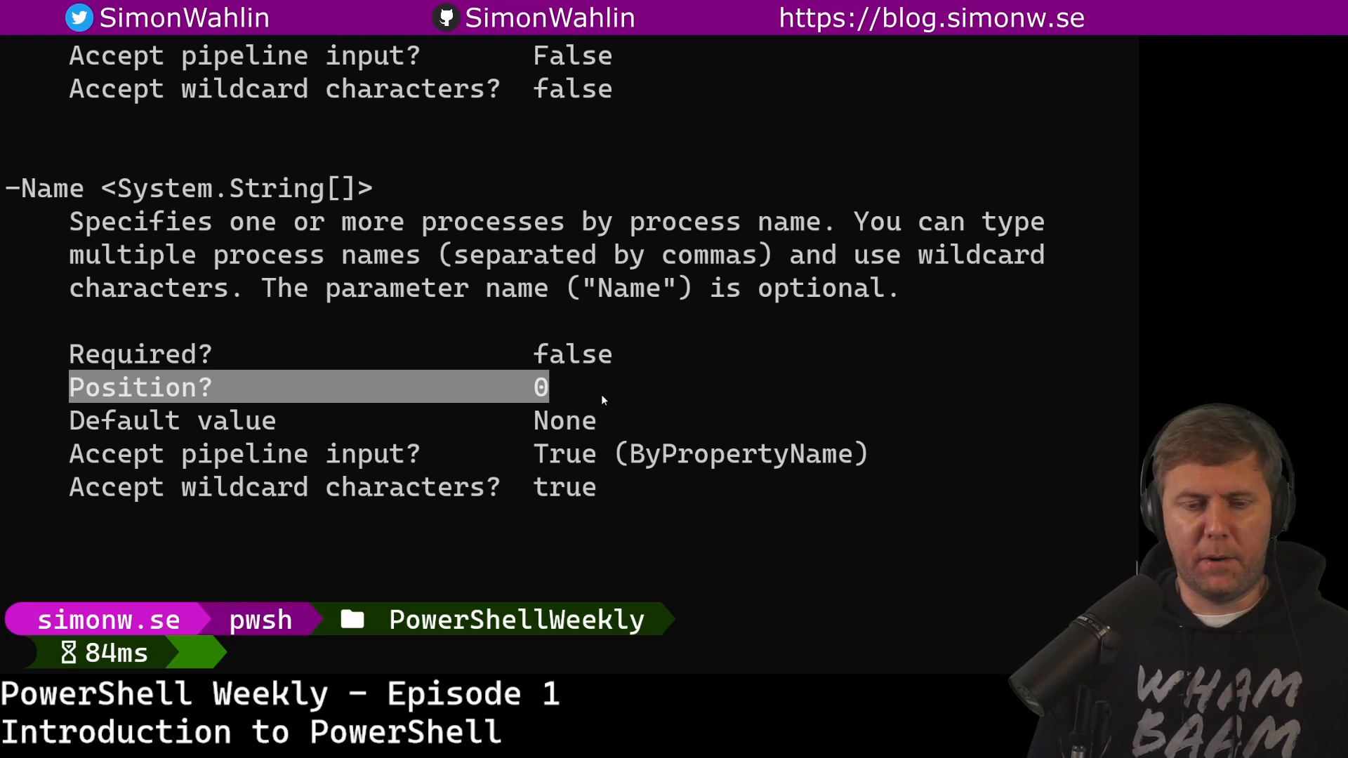
# Step: List the notepad process with Get-process notepad, then start a Get-process -Name notepad command
pyautogui.write('Get-process notepad')
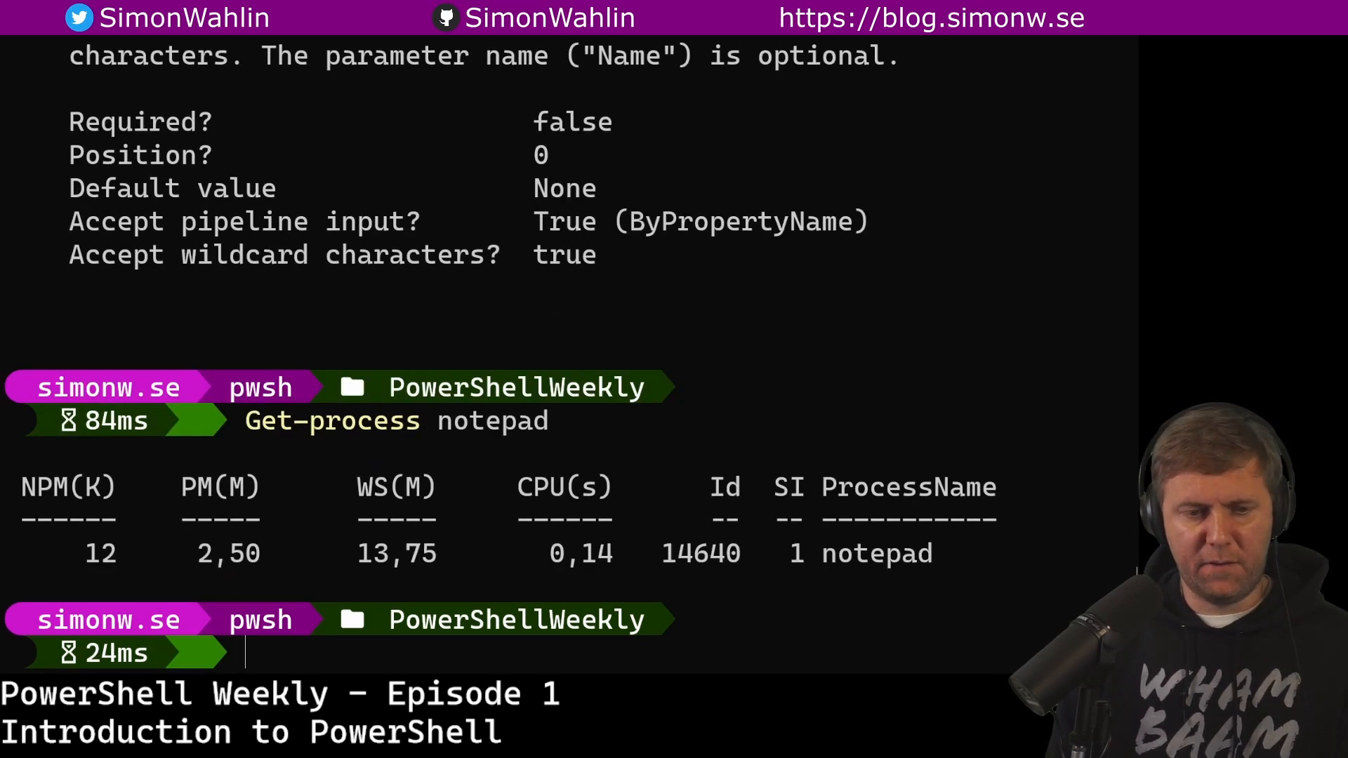
pyautogui.write('Get-process -')
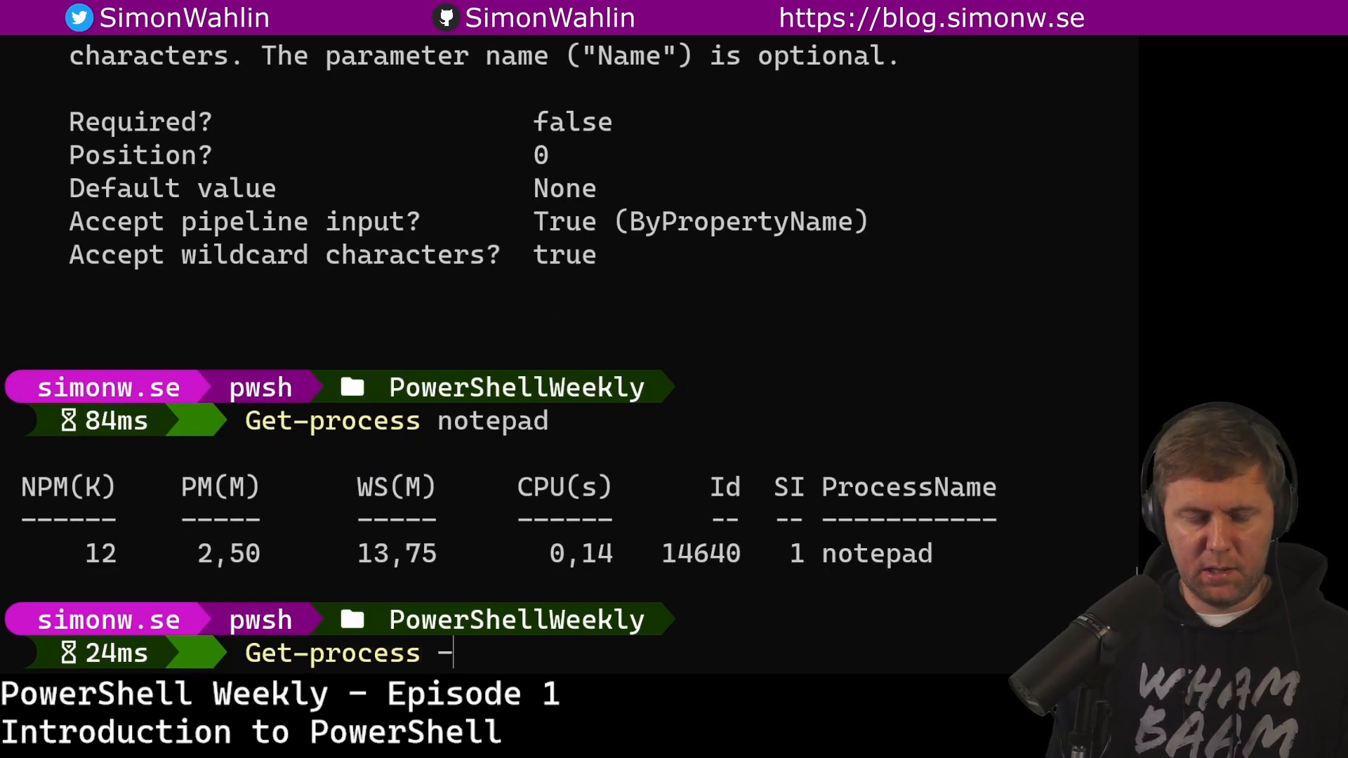
pyautogui.write('Name note')
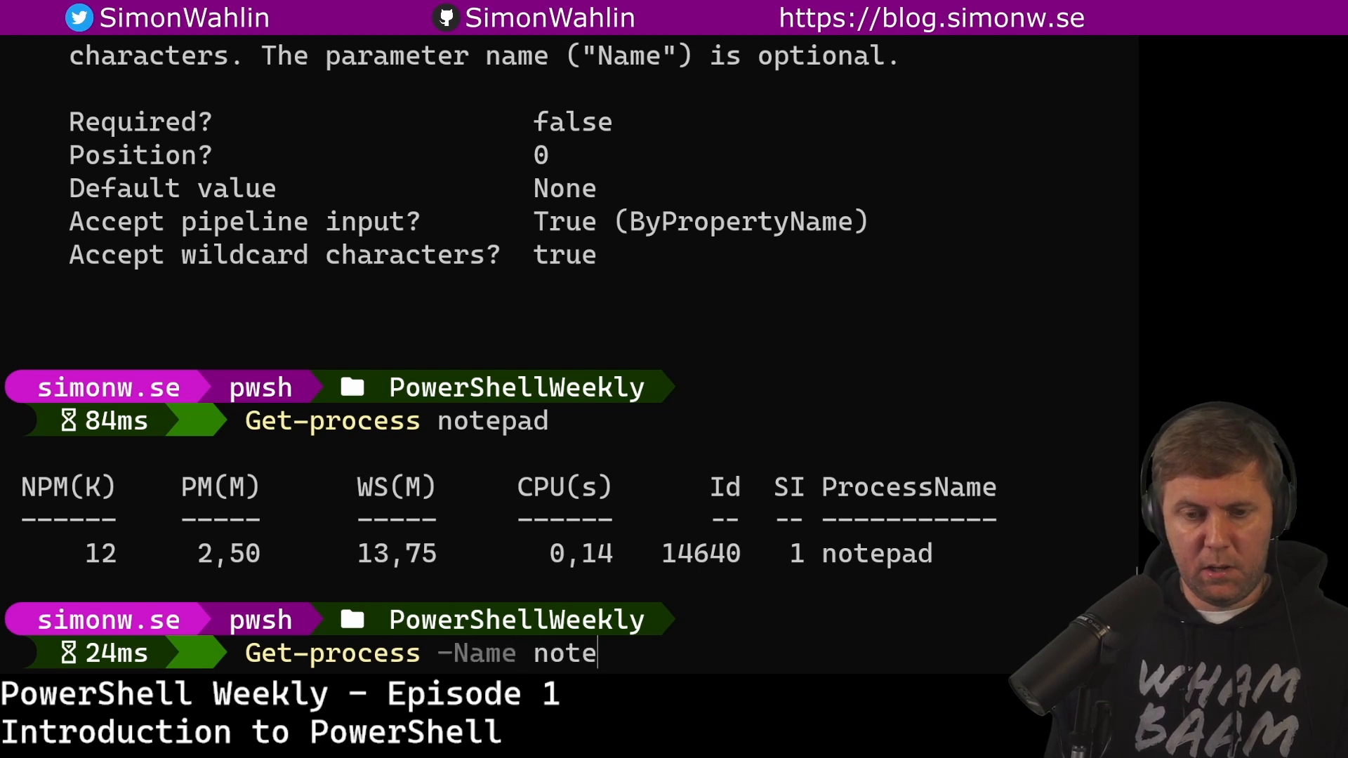
pyautogui.write('pad')
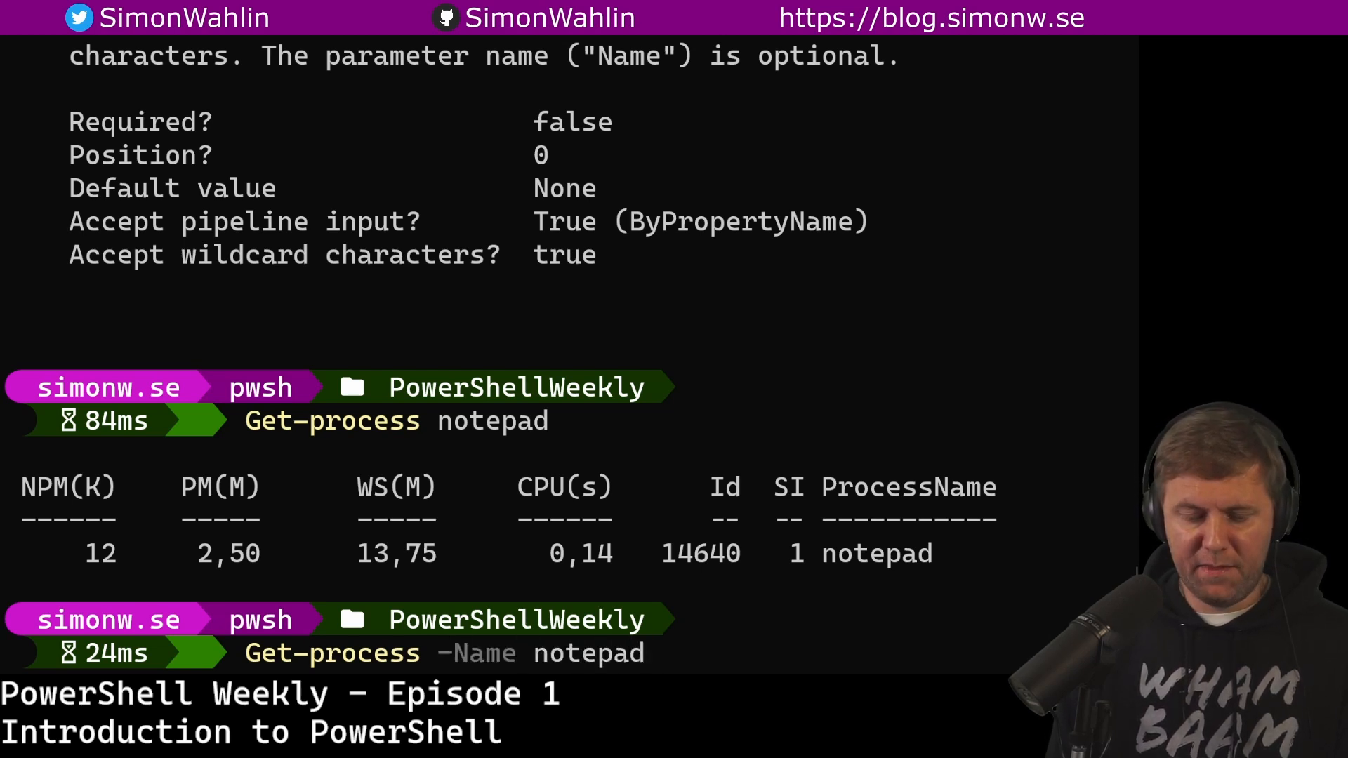
# Step: Add the extra 'sometingelse' argument, get the positional-parameter error and highlight the argument
pyautogui.write("'some")
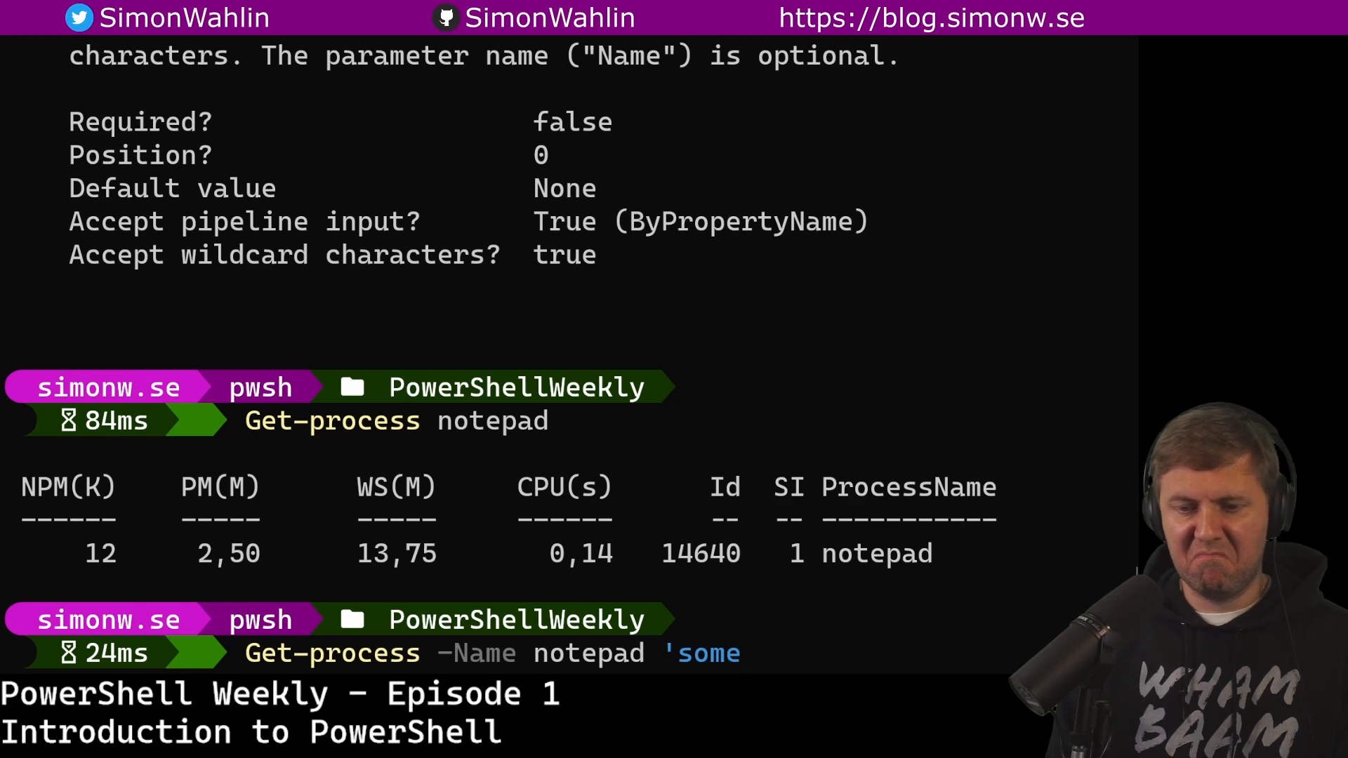
pyautogui.press('Enter')
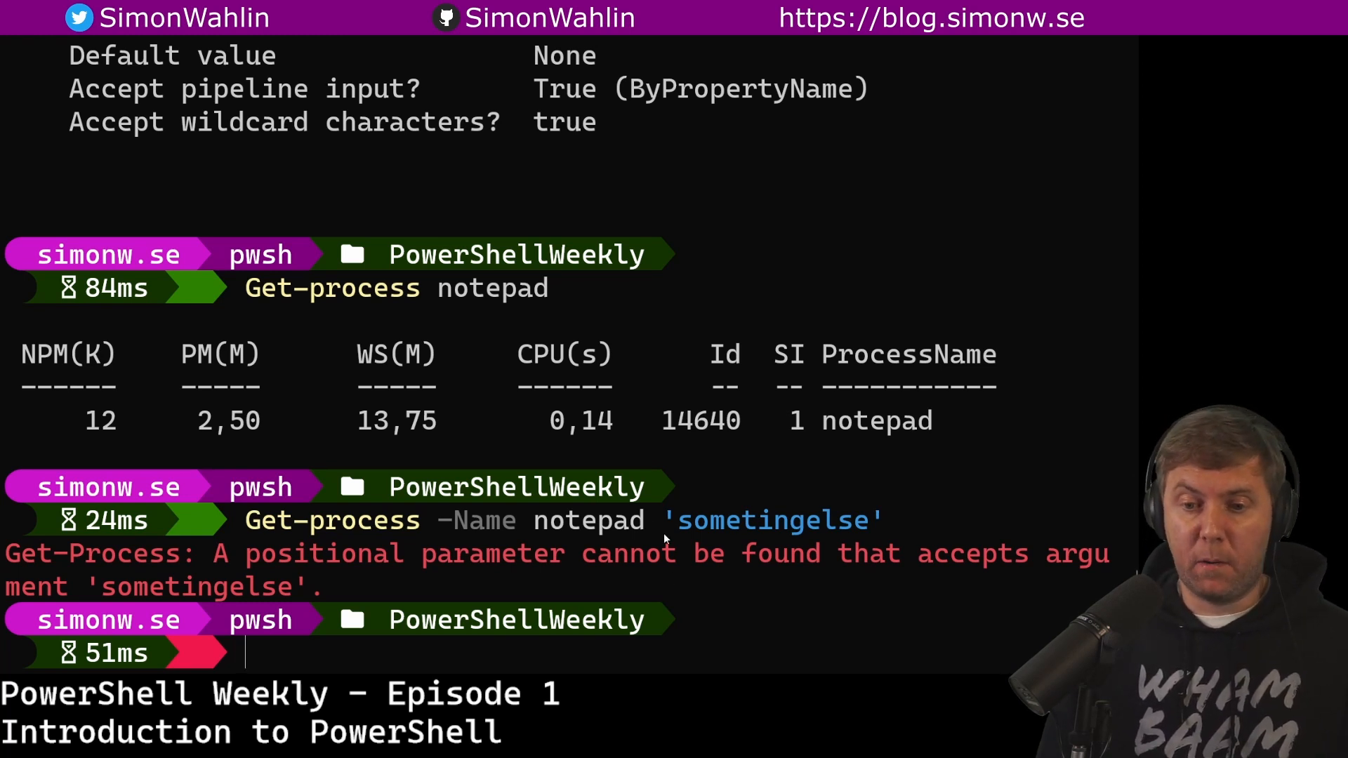
pyautogui.doubleClick(771, 520)
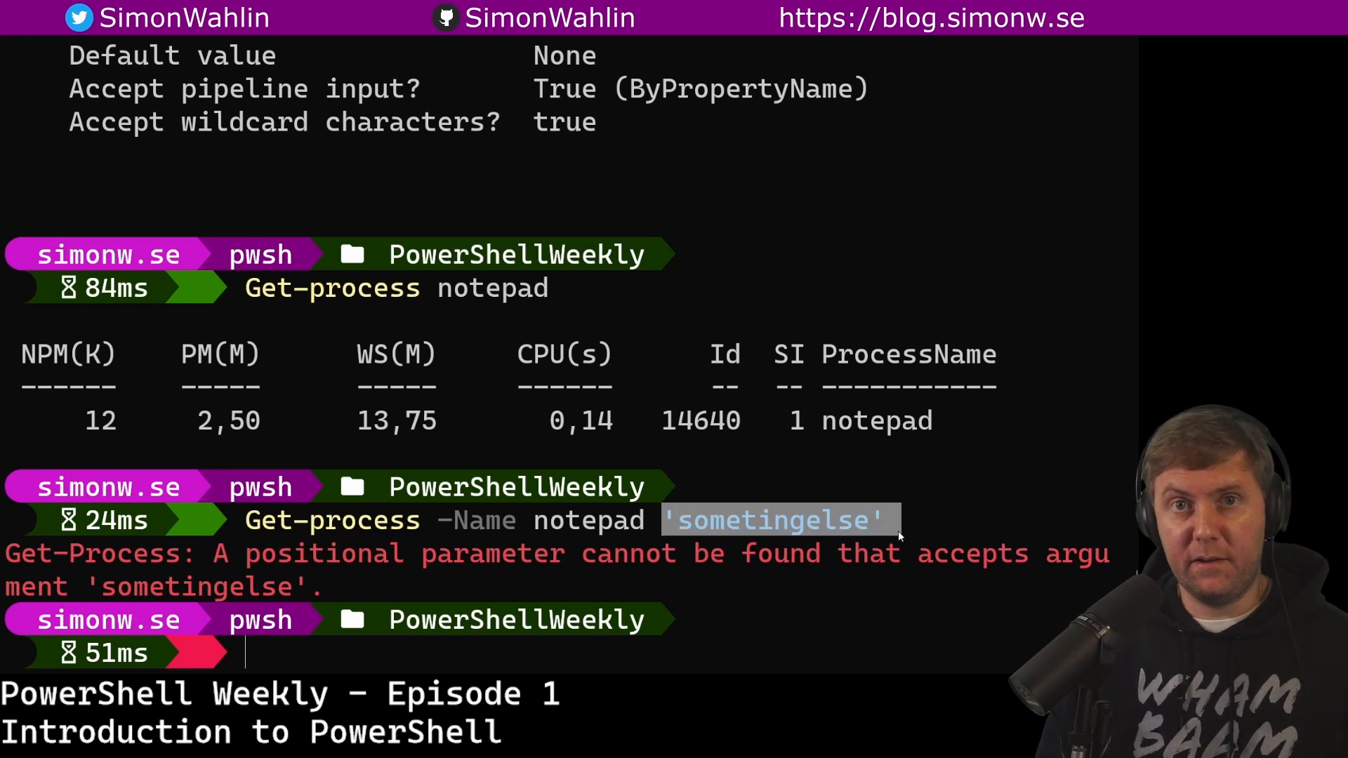
pyautogui.moveTo(857, 530)
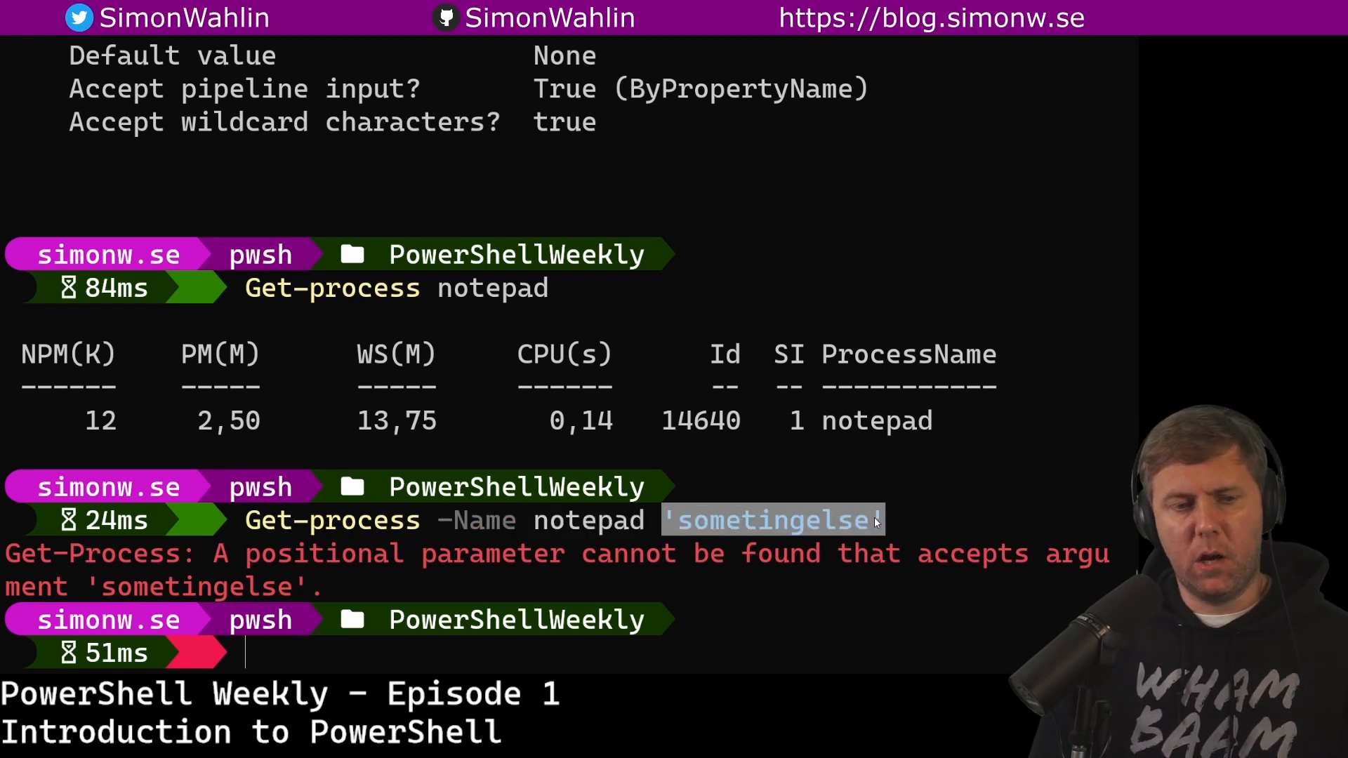
# Step: Clear the screen and run Get-Command -Name *-process to list Debug-, Get-, Start-, Stop- and Wait-Process
pyautogui.write('clear')
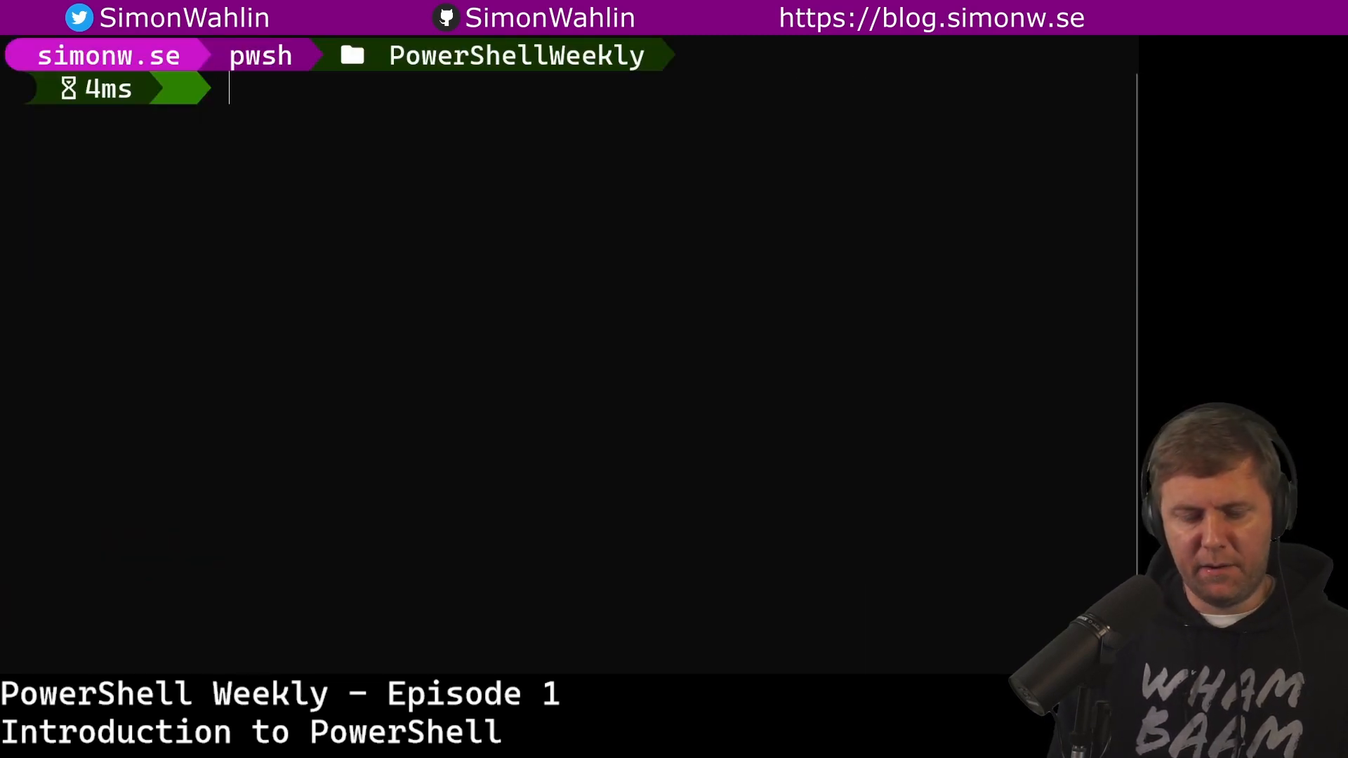
pyautogui.write('Get-Comman')
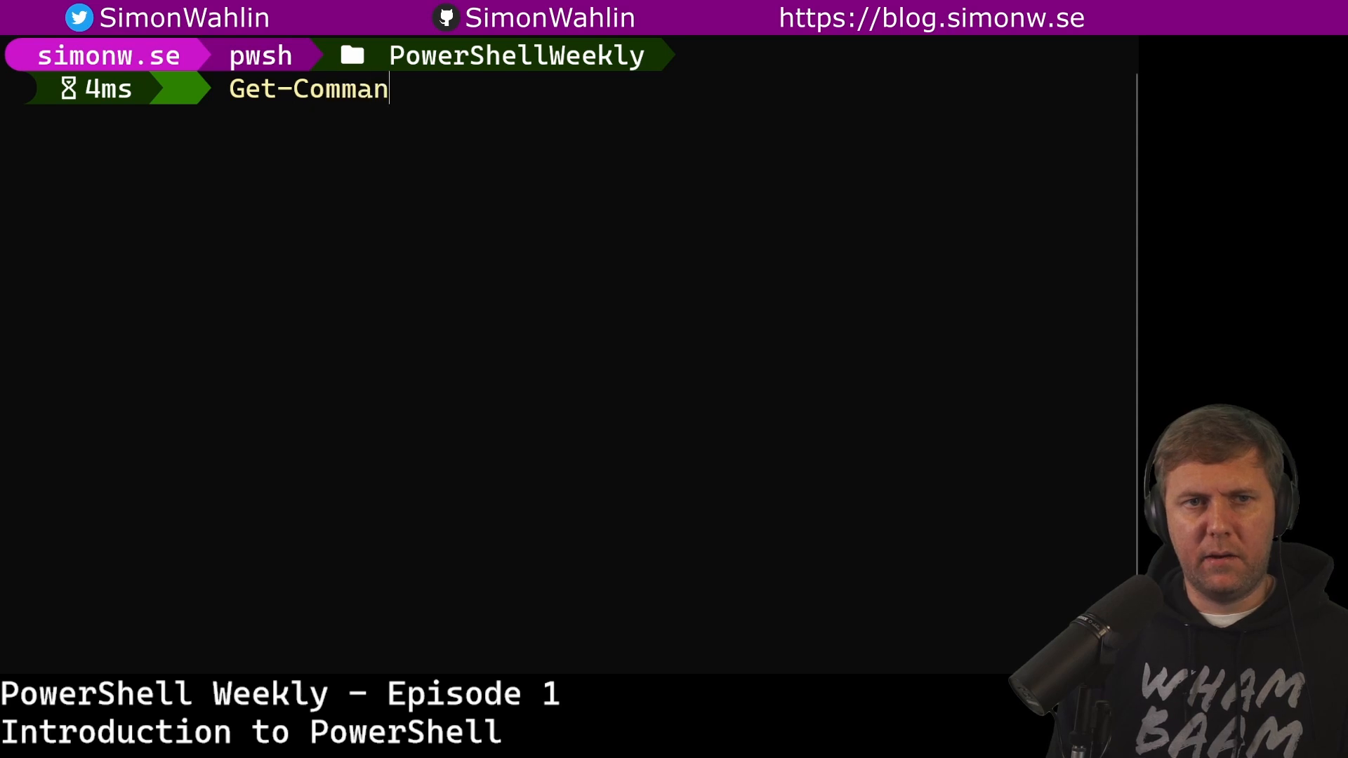
pyautogui.write('d')
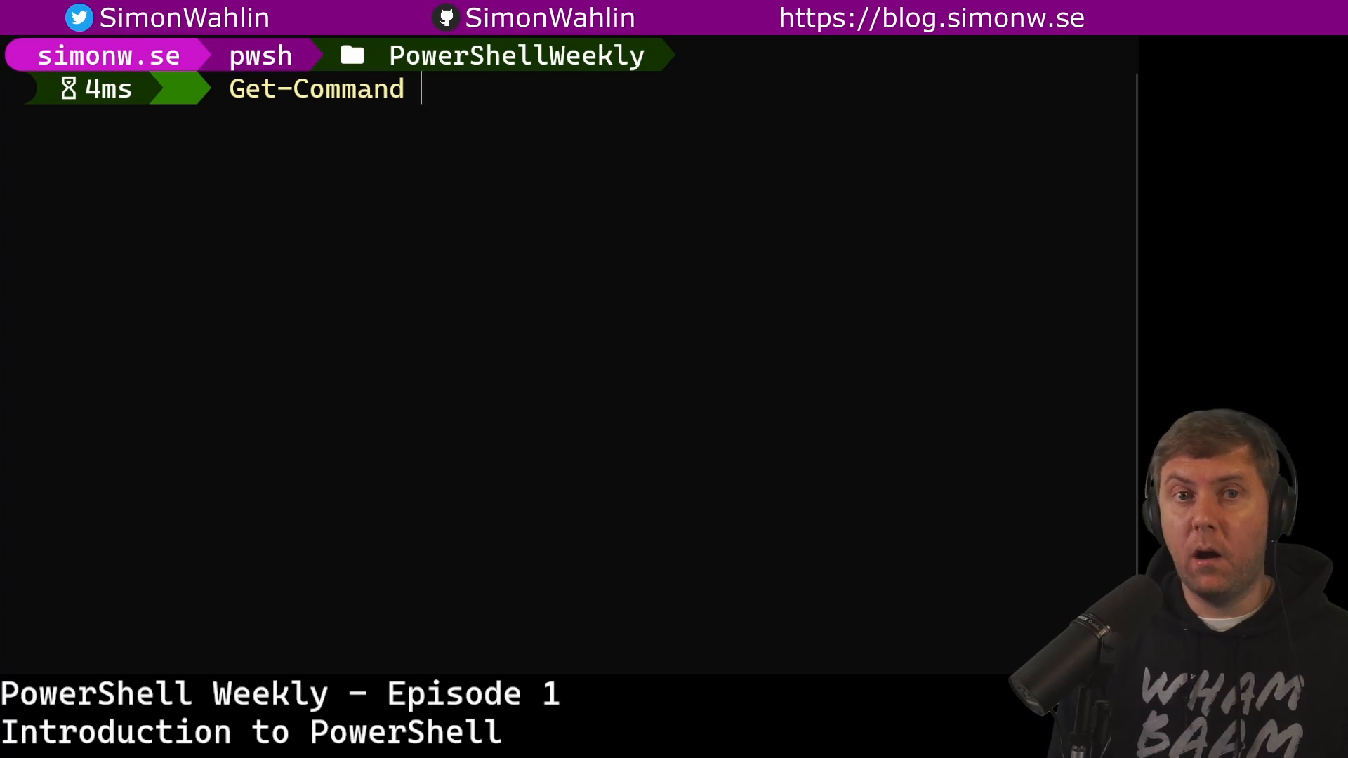
pyautogui.write('-Name')
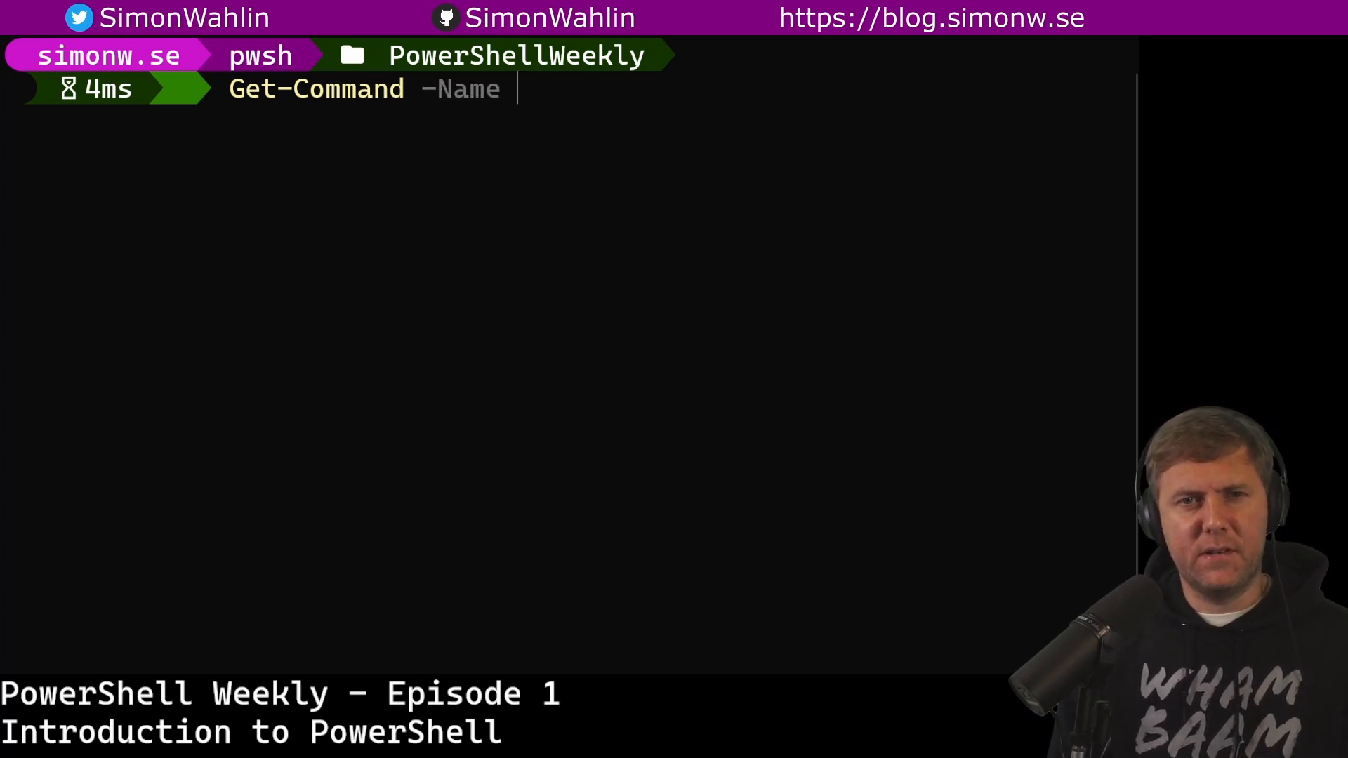
pyautogui.write('*-process')
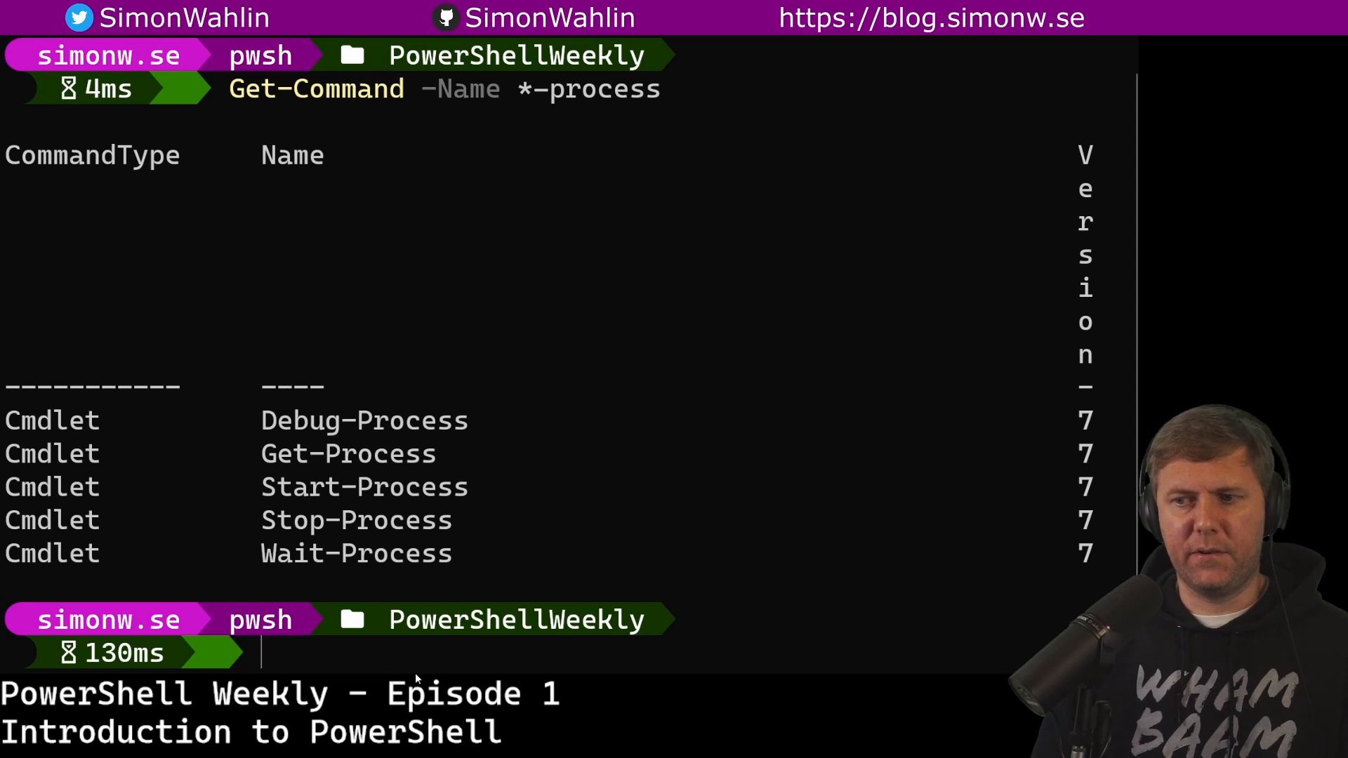
pyautogui.moveTo(243, 413)
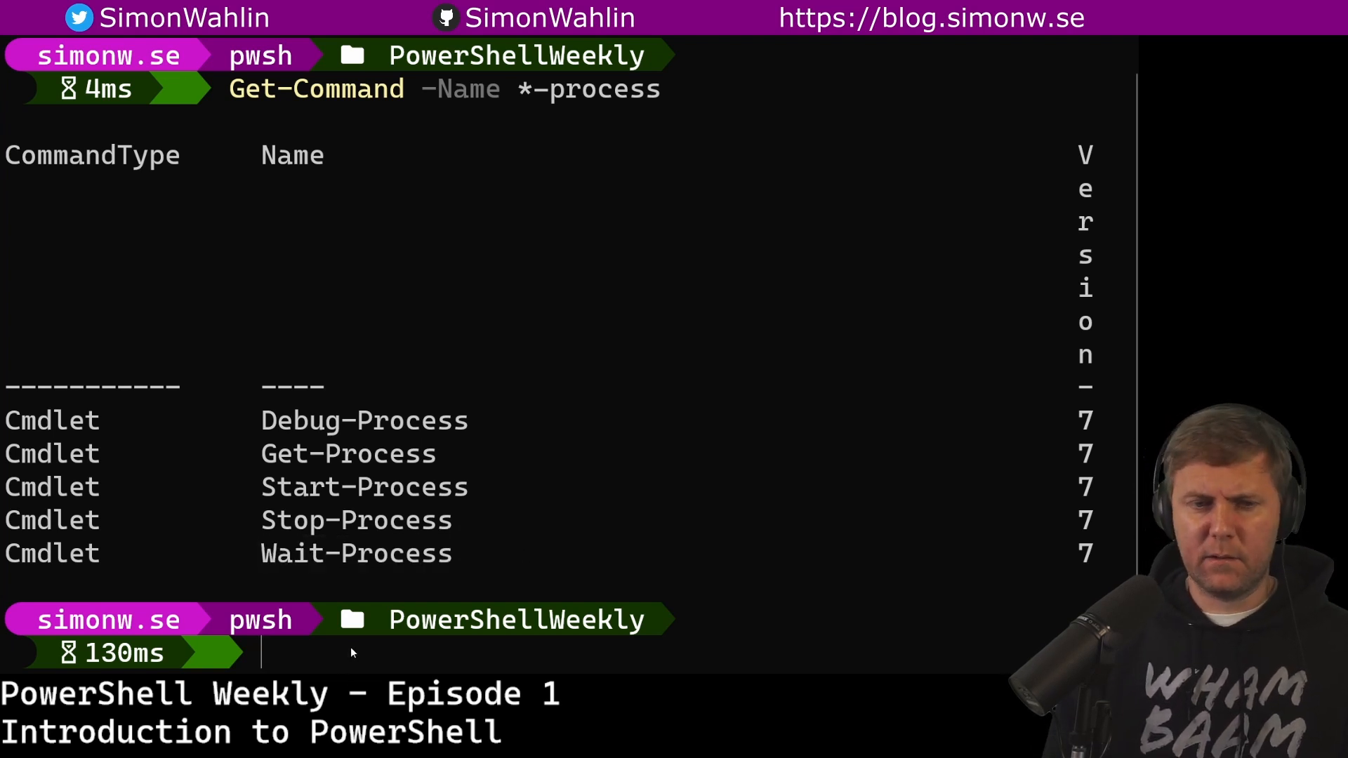
# Step: Run Get-Command -Name Get-Process -Syntax to print the six Get-Process parameter-set lines
pyautogui.write('Get-C')
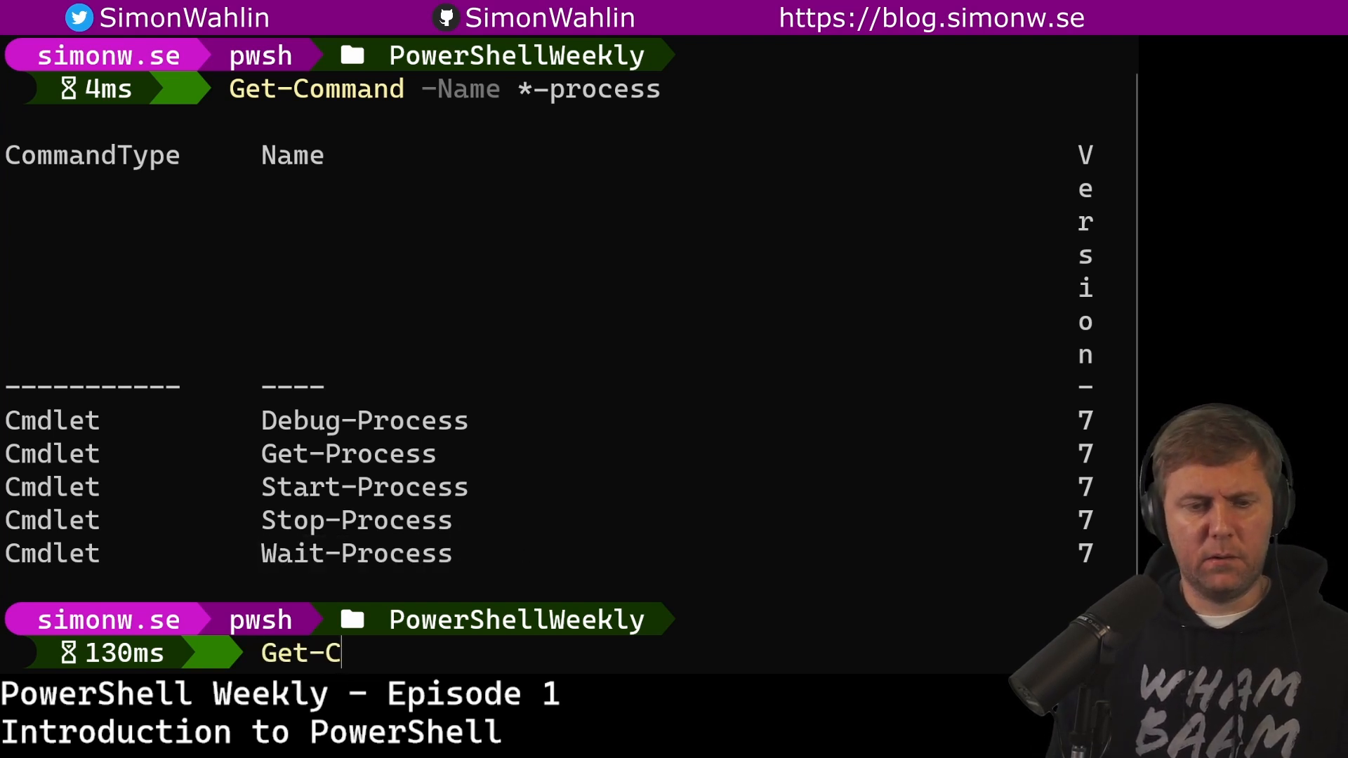
pyautogui.write('ommand -Name')
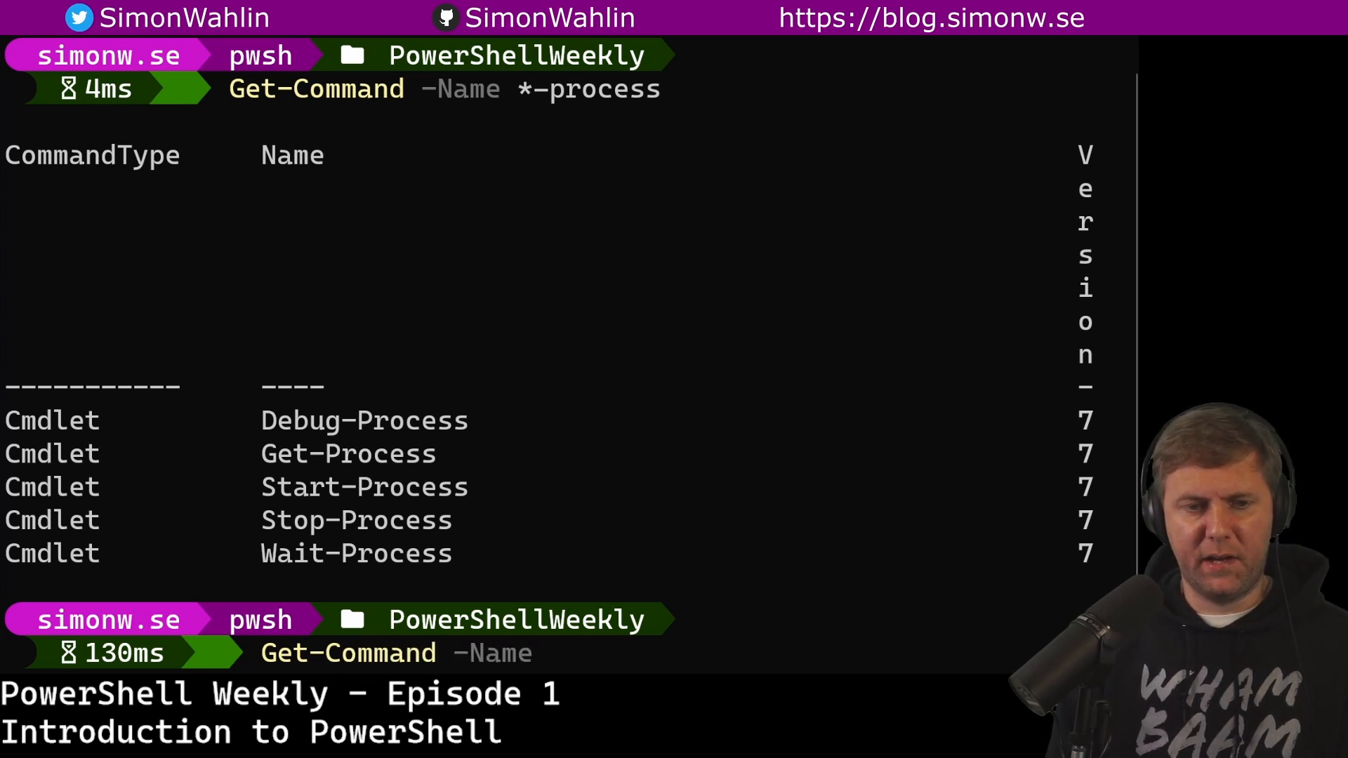
pyautogui.write('Get-P')
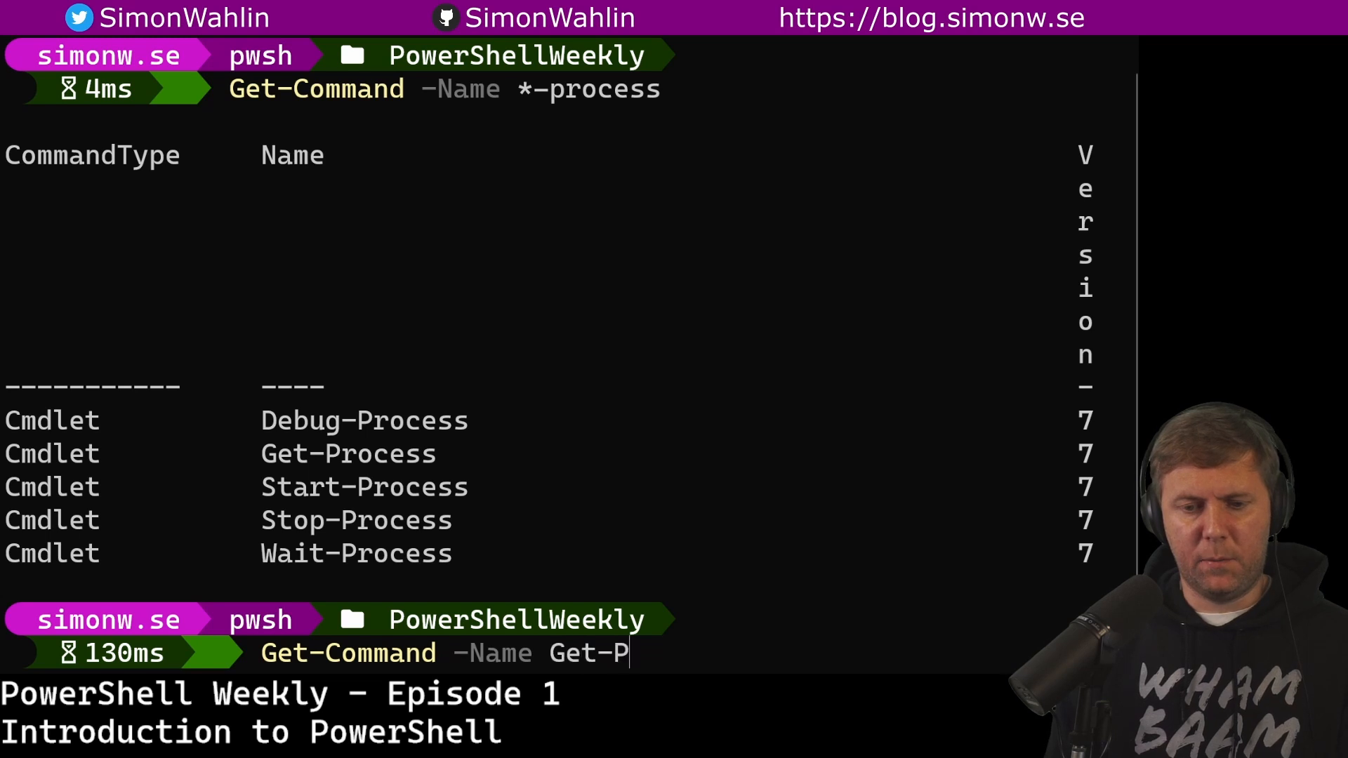
pyautogui.write('roc')
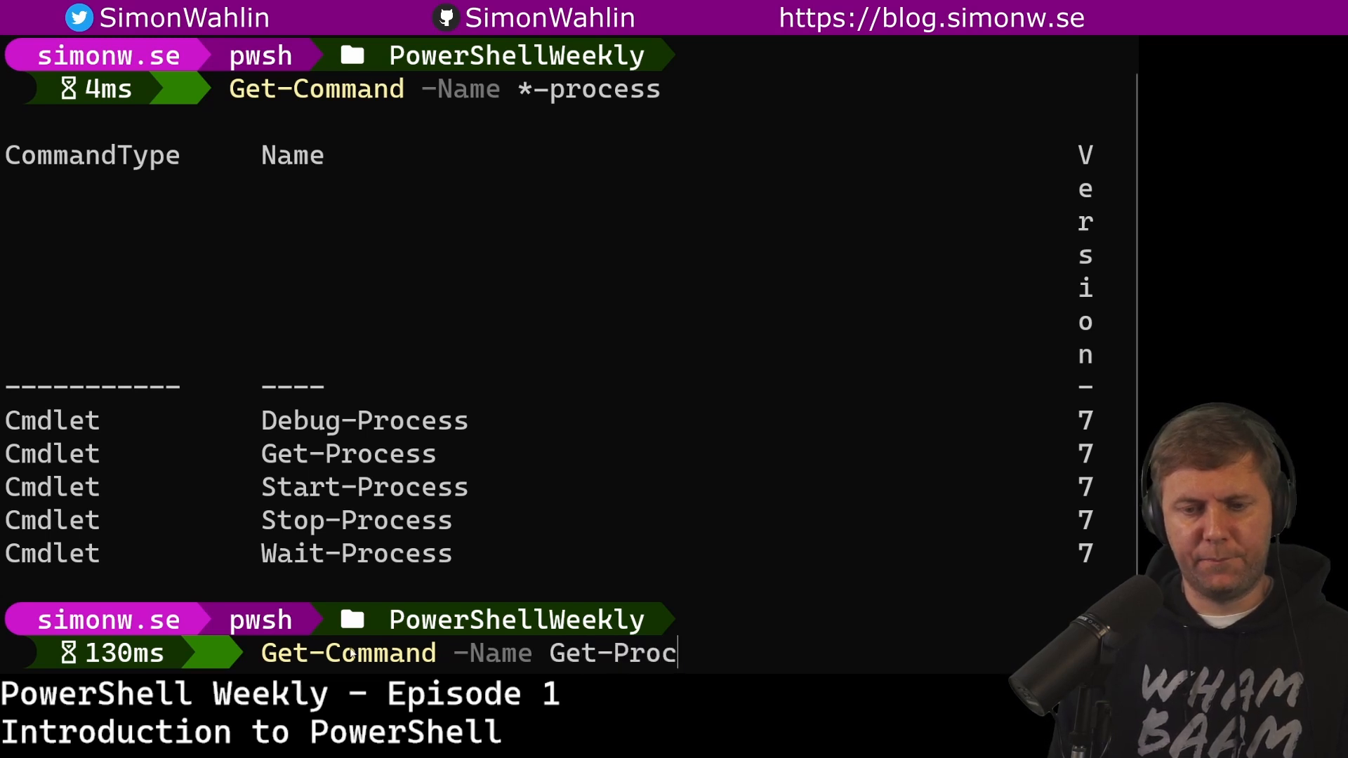
pyautogui.write('ess')
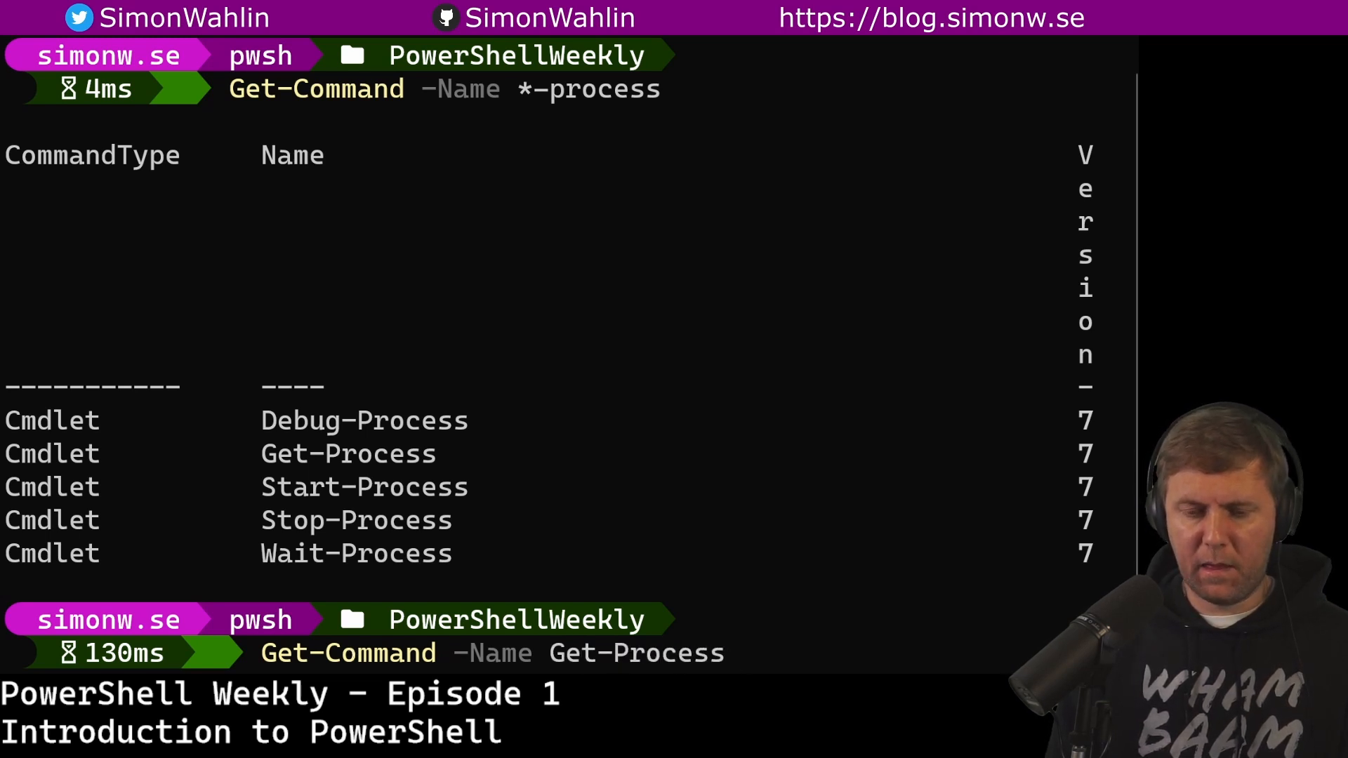
pyautogui.write('-s')
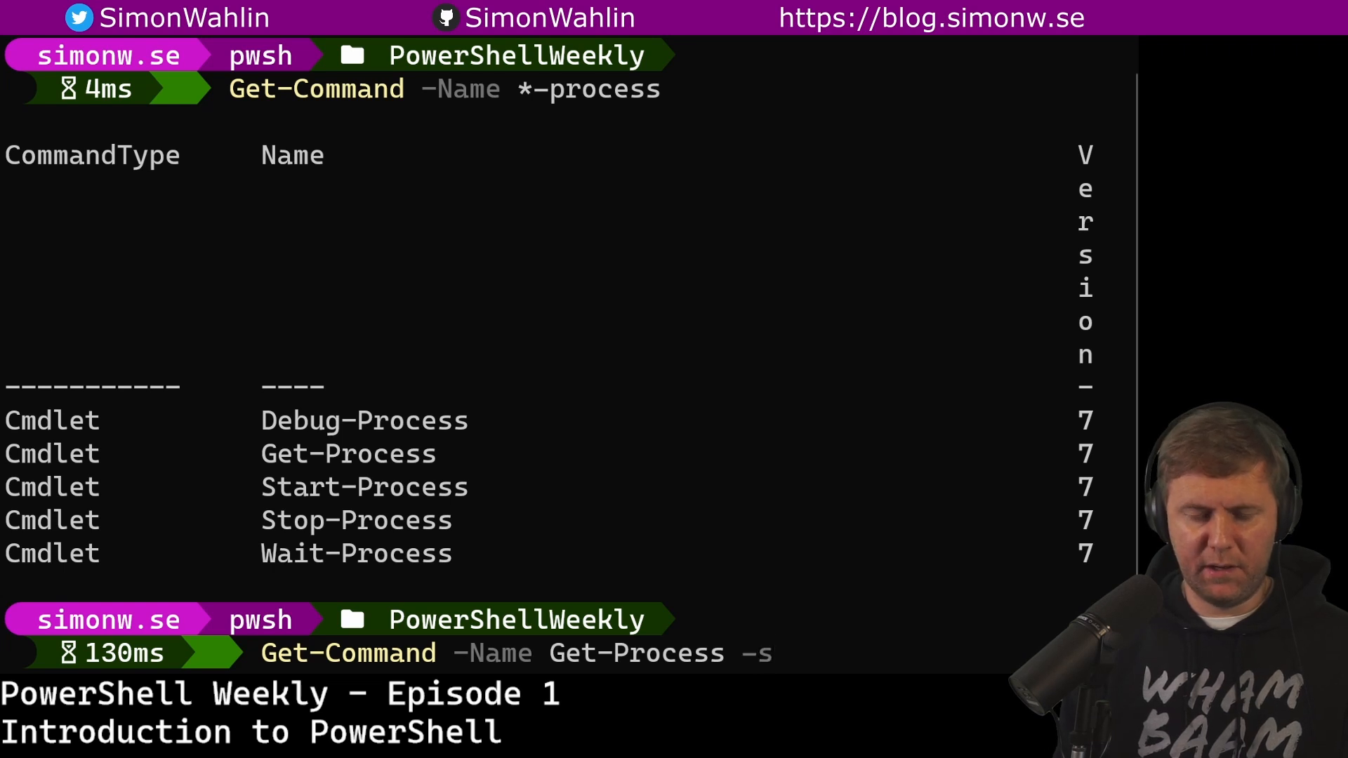
pyautogui.write('yntax')
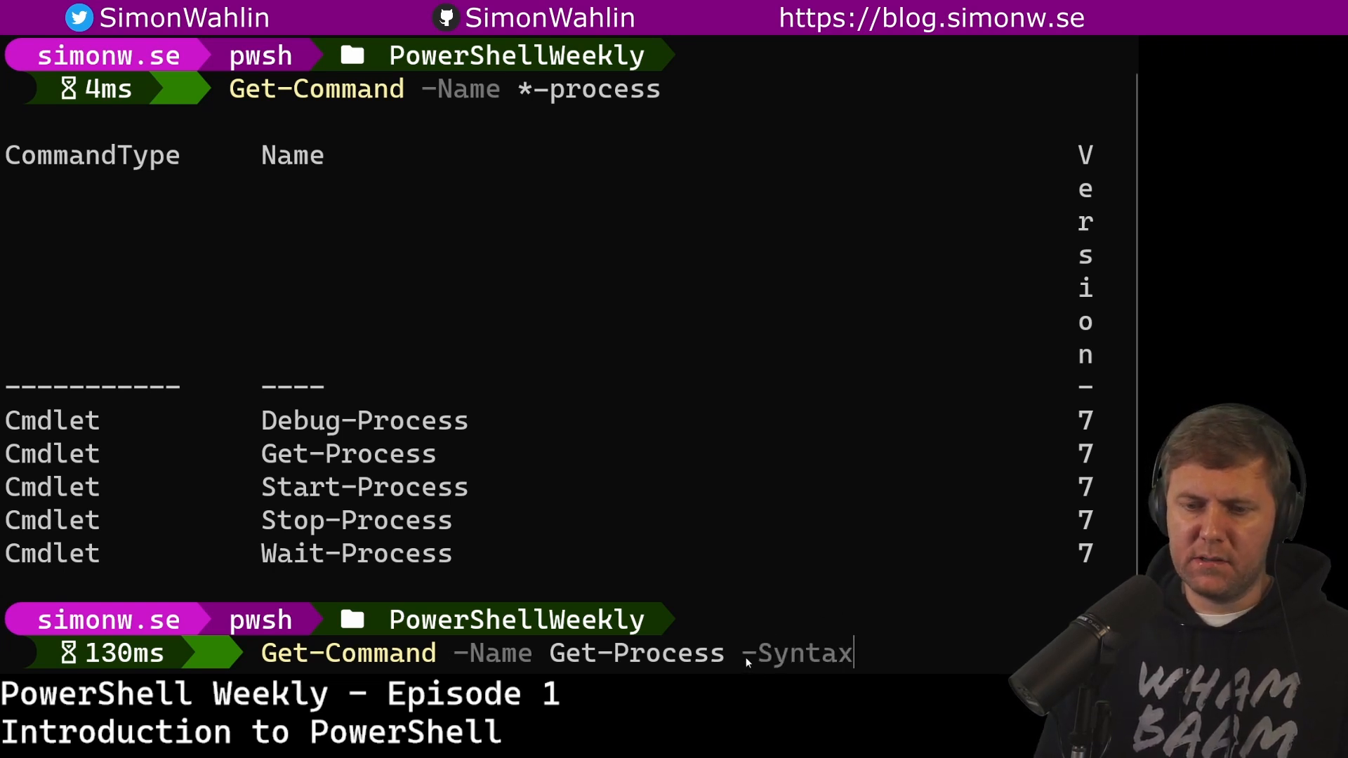
pyautogui.doubleClick(797, 653)
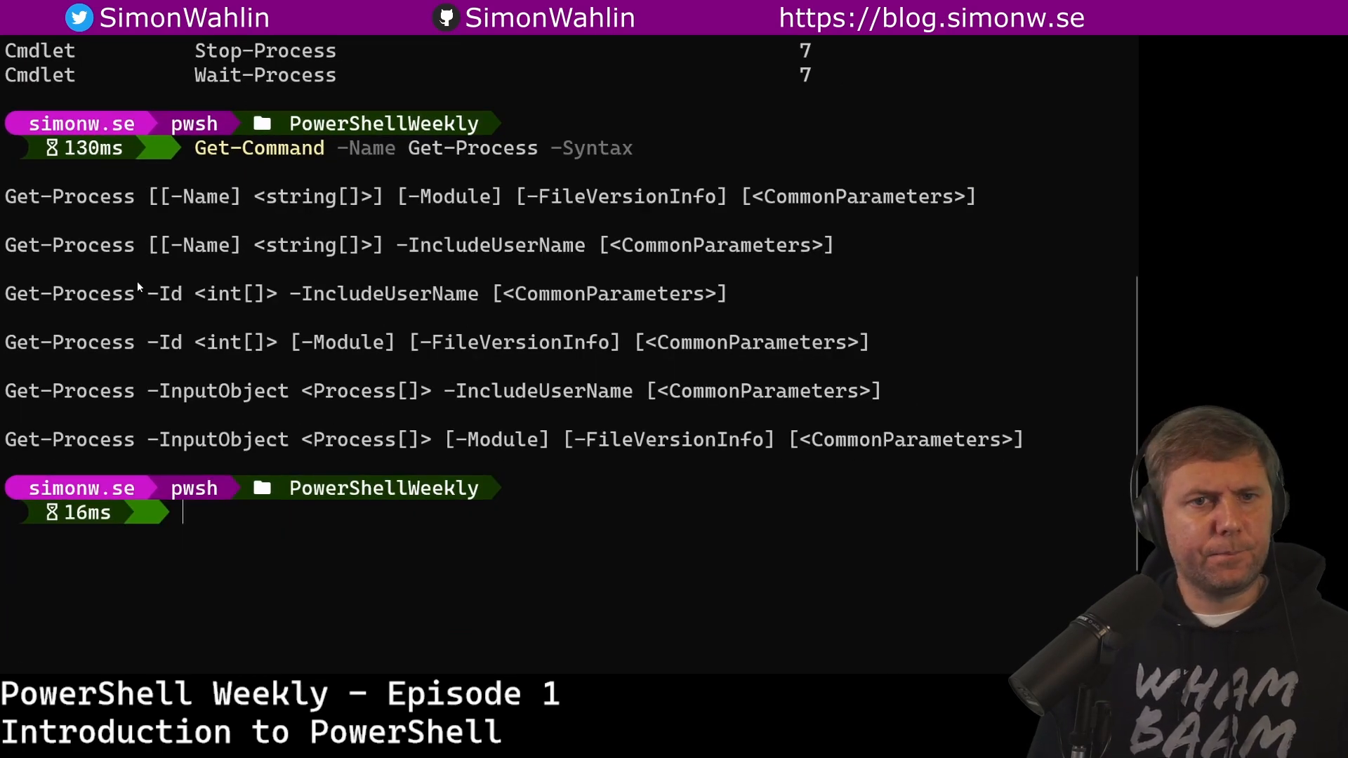
pyautogui.moveTo(34, 218)
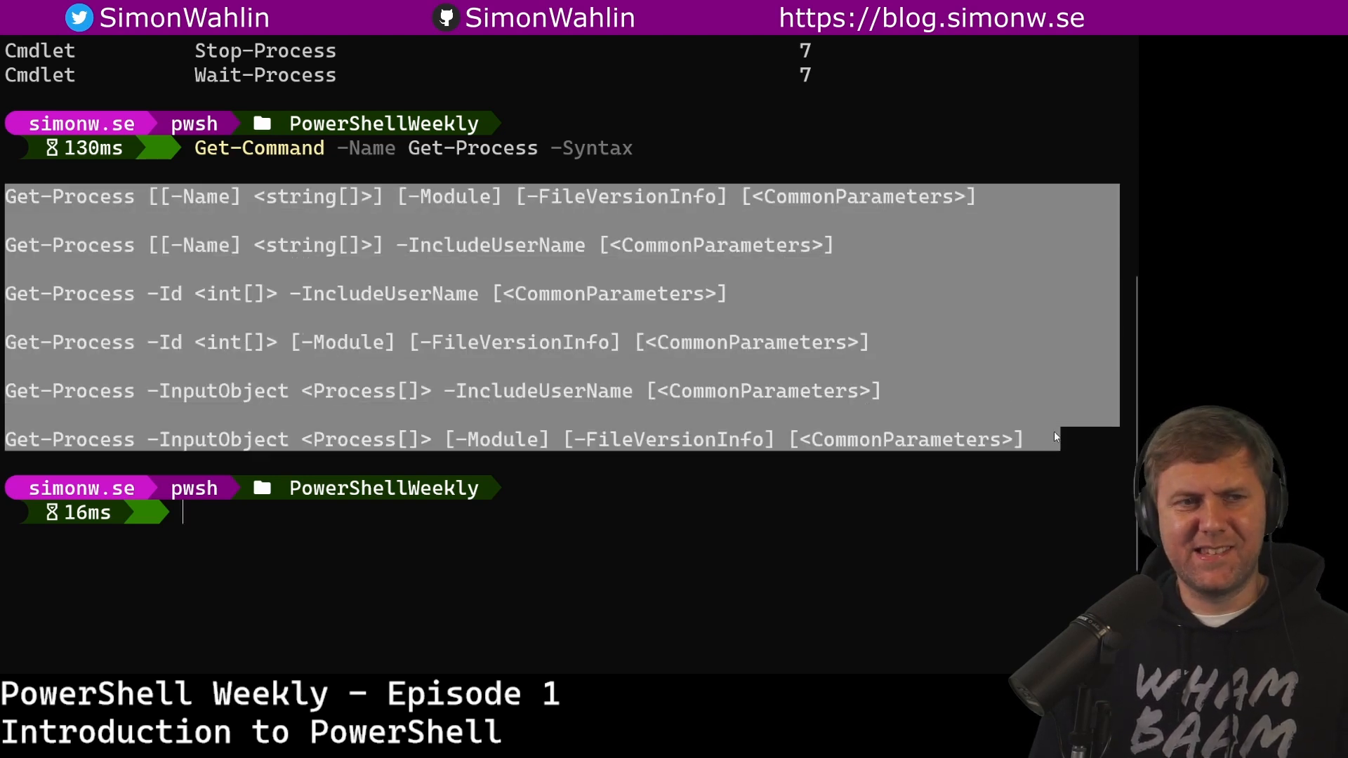
pyautogui.moveTo(76, 199)
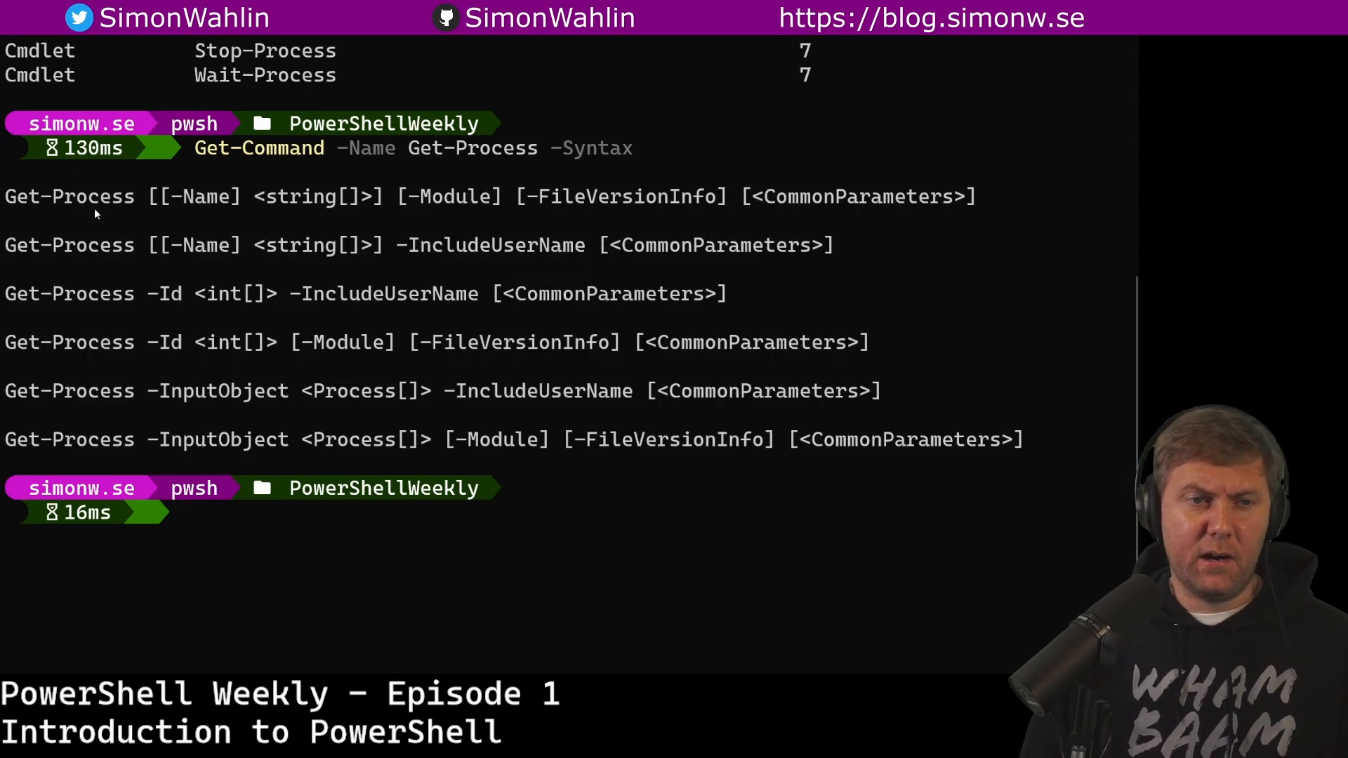
pyautogui.tripleClick(515, 196)
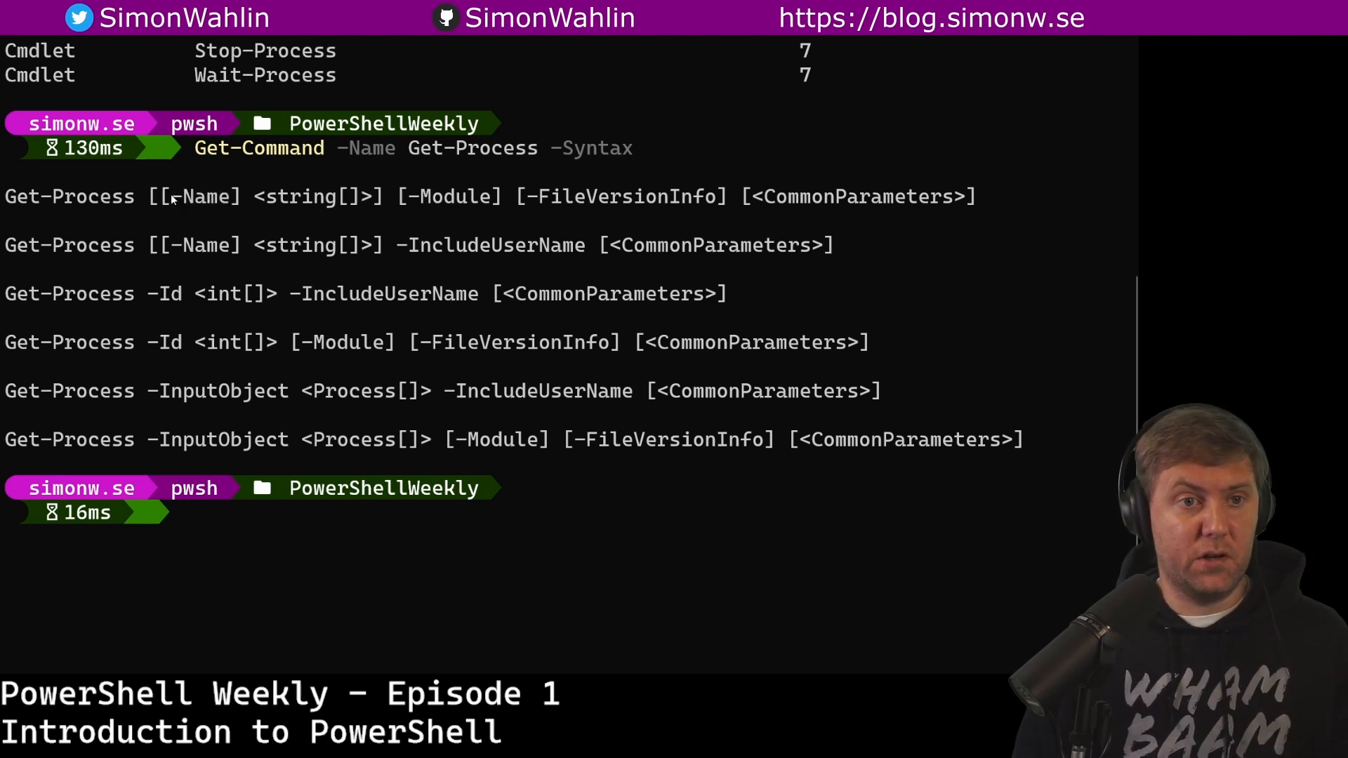
pyautogui.doubleClick(199, 196)
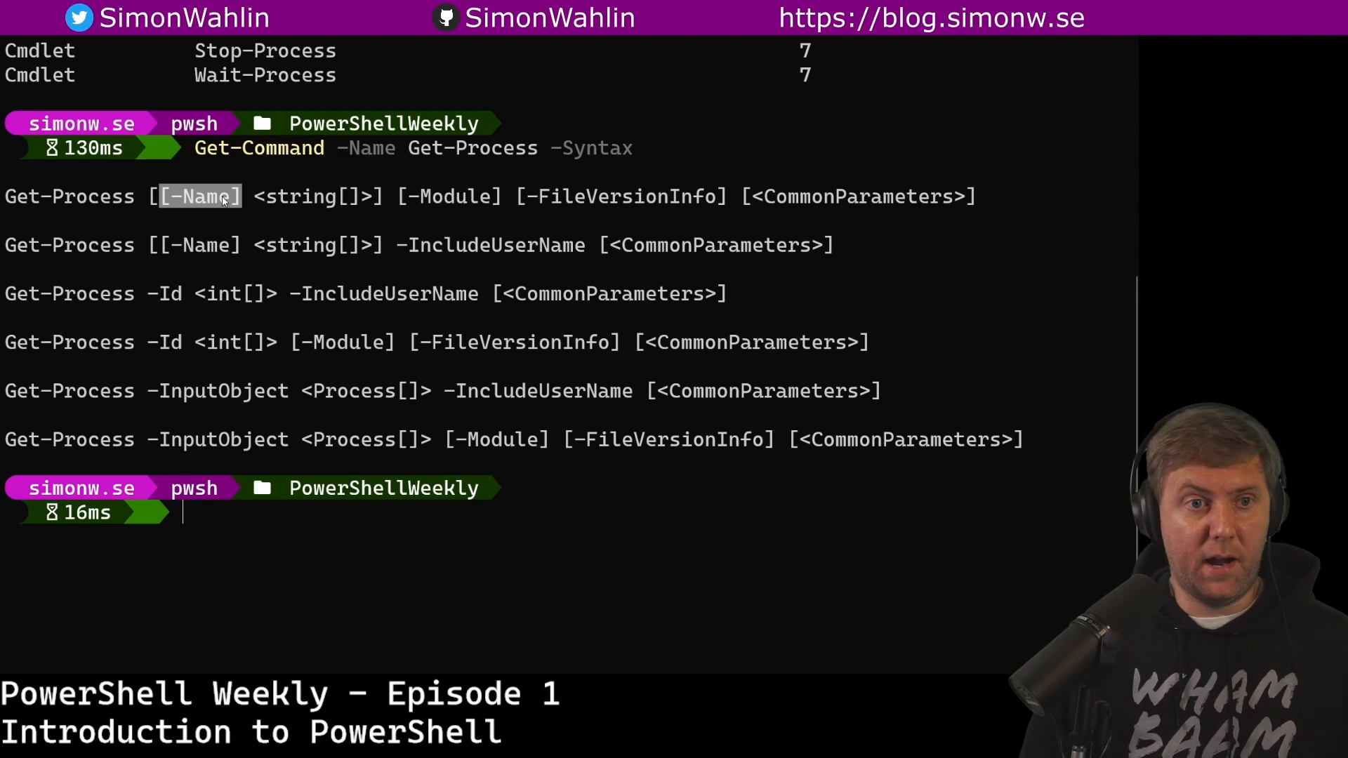
pyautogui.moveTo(159, 198)
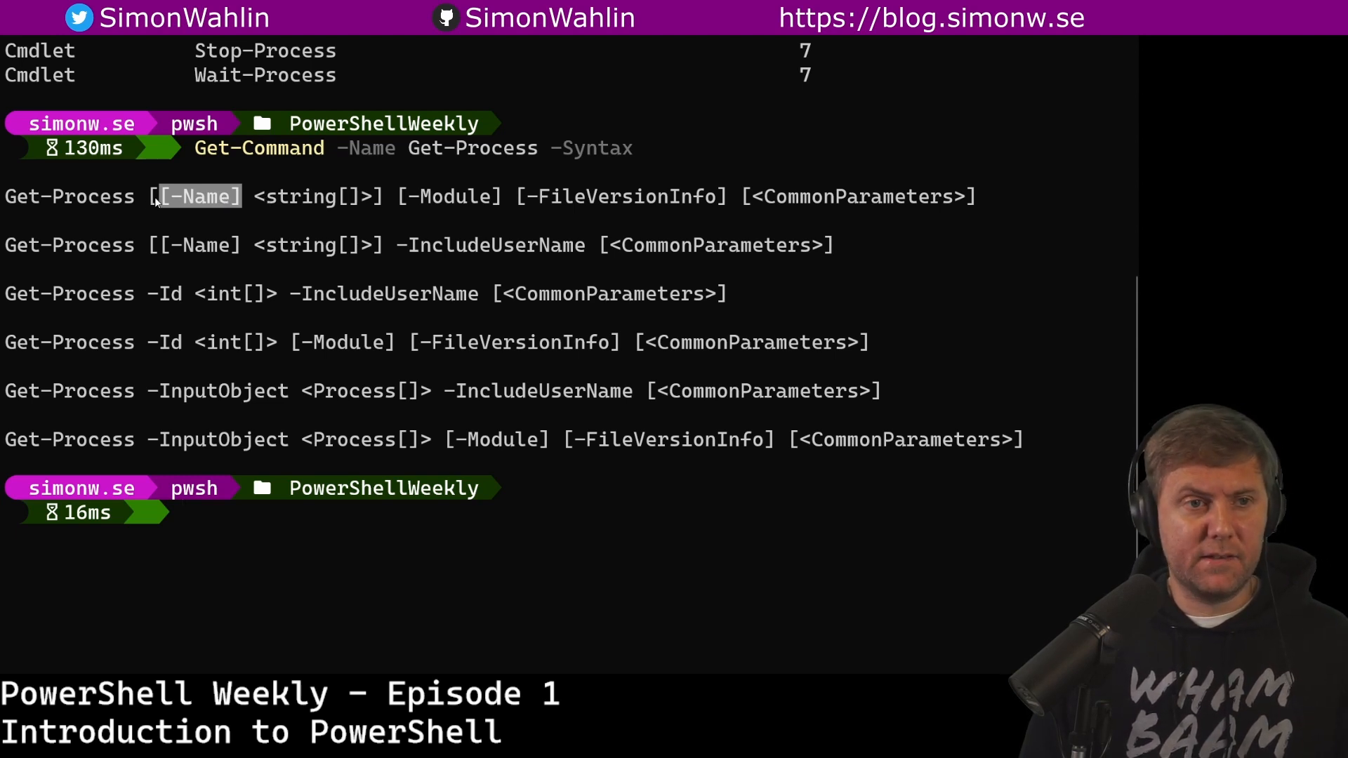
pyautogui.moveTo(159, 197); pyautogui.dragTo(382, 197)
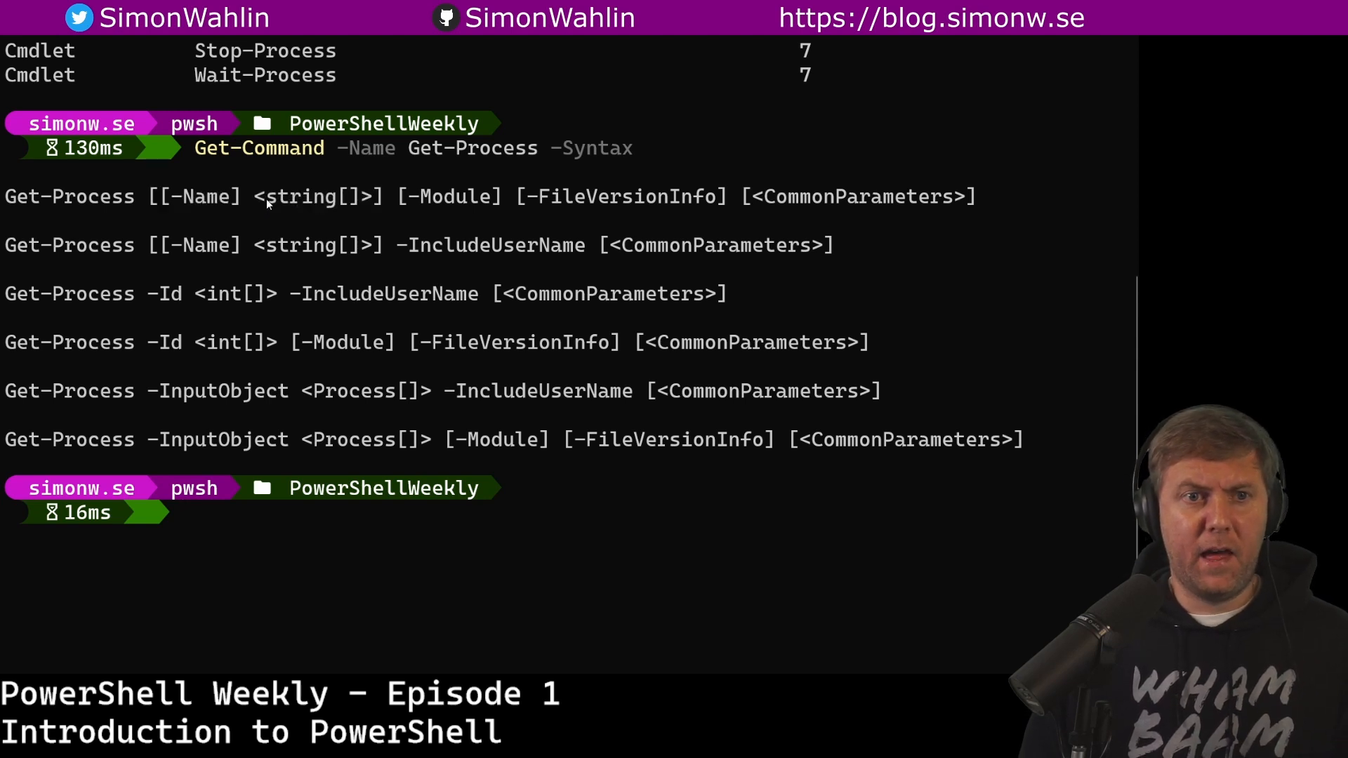
pyautogui.doubleClick(301, 197)
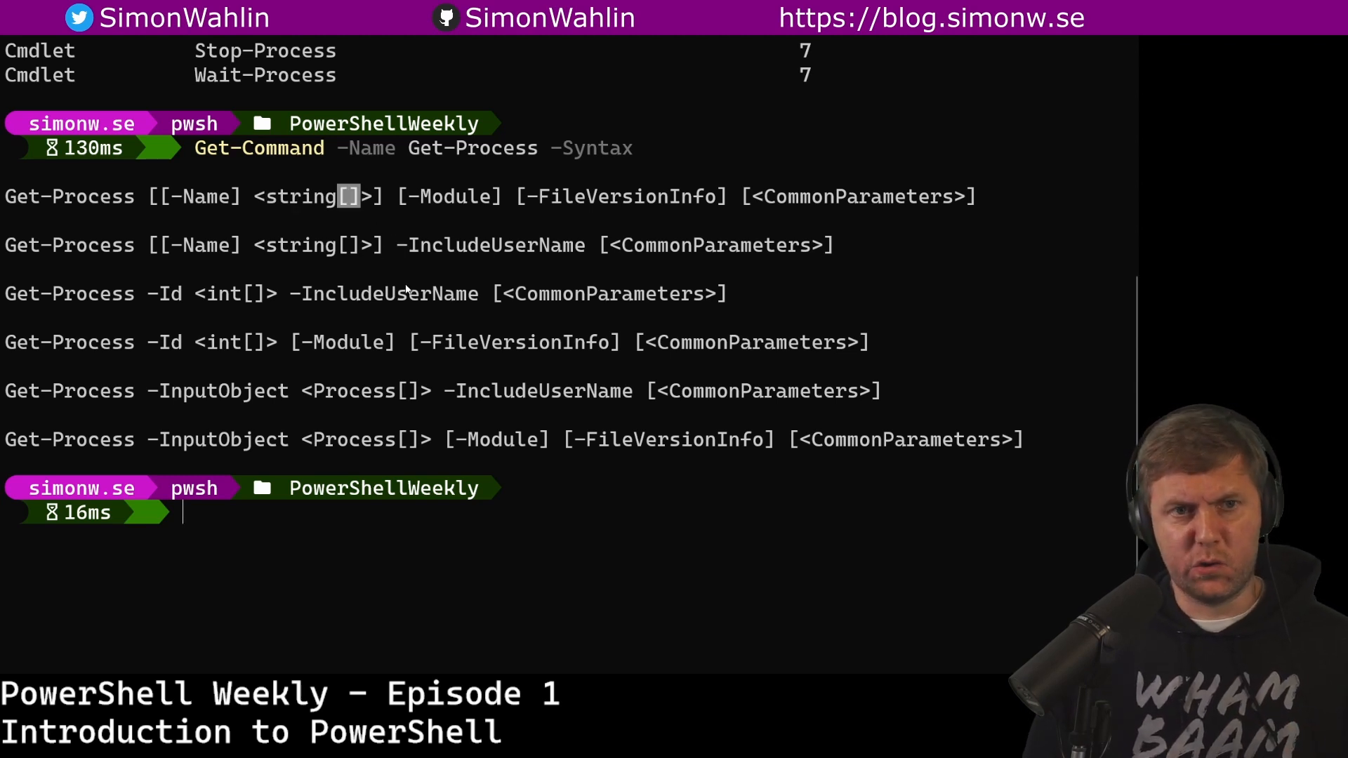
# Step: Run Get-Process pwsh, notepad, then print the Get-Process syntax forms again below it
pyautogui.write('Ge')
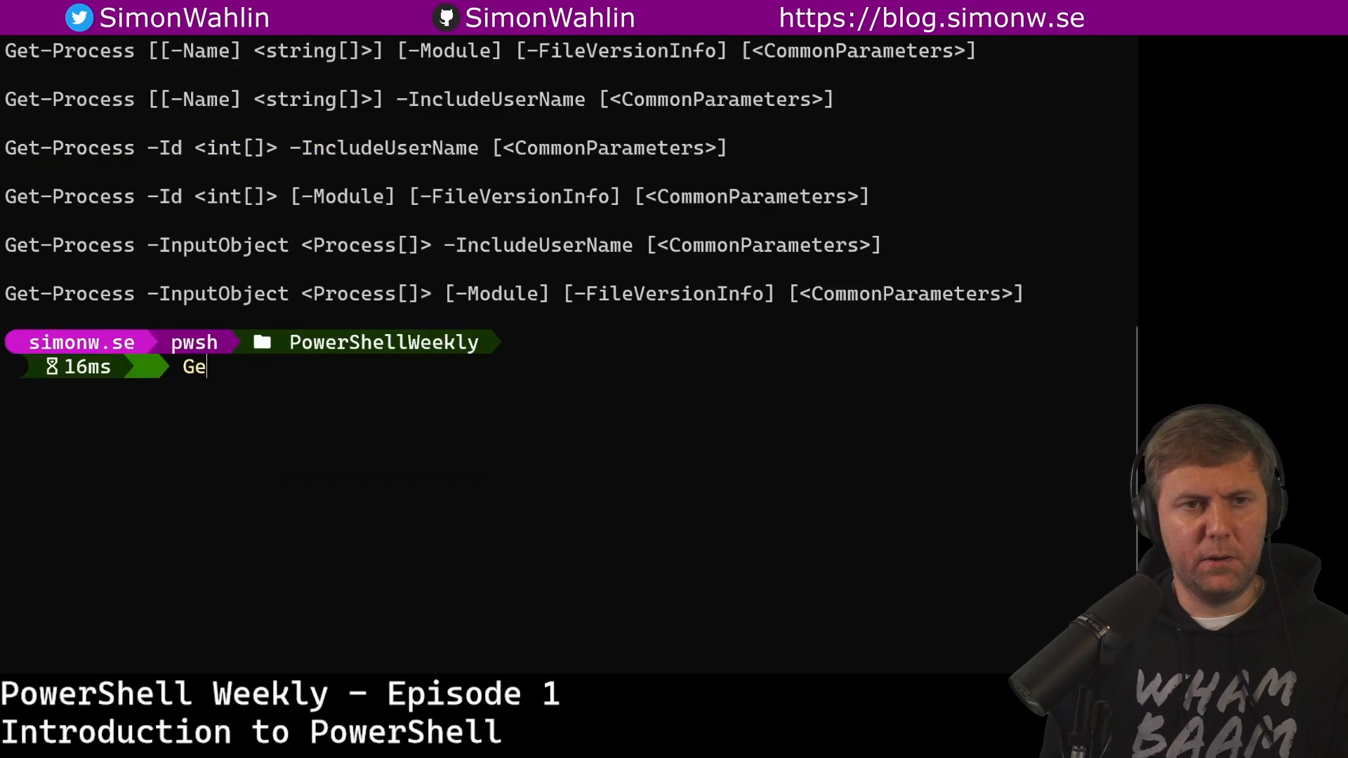
pyautogui.write('t-Process')
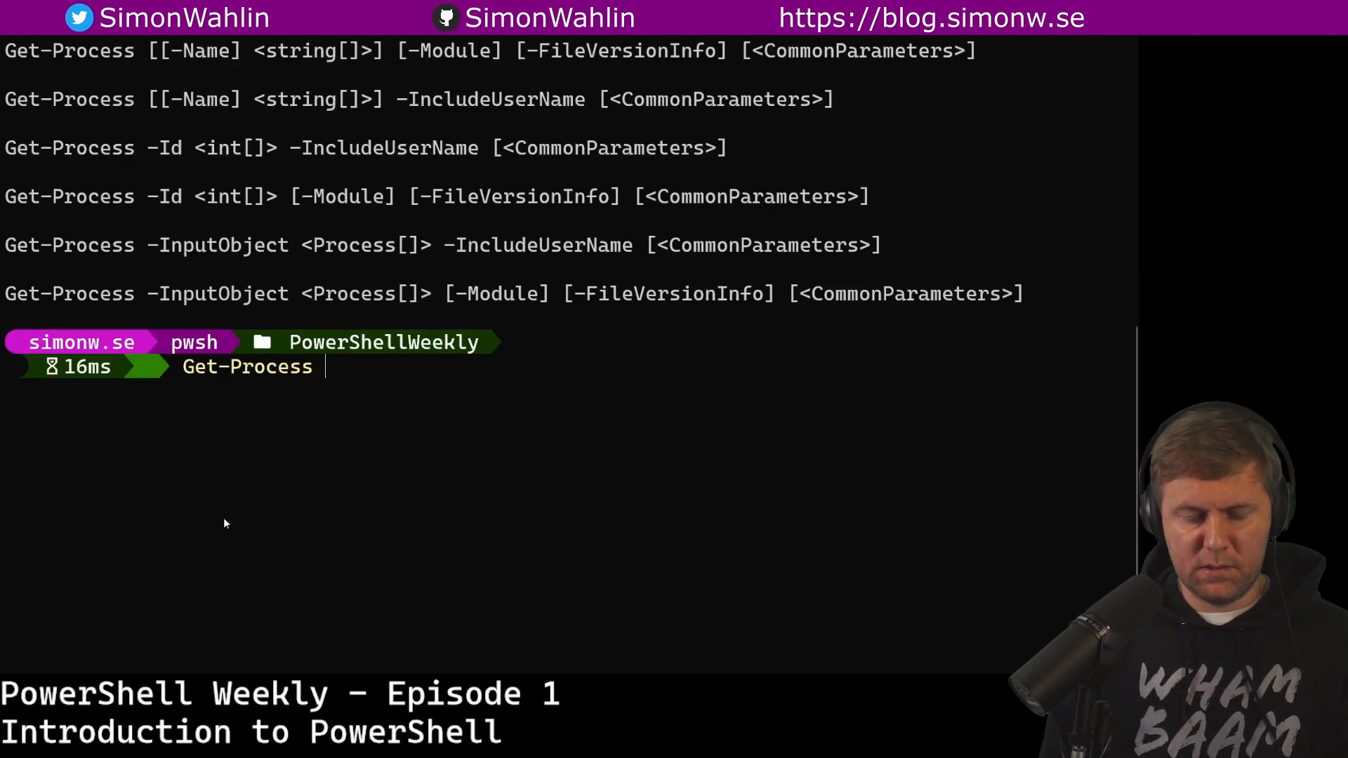
pyautogui.write('pwsh, notepad')
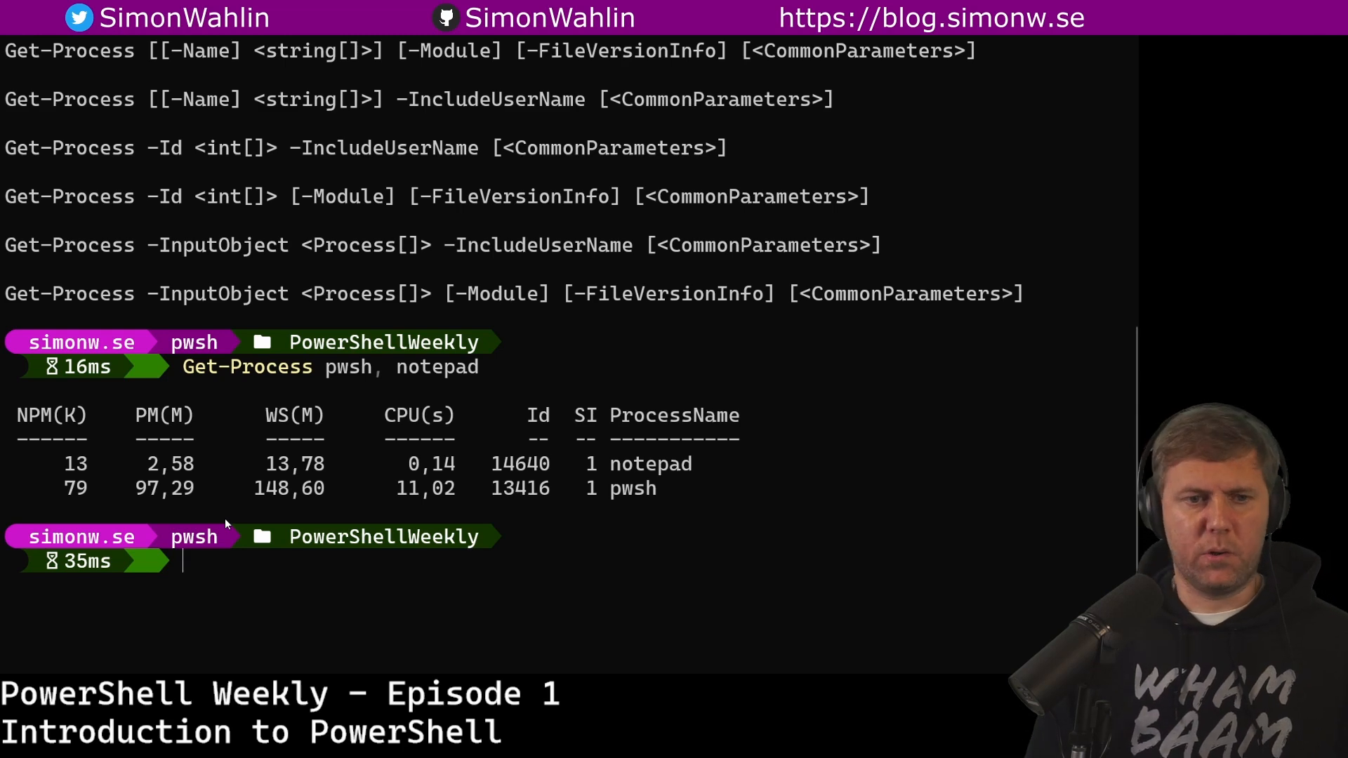
pyautogui.write('Get-Command -Name Get-Process -Syntax')
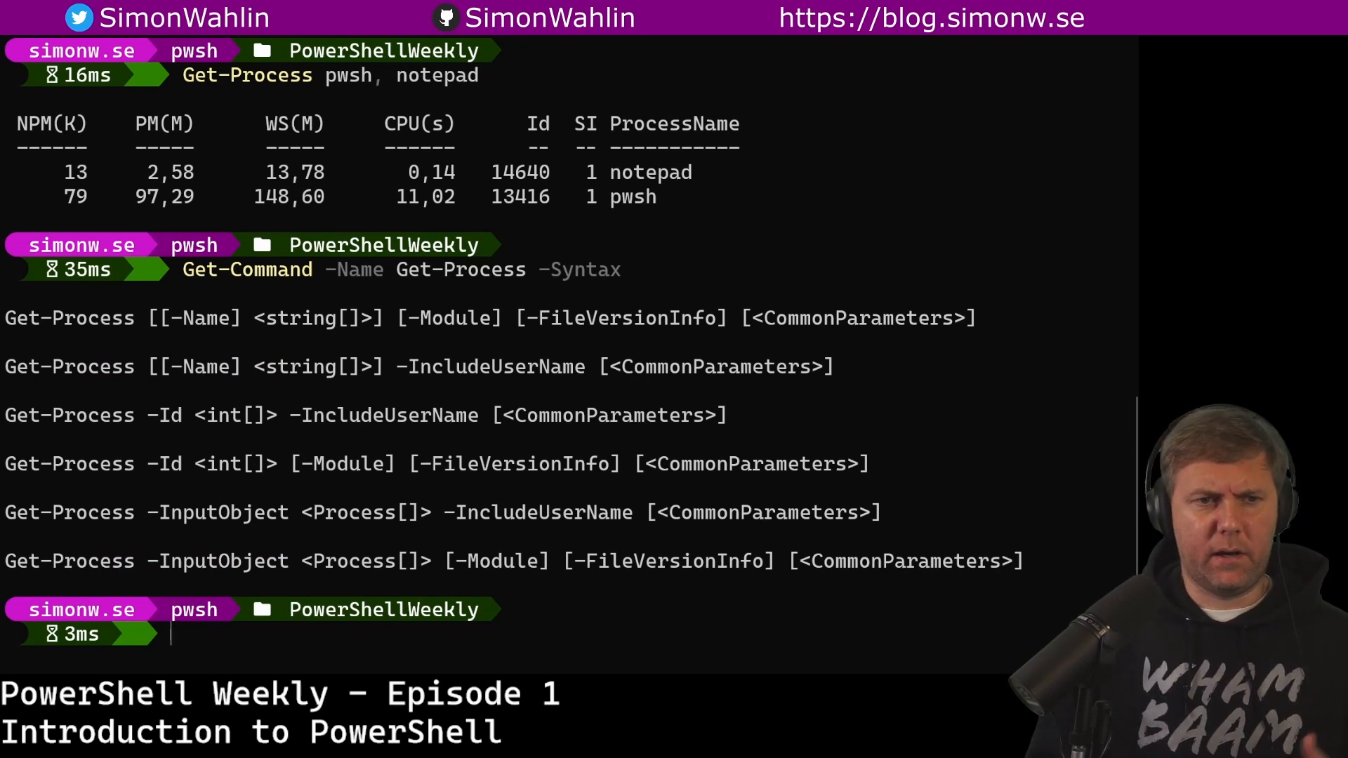
# Step: Run Get-Command -name Get-process and select its source module Microsoft.PowerShell.Management
pyautogui.write('Get-')
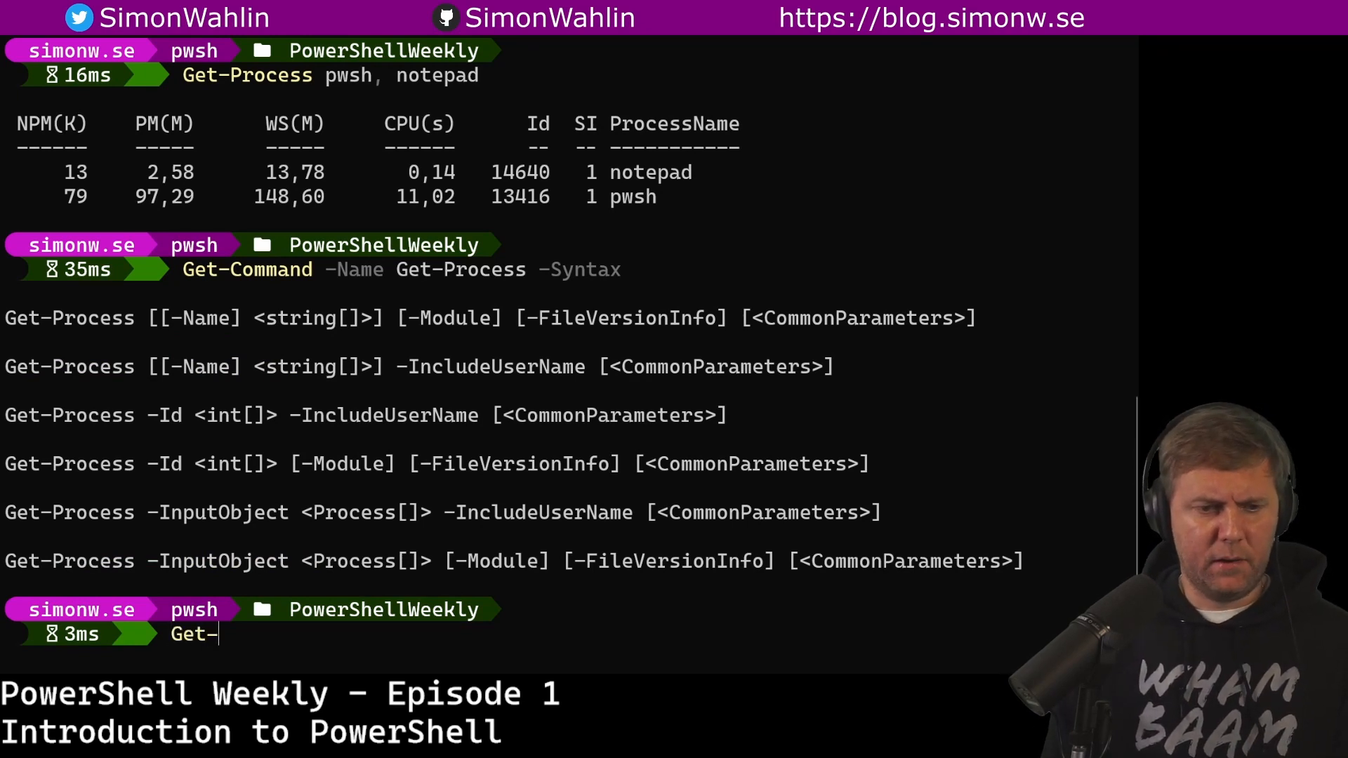
pyautogui.write('Command')
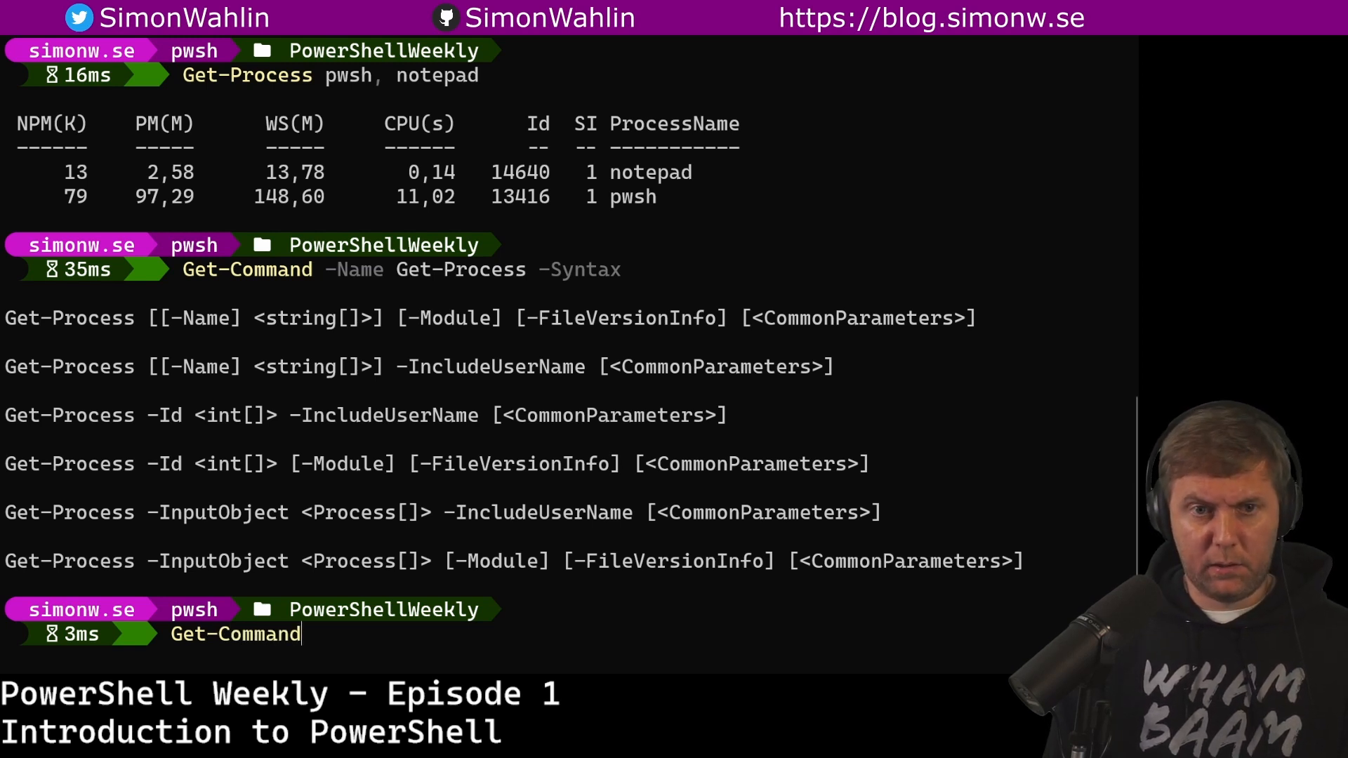
pyautogui.write('-name Get-process')
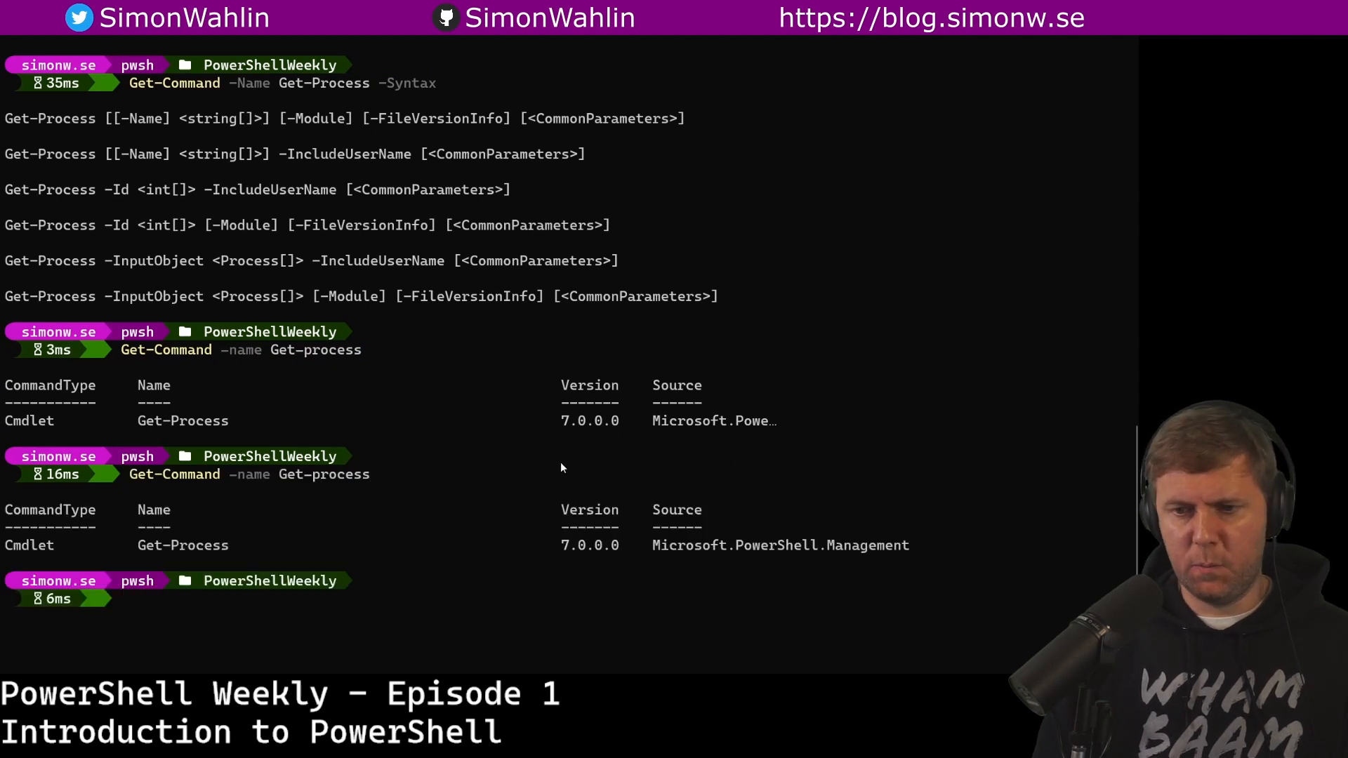
pyautogui.doubleClick(182, 545)
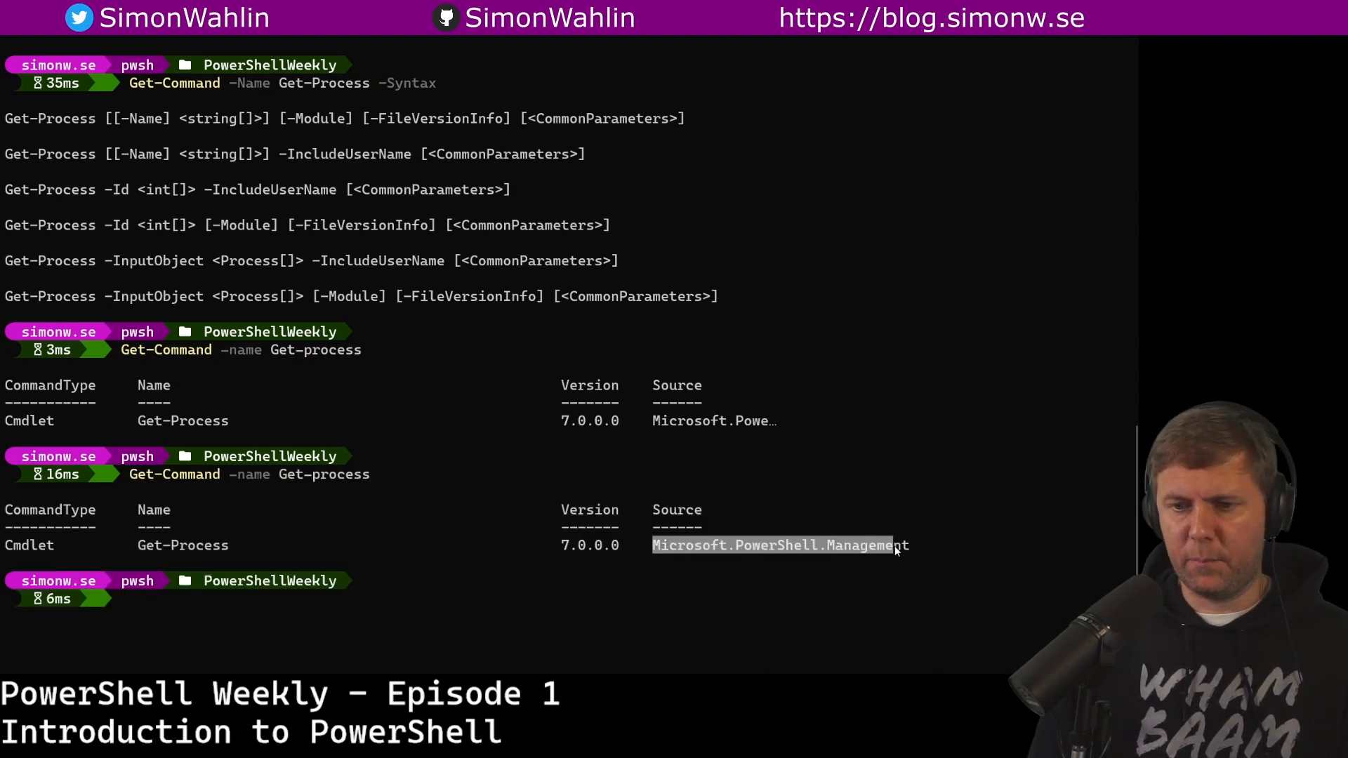
# Step: Run Get-Command -Module Microsoft.PowerShell.Management, scroll its cmdlet list and highlight Test-Path
pyautogui.write('G')
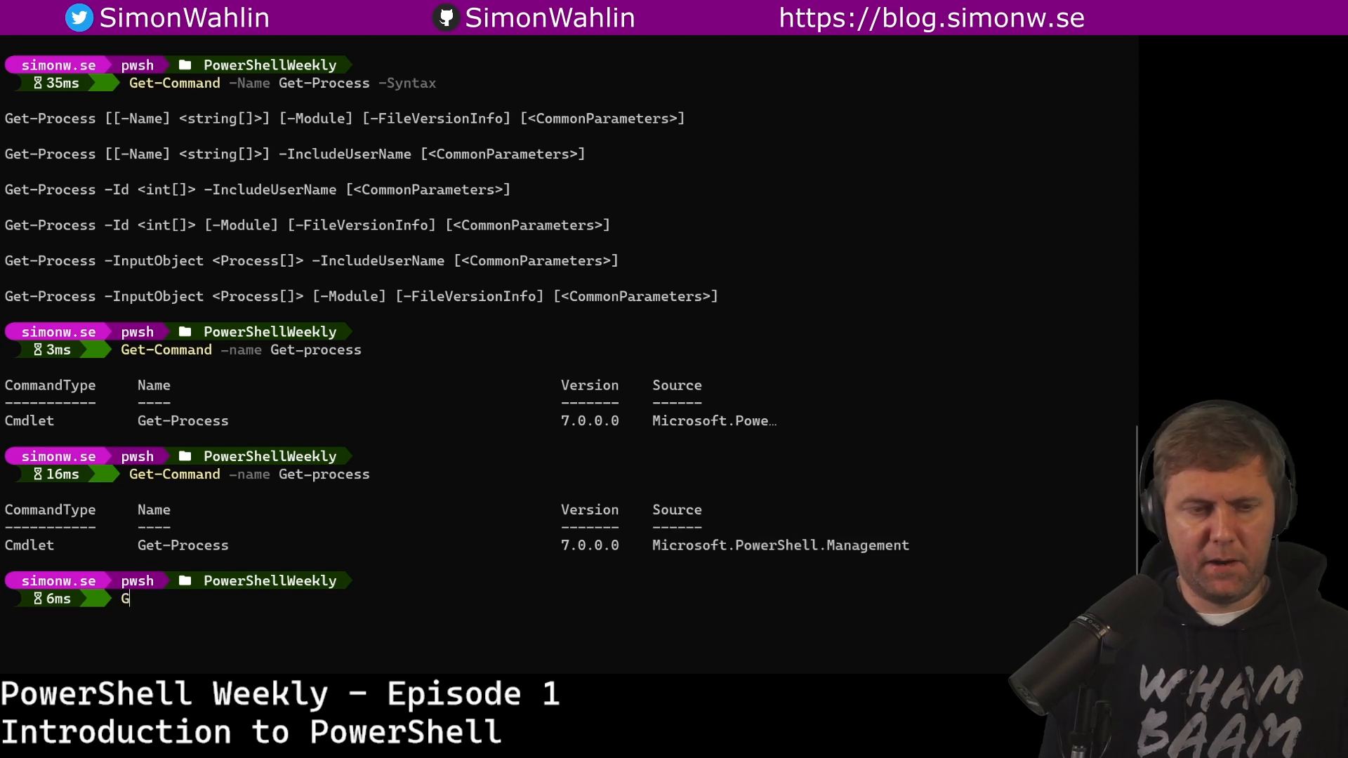
pyautogui.write('et-Command')
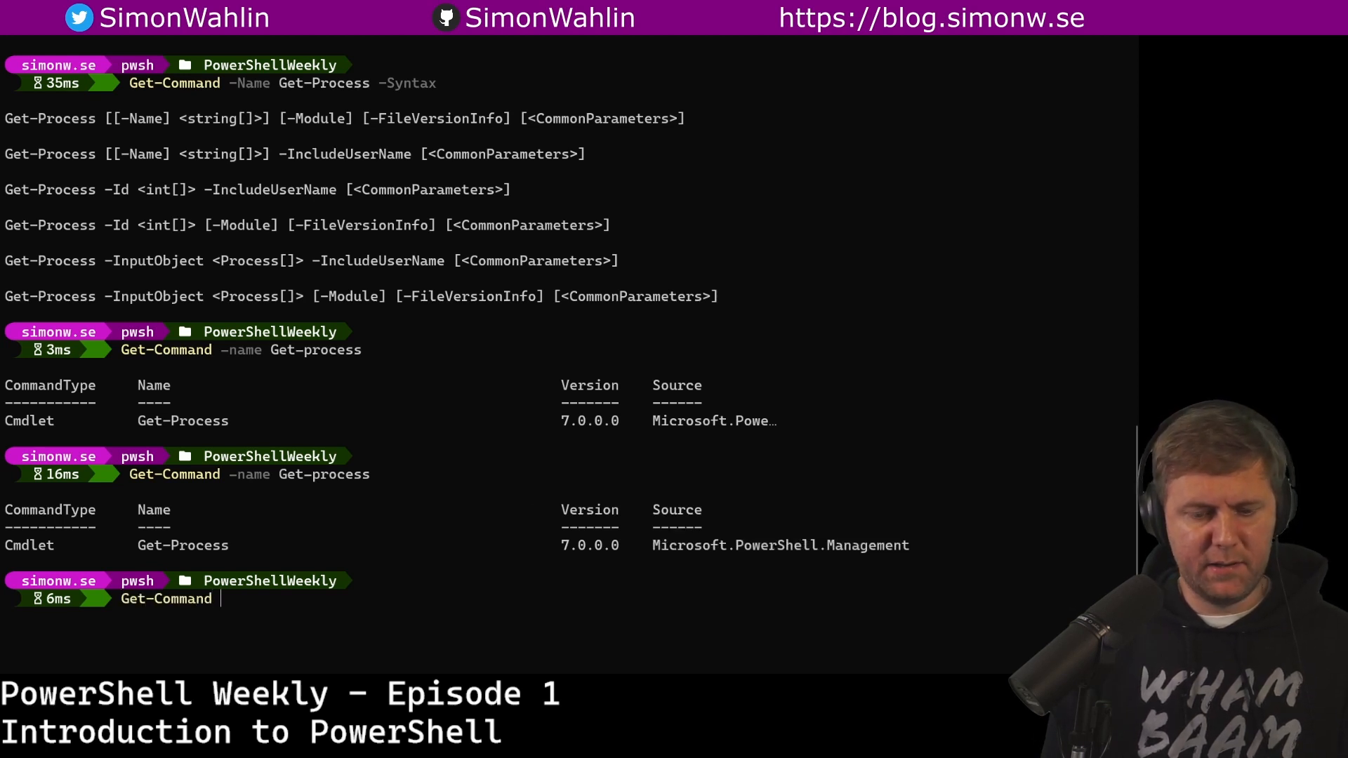
pyautogui.write('-Module Microsoft.PowerShell.Management')
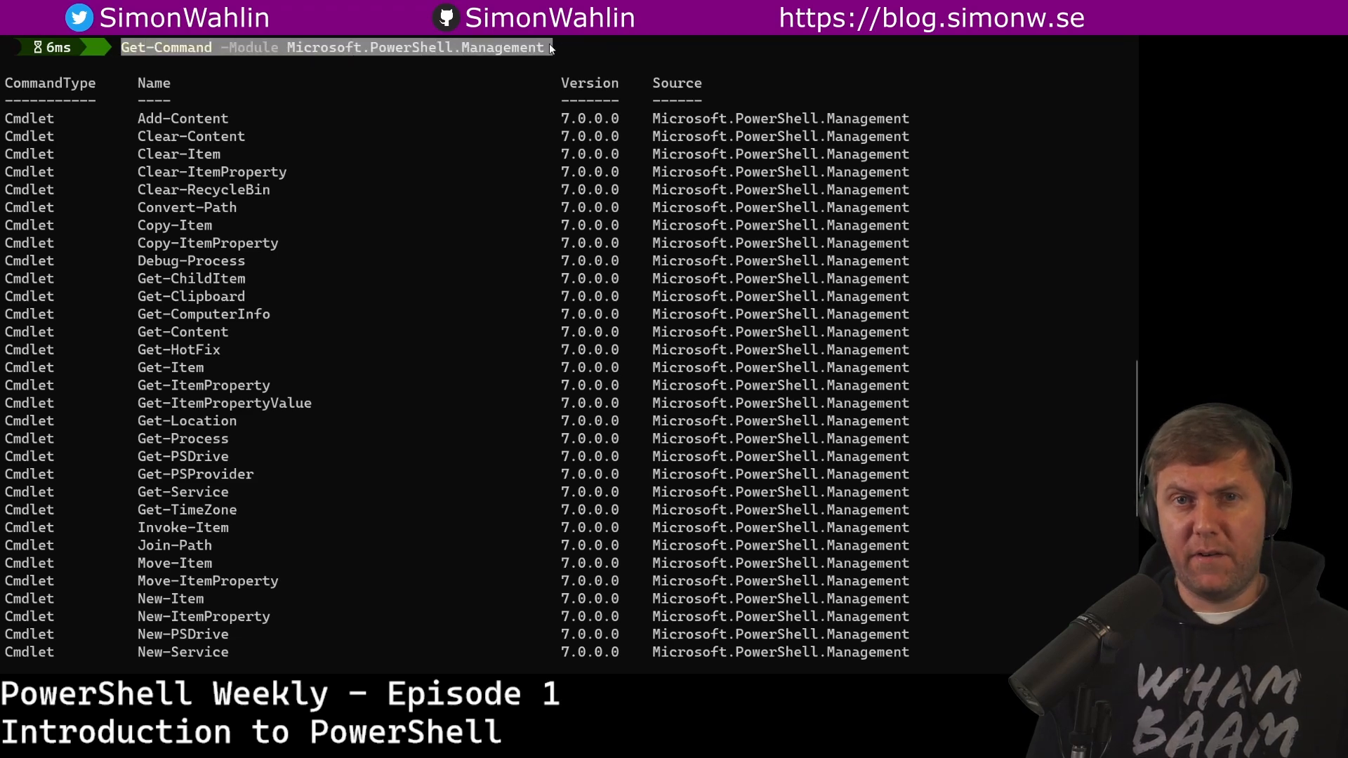
pyautogui.scroll(-3)
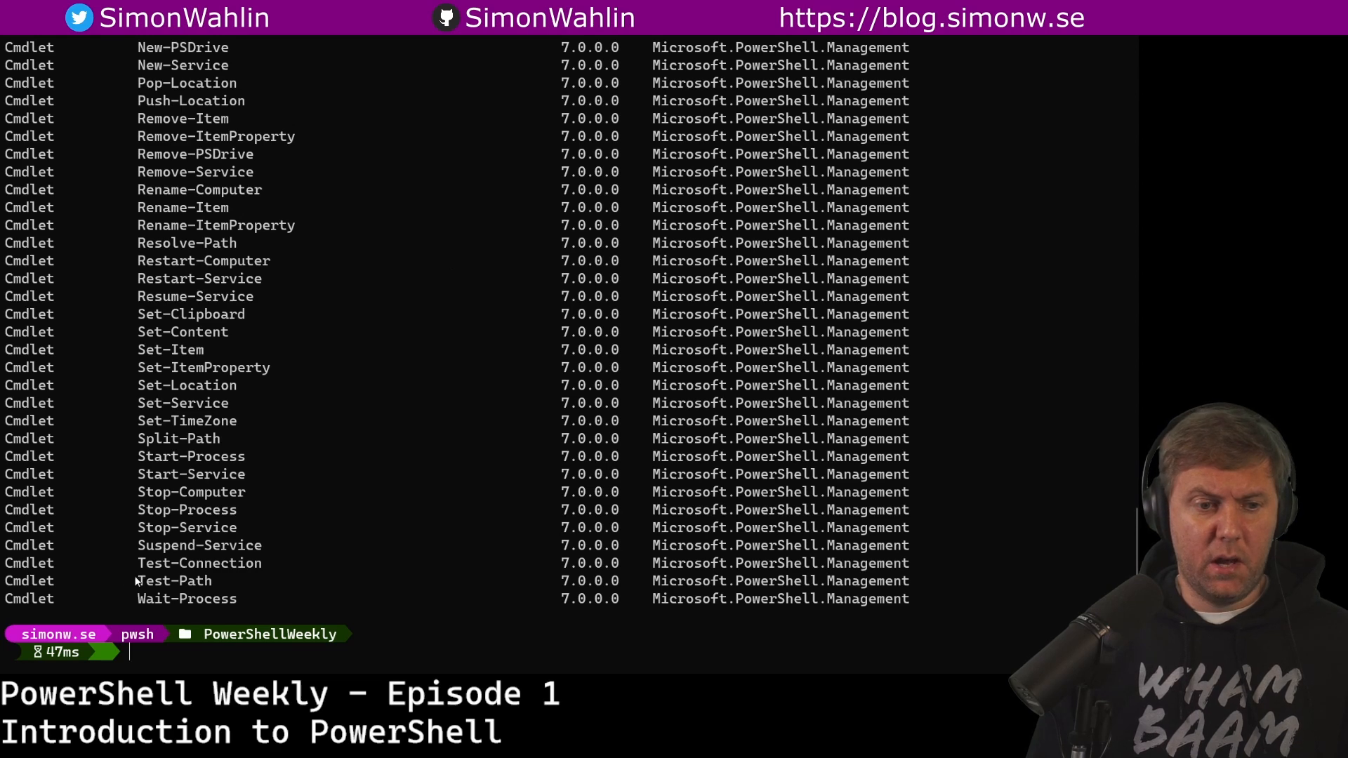
pyautogui.doubleClick(171, 580)
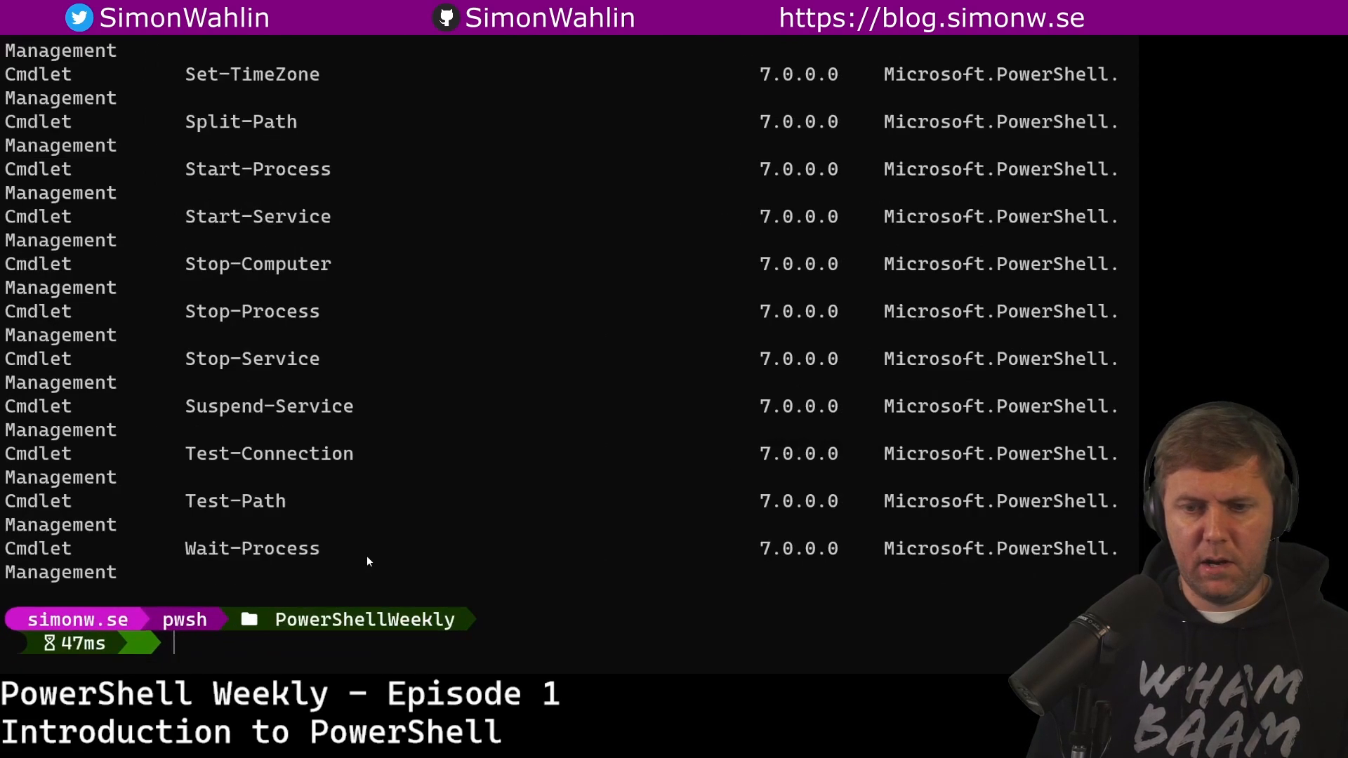
# Step: Run Get-Command -Name Test-Path -Syntax and highlight the Path and LiteralPath forms
pyautogui.write('Get')
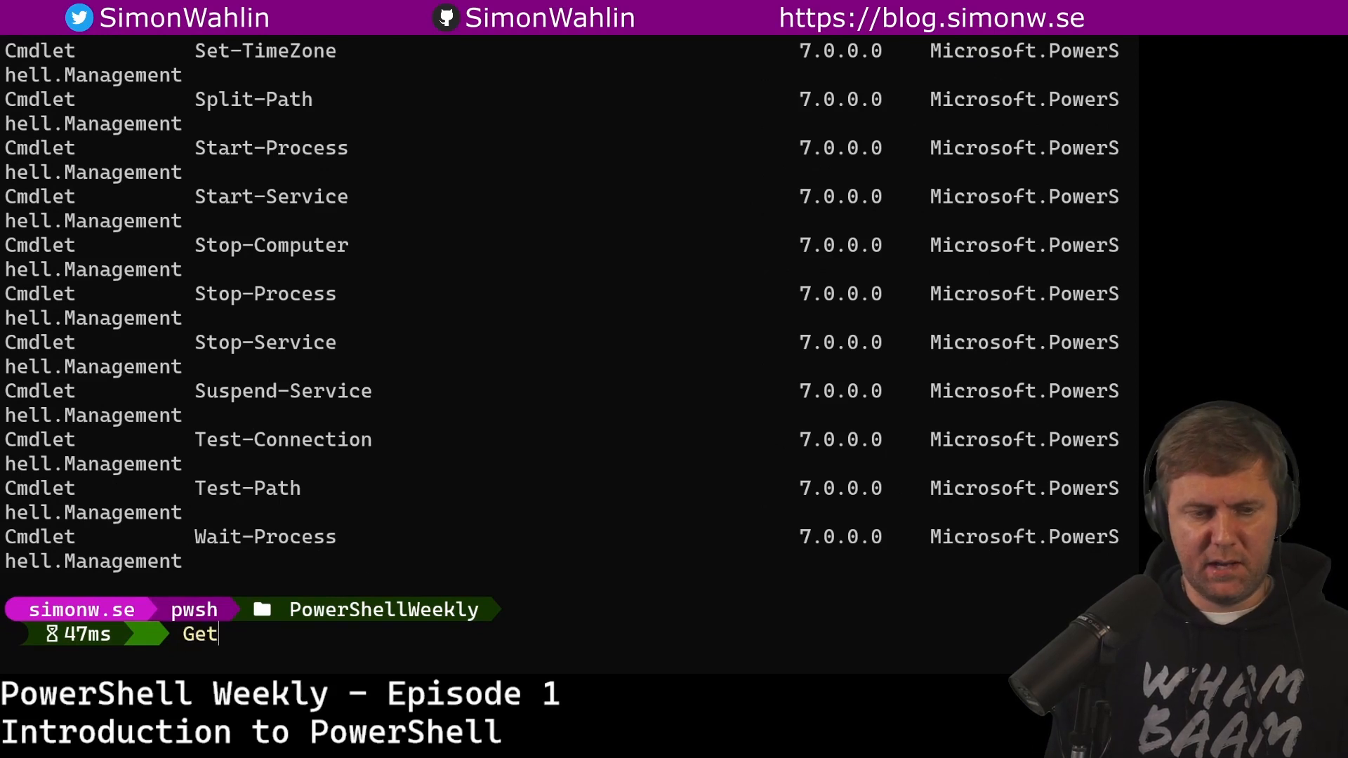
pyautogui.write('-Command -n')
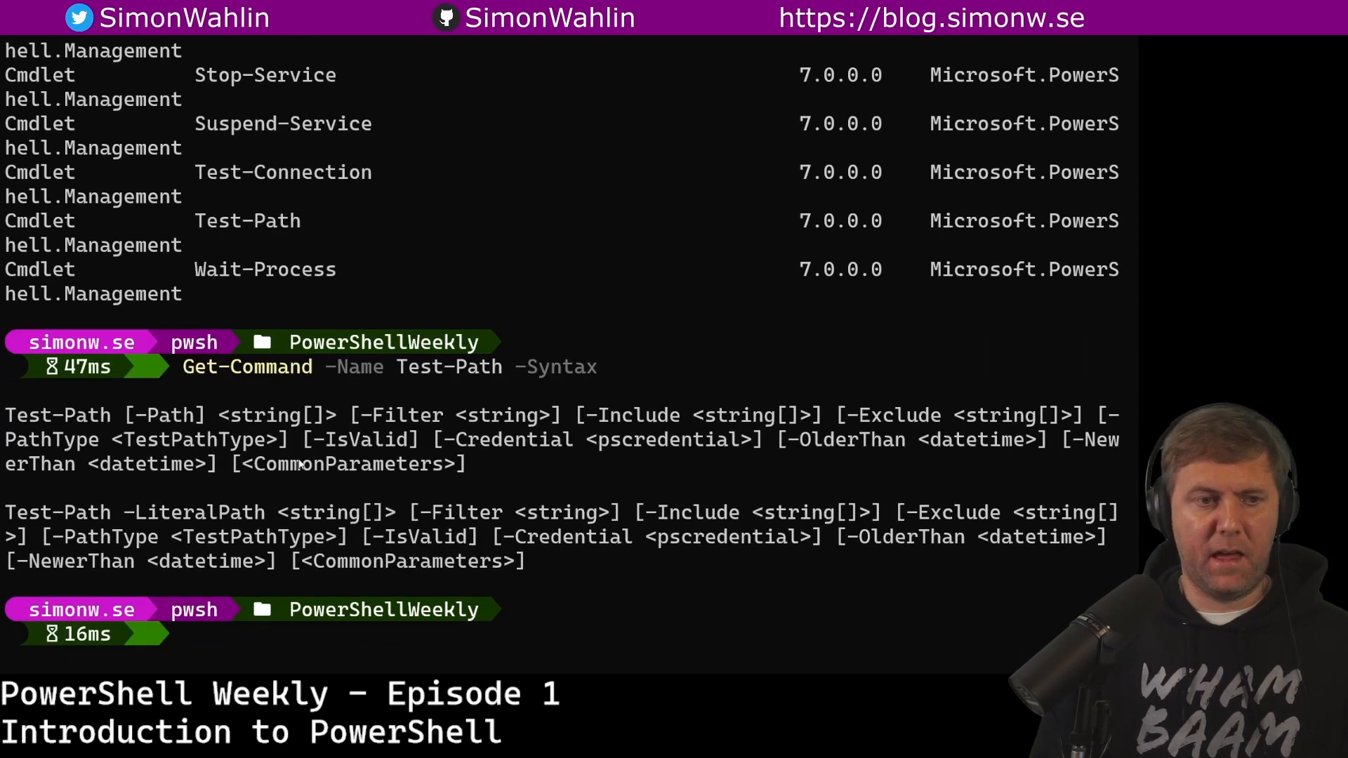
pyautogui.moveTo(5, 415); pyautogui.dragTo(618, 567)
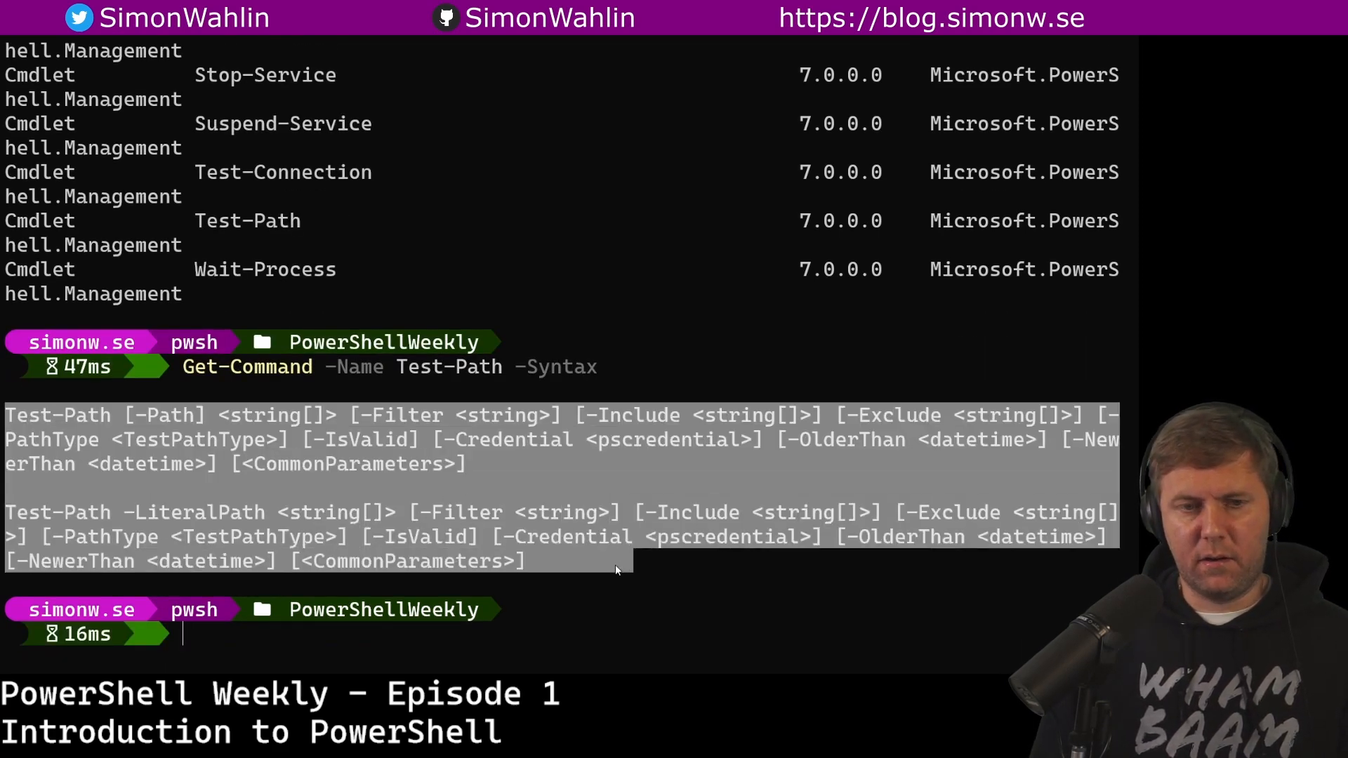